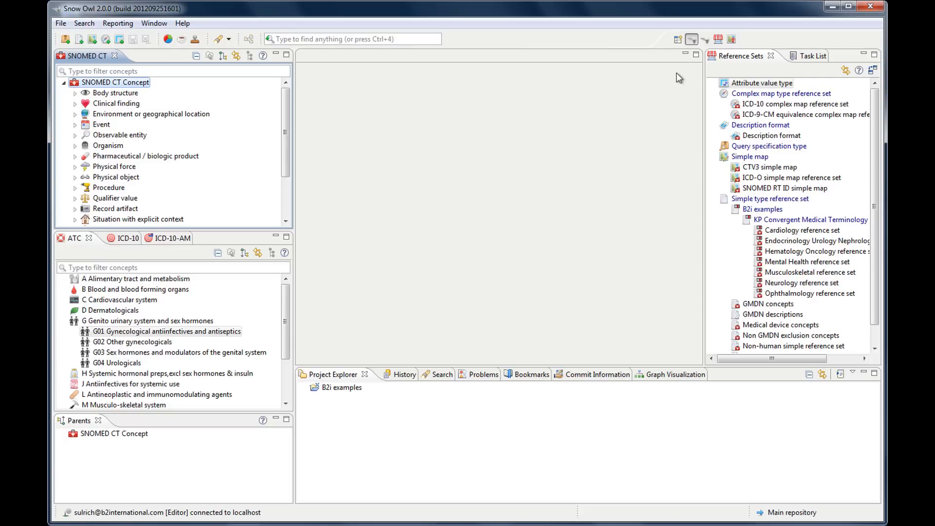
{"action": "mouse_move", "coordinate": [649, 114]}
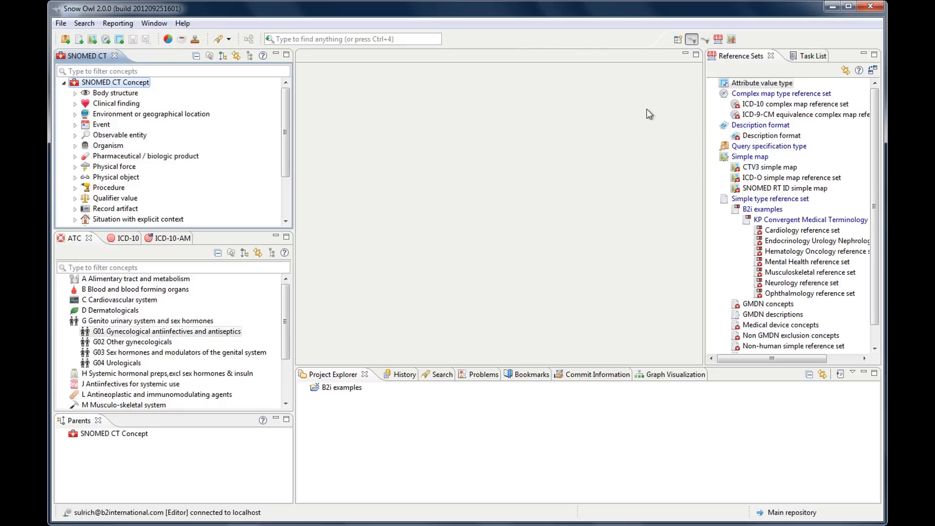
{"action": "mouse_move", "coordinate": [354, 252]}
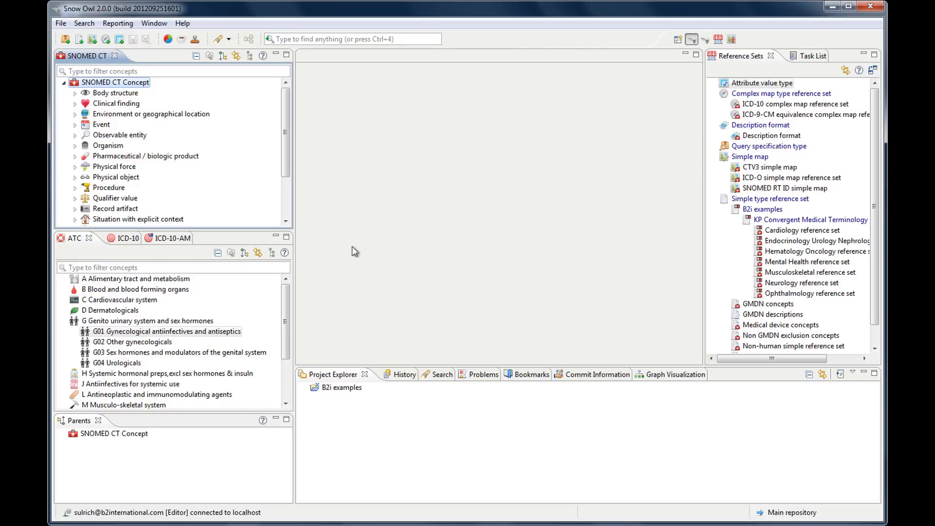
{"action": "mouse_move", "coordinate": [616, 83]}
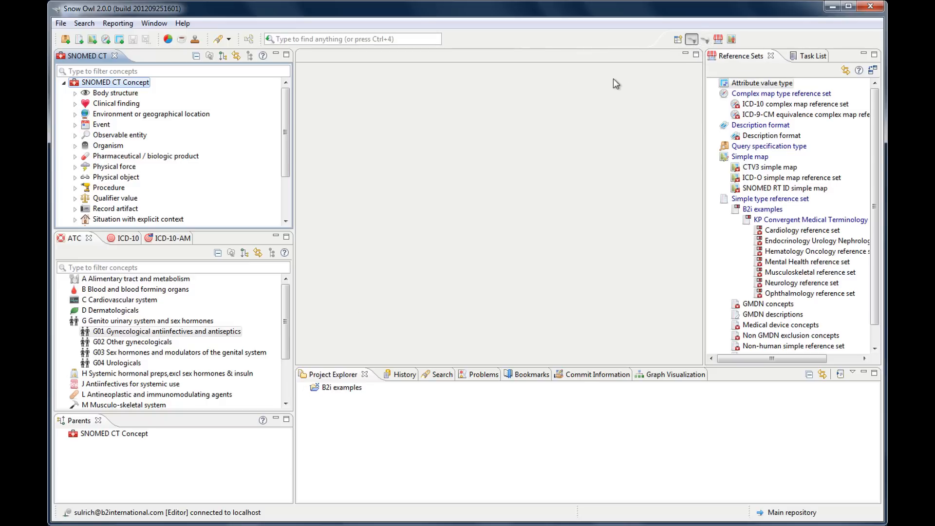
{"action": "mouse_move", "coordinate": [706, 40]}
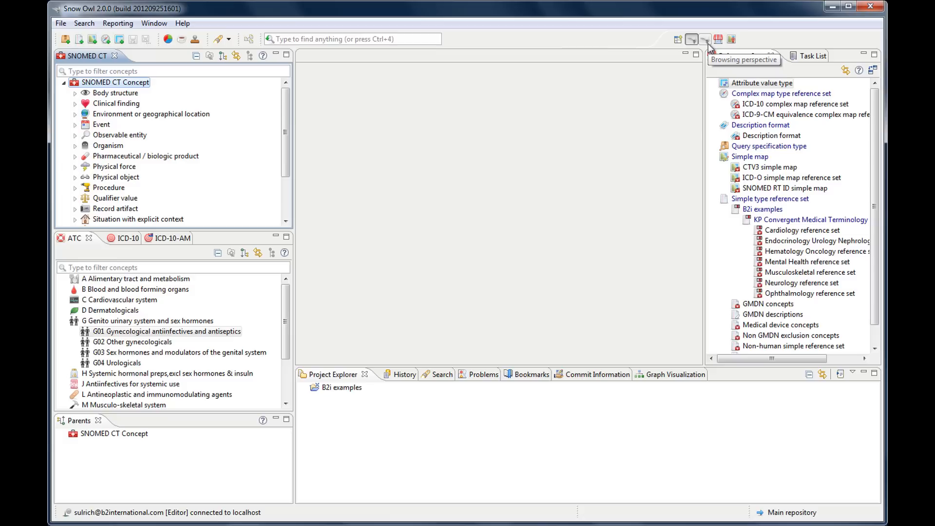
Switch to the Browsing perspective, leaving only the SNOMED CT top-level hierarchy visible.
{"action": "left_click", "coordinate": [705, 40]}
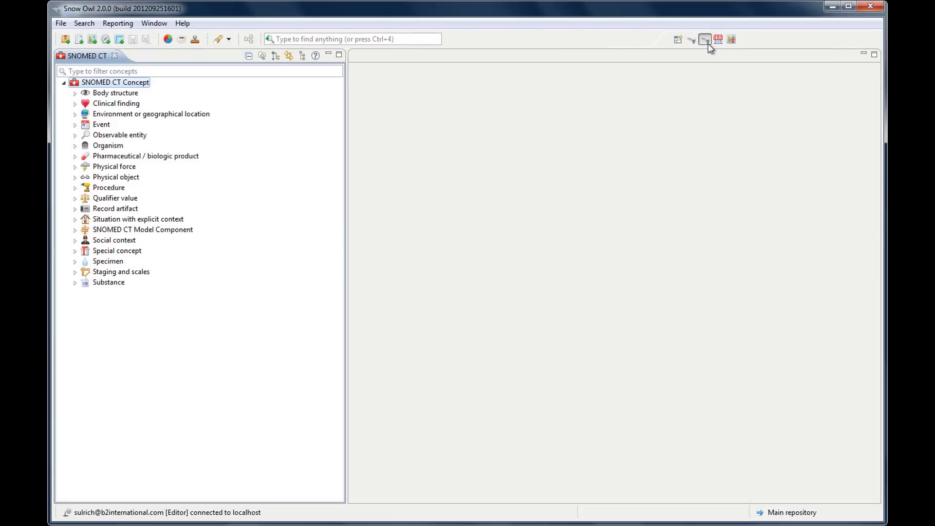
{"action": "mouse_move", "coordinate": [549, 98]}
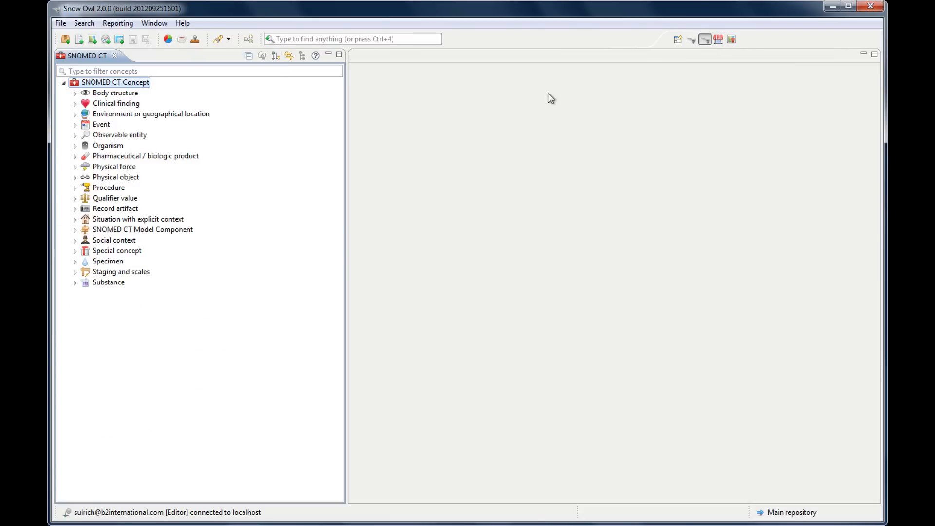
{"action": "mouse_move", "coordinate": [190, 91]}
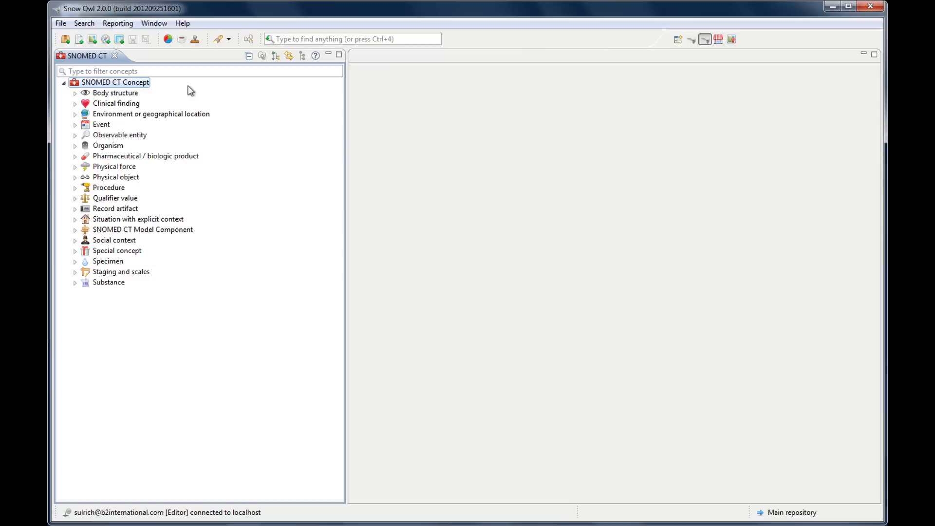
{"action": "mouse_move", "coordinate": [167, 103]}
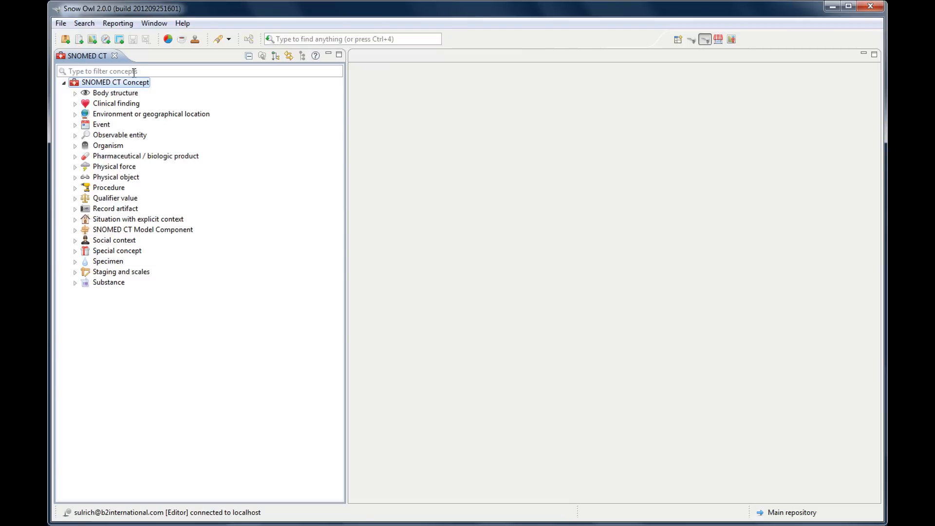
{"action": "mouse_move", "coordinate": [207, 87]}
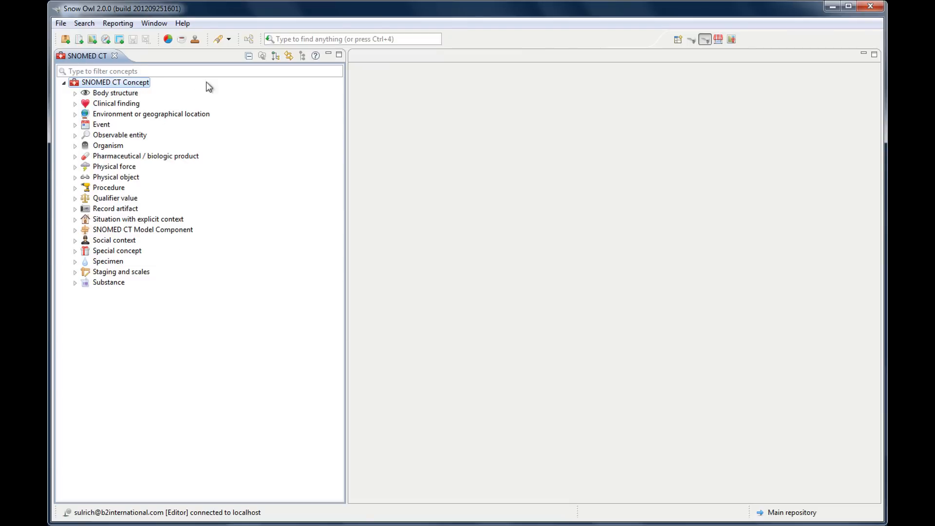
{"action": "mouse_move", "coordinate": [193, 85]}
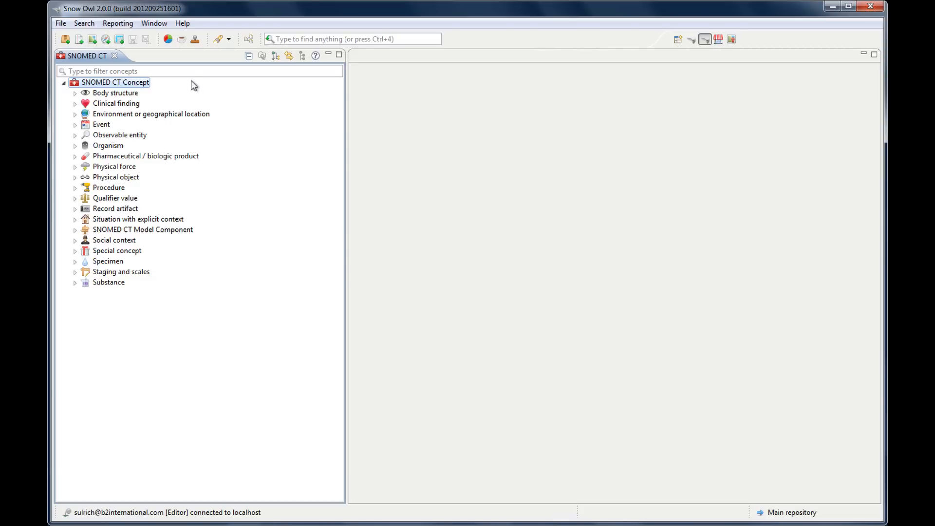
{"action": "mouse_move", "coordinate": [146, 88]}
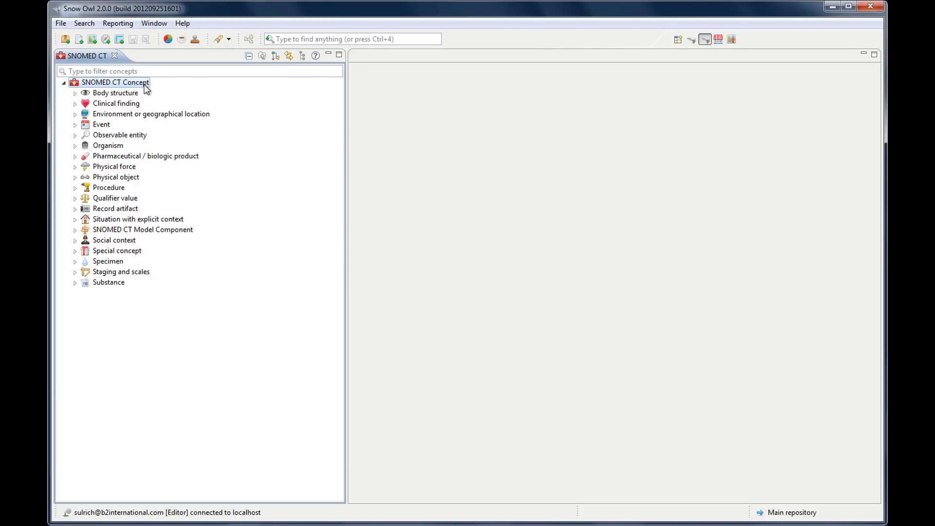
{"action": "mouse_move", "coordinate": [143, 83]}
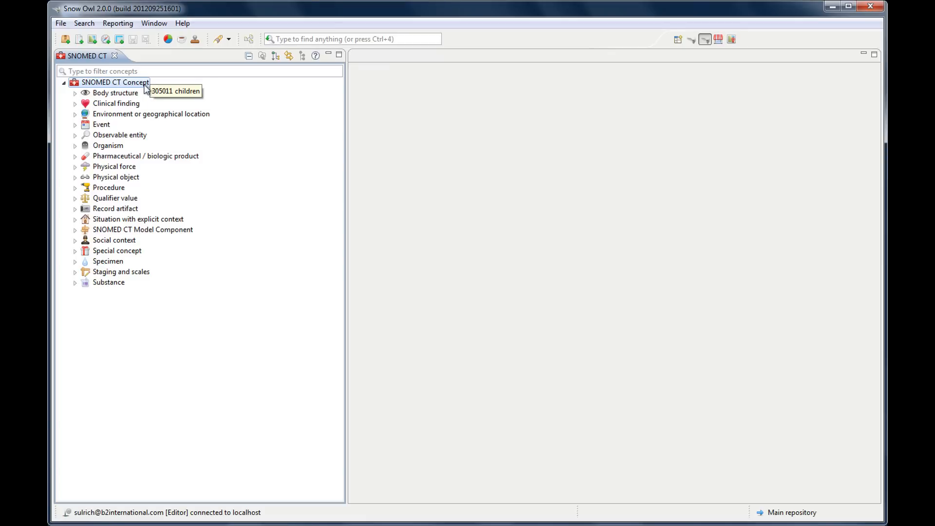
{"action": "mouse_move", "coordinate": [114, 92]}
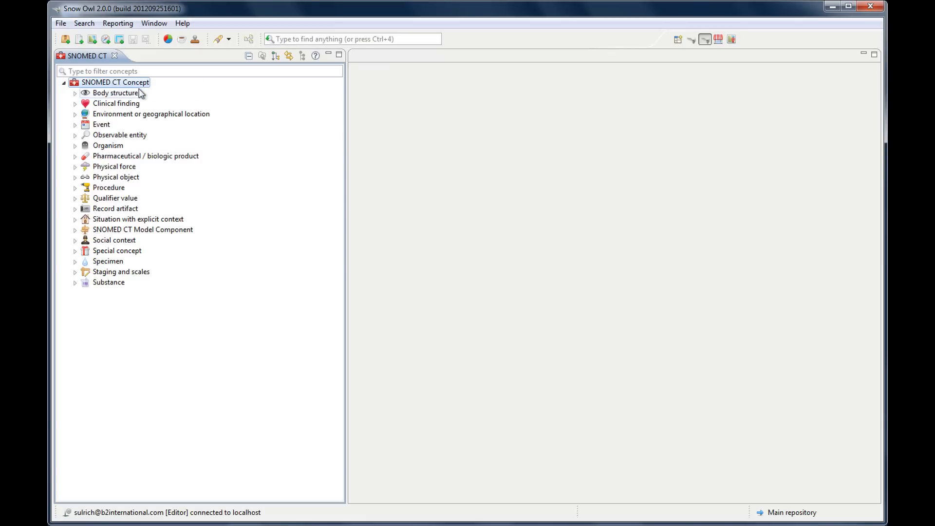
{"action": "mouse_move", "coordinate": [116, 92]}
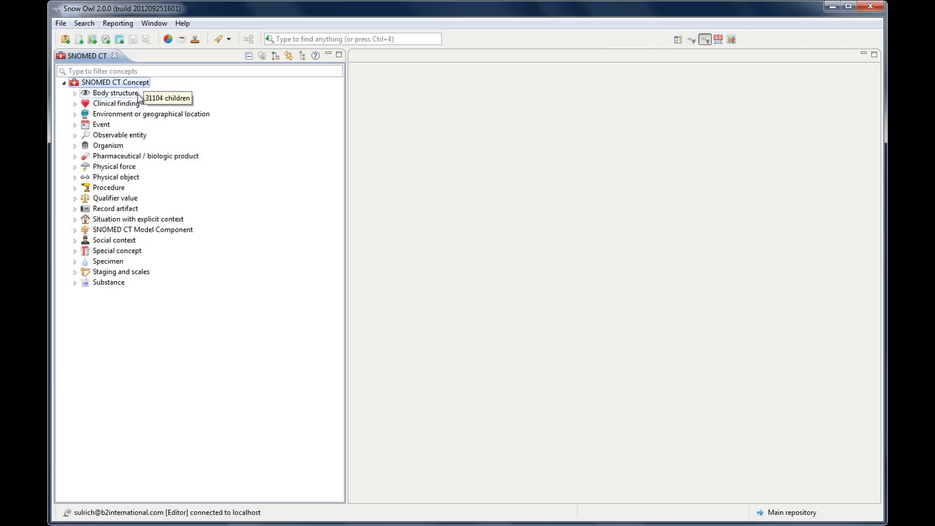
{"action": "mouse_move", "coordinate": [140, 103]}
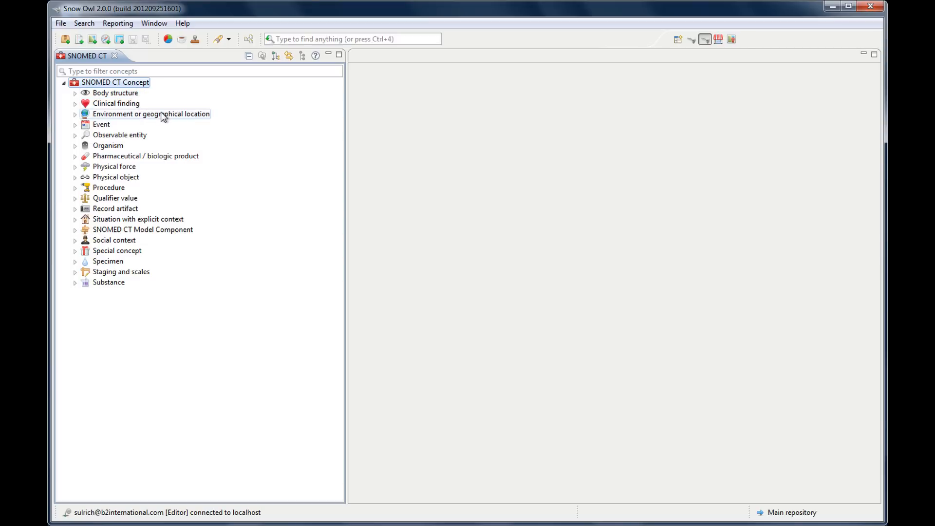
{"action": "mouse_move", "coordinate": [152, 114]}
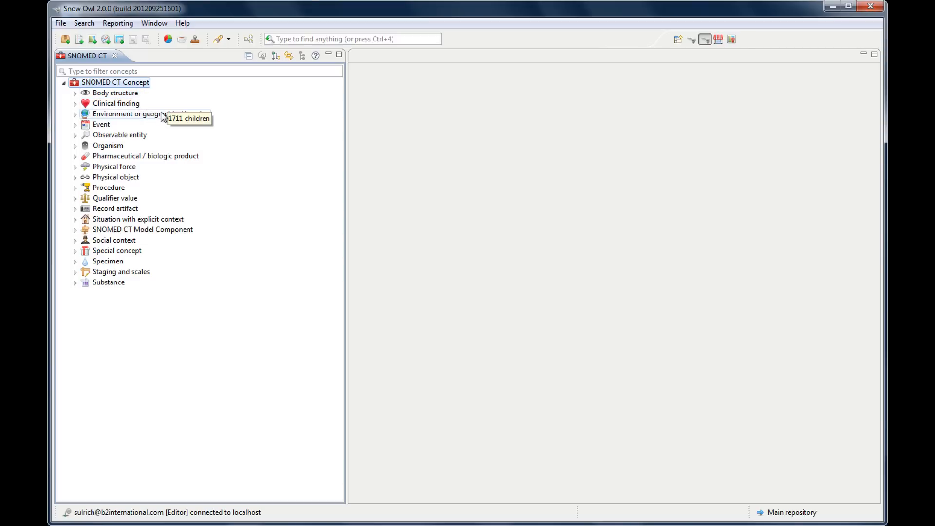
{"action": "mouse_move", "coordinate": [109, 187]}
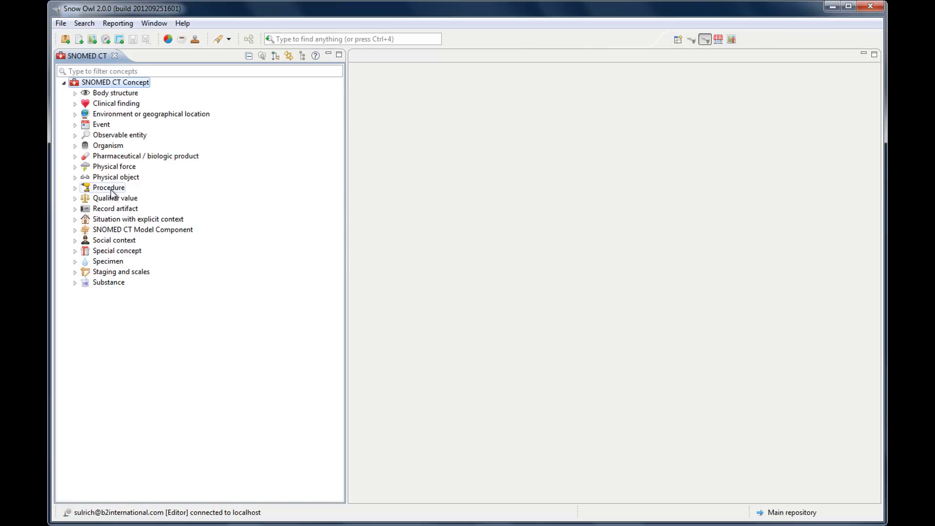
{"action": "mouse_move", "coordinate": [130, 130]}
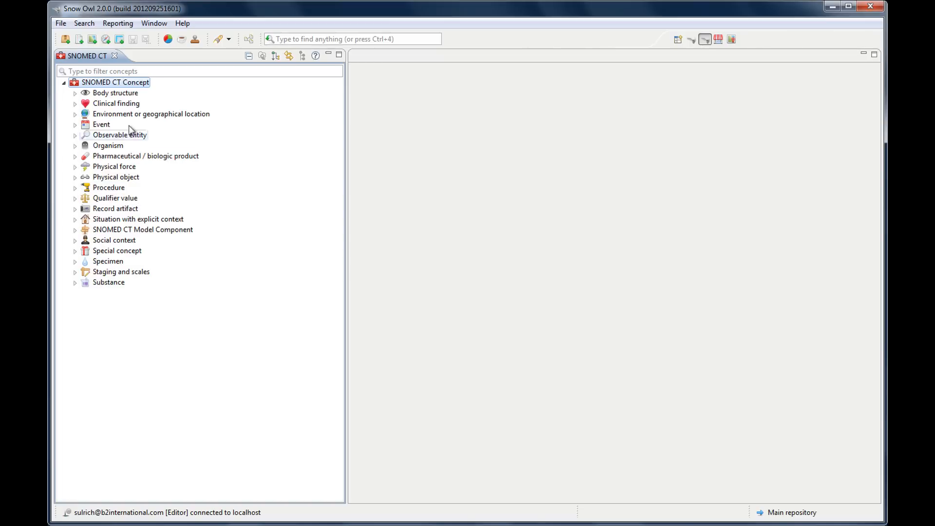
{"action": "mouse_move", "coordinate": [116, 103]}
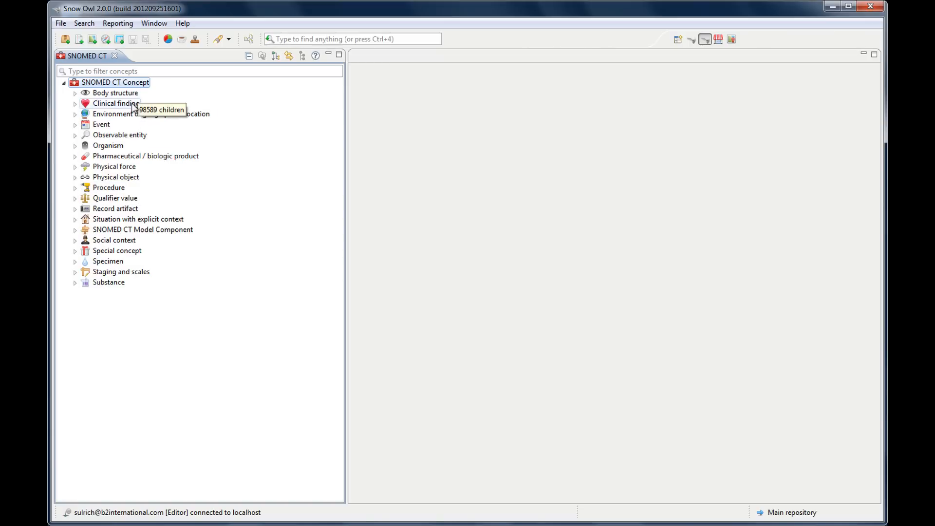
{"action": "mouse_move", "coordinate": [228, 95]}
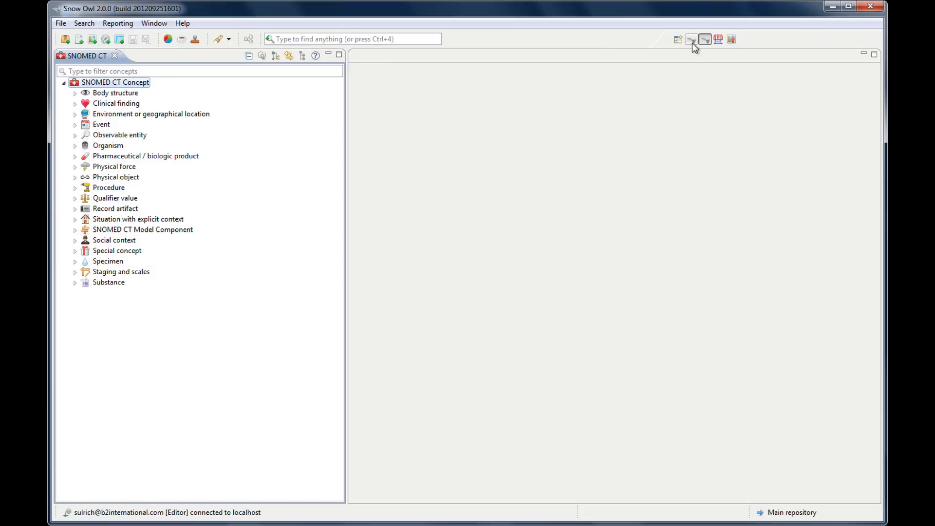
Restore the full multi-panel workspace and show the ICD-10, then ICD-10-AM classification trees.
{"action": "left_click", "coordinate": [691, 39]}
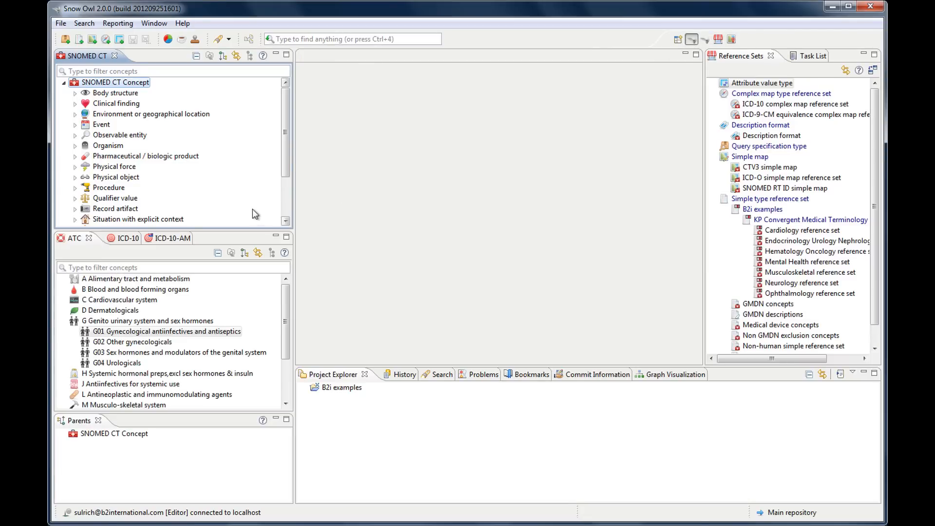
{"action": "mouse_move", "coordinate": [63, 59]}
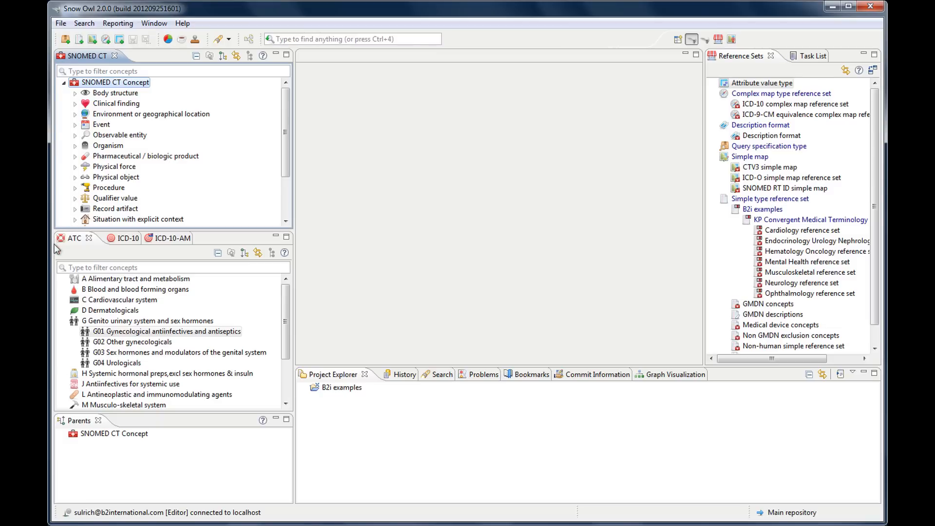
{"action": "mouse_move", "coordinate": [76, 249]}
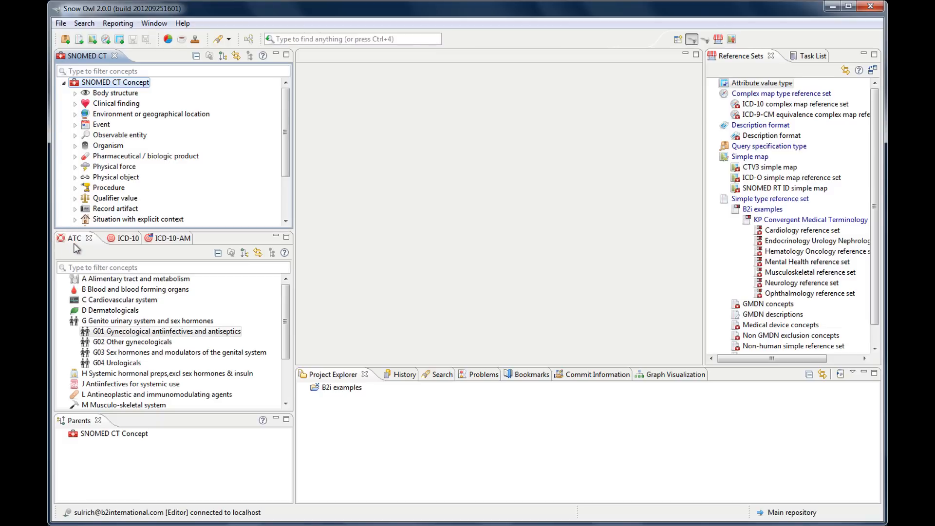
{"action": "left_click", "coordinate": [107, 239]}
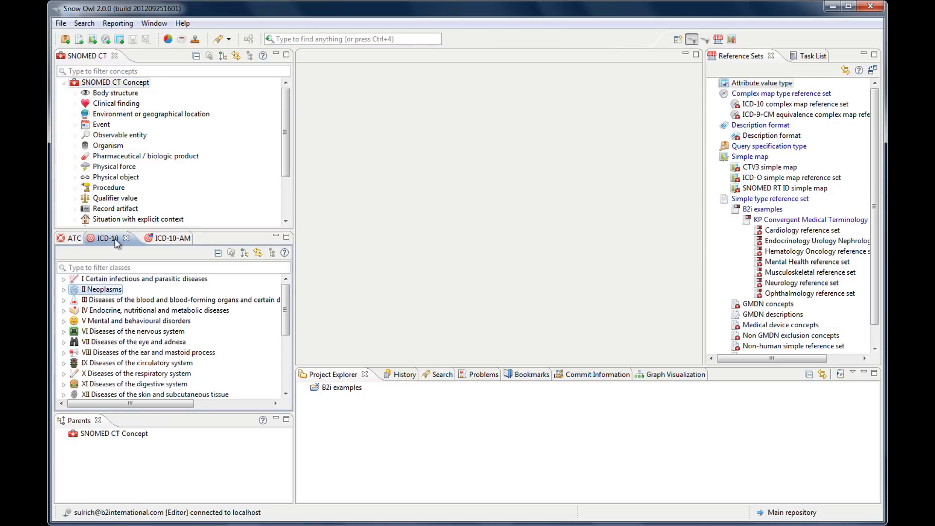
{"action": "left_click", "coordinate": [153, 238]}
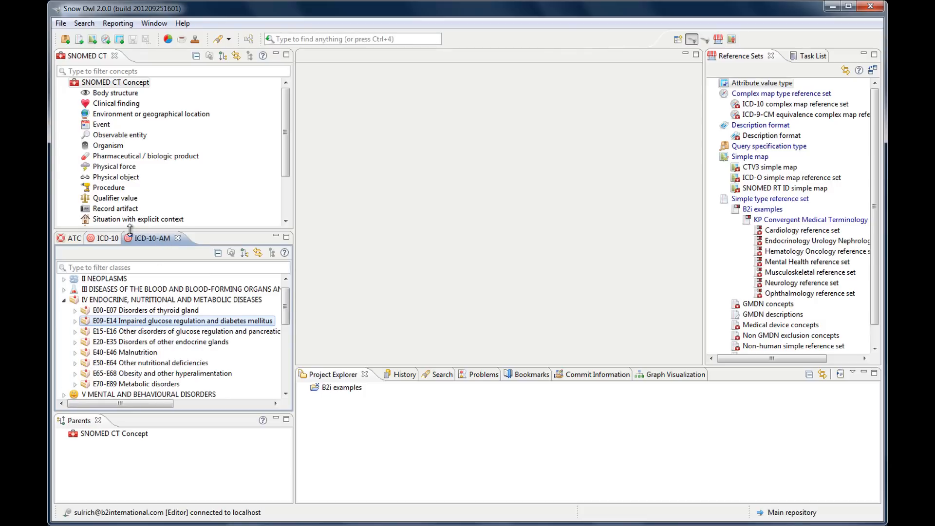
{"action": "mouse_move", "coordinate": [130, 239]}
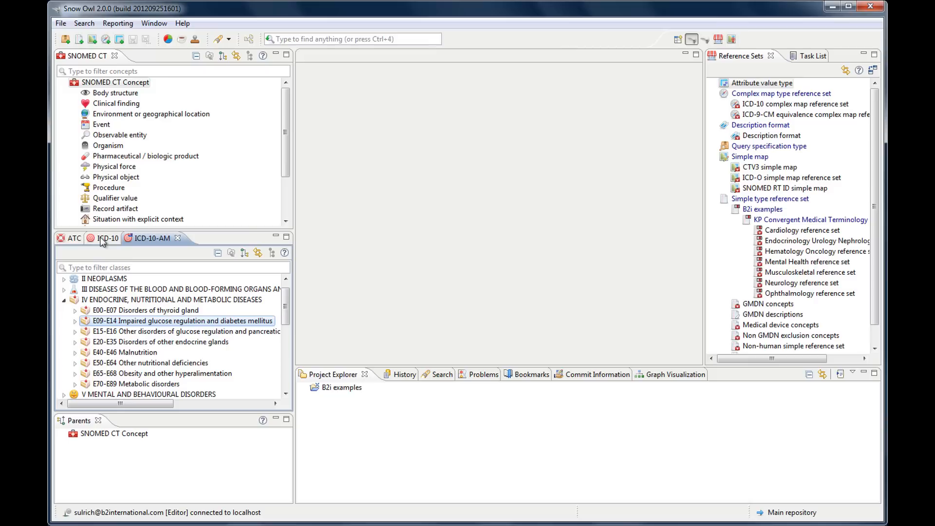
{"action": "mouse_move", "coordinate": [133, 245]}
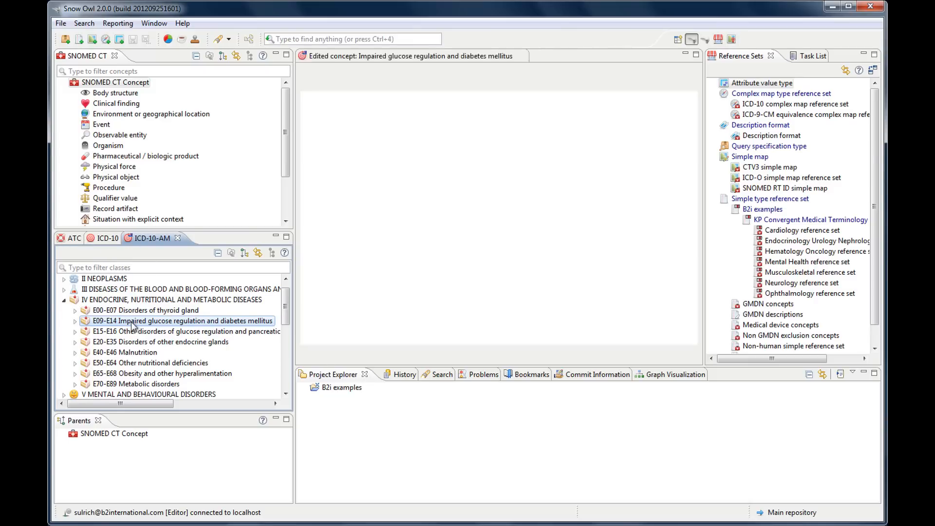
Open the E09-E14 diabetes category, ATC's D Dermatologicals and the Event concept in editors.
{"action": "double_click", "coordinate": [181, 321]}
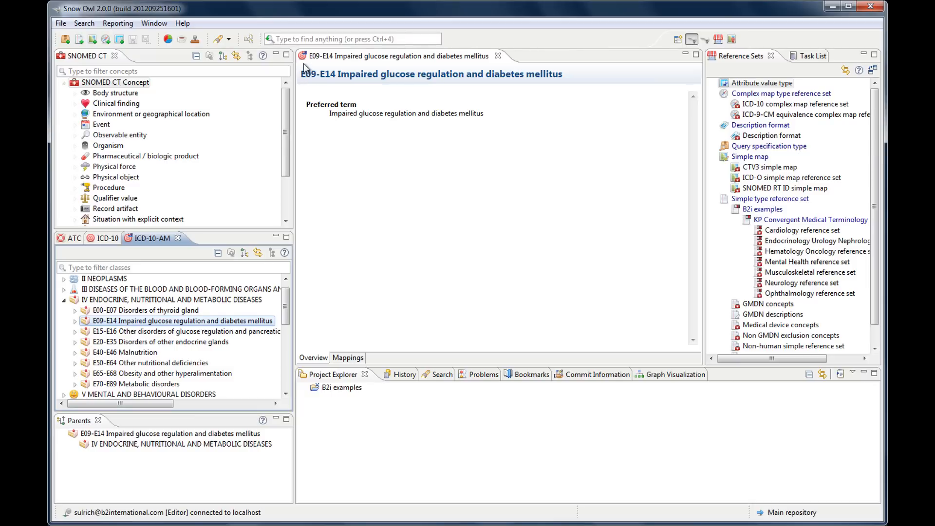
{"action": "mouse_move", "coordinate": [240, 104]}
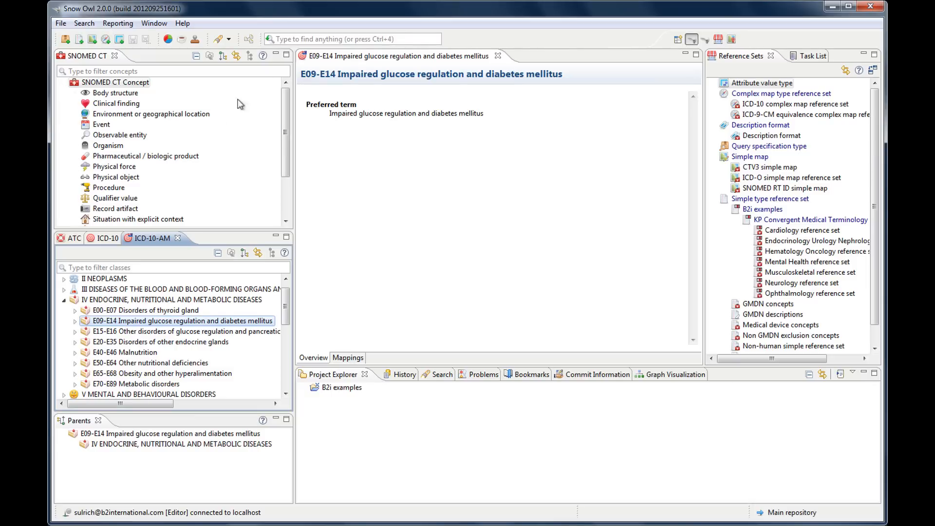
{"action": "left_click", "coordinate": [72, 238]}
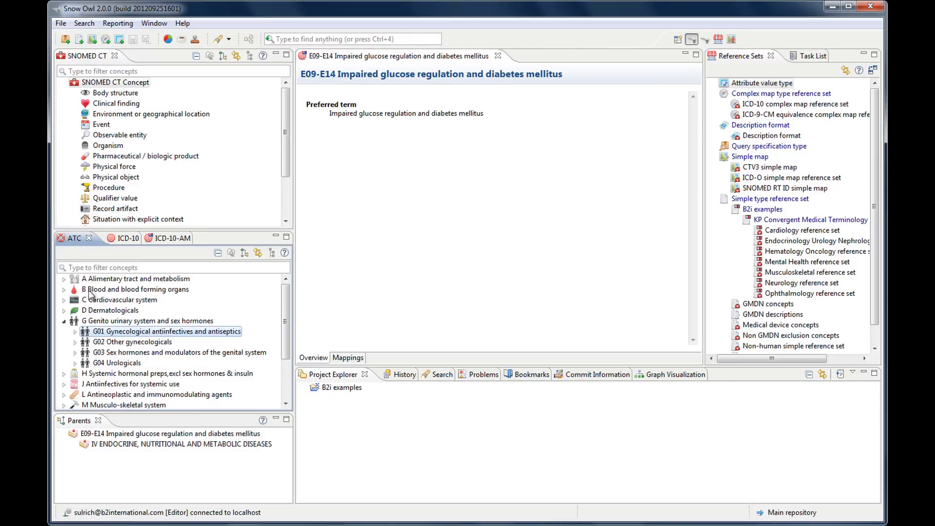
{"action": "double_click", "coordinate": [111, 299]}
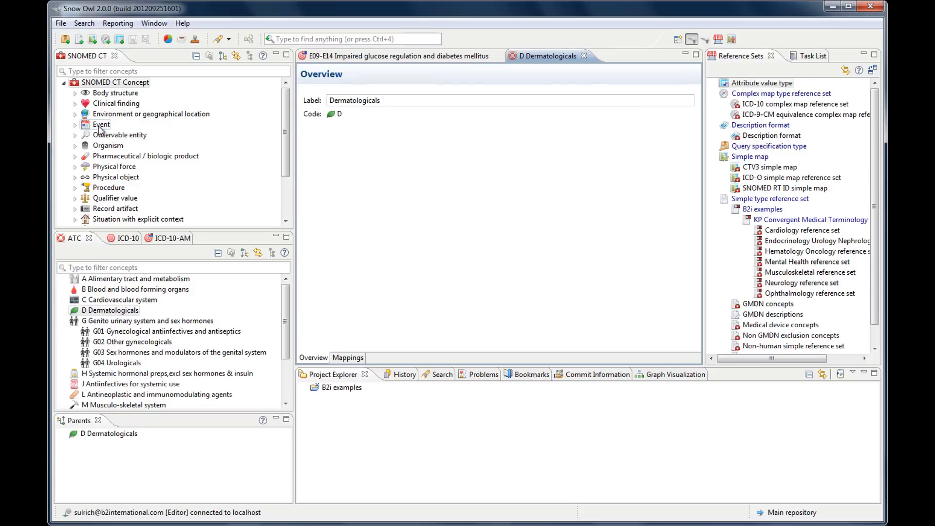
{"action": "double_click", "coordinate": [101, 124]}
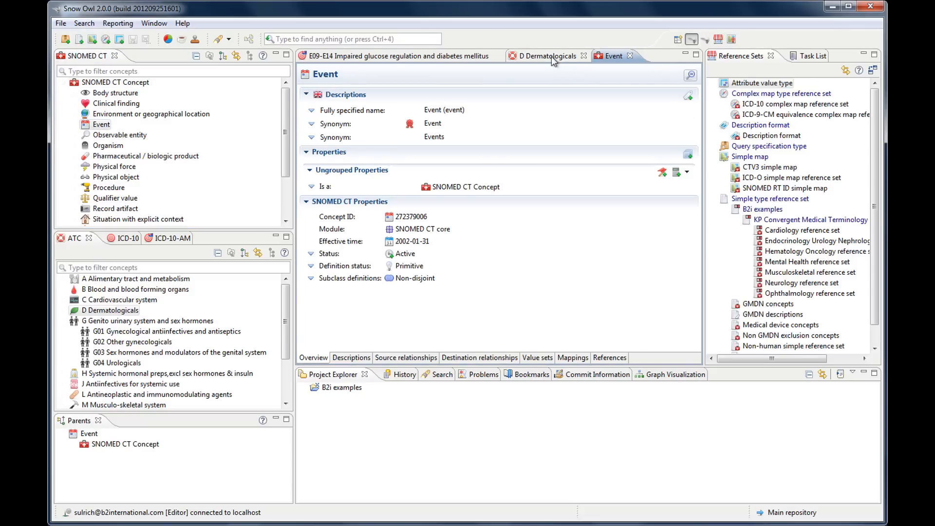
Cycle through the diabetes, Dermatologicals and Event editors, then switch to the browsing layout.
{"action": "left_click", "coordinate": [393, 55]}
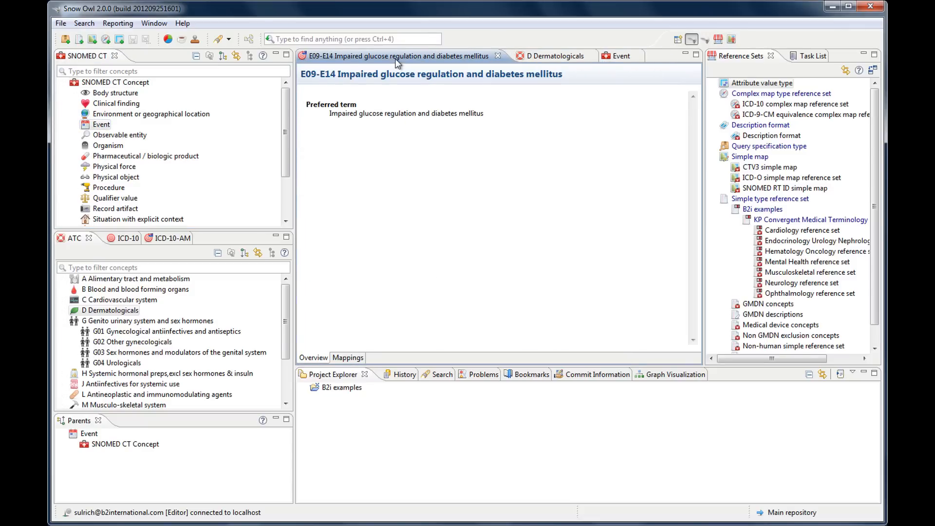
{"action": "left_click", "coordinate": [550, 56]}
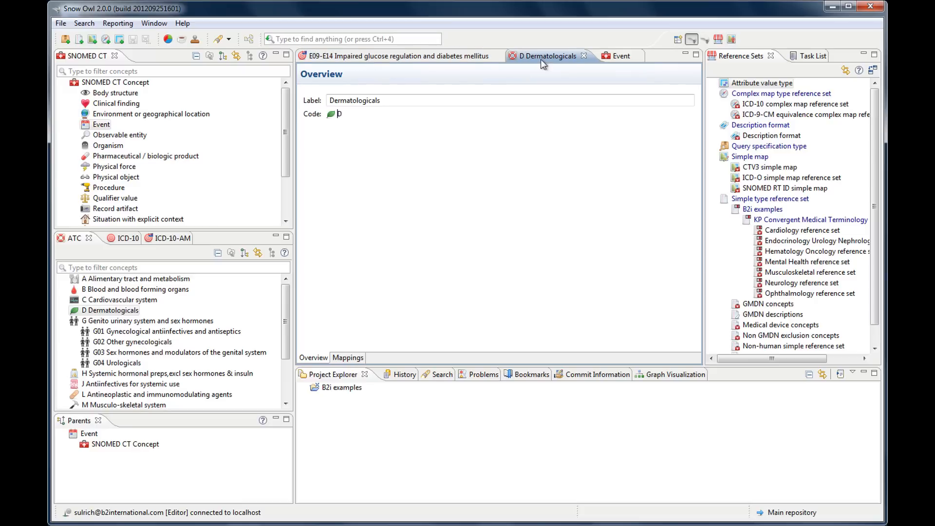
{"action": "left_click", "coordinate": [621, 55]}
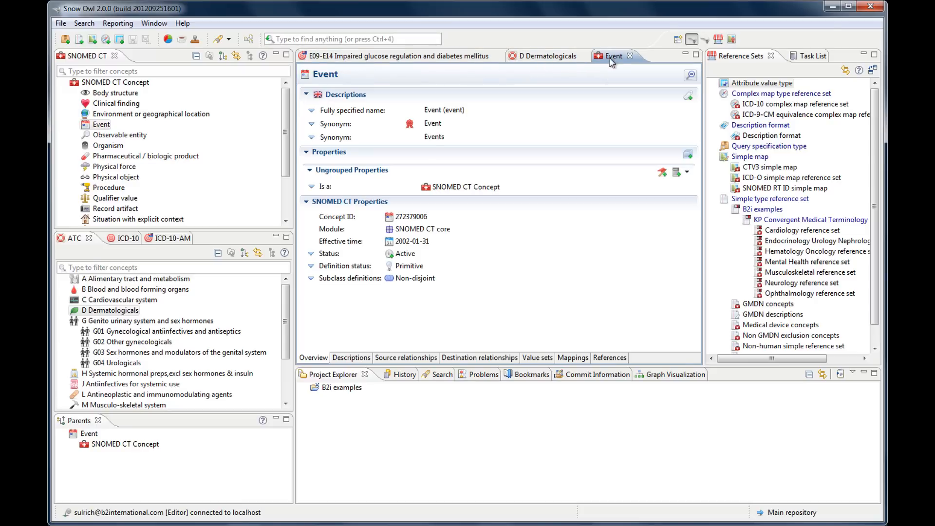
{"action": "mouse_move", "coordinate": [439, 149]}
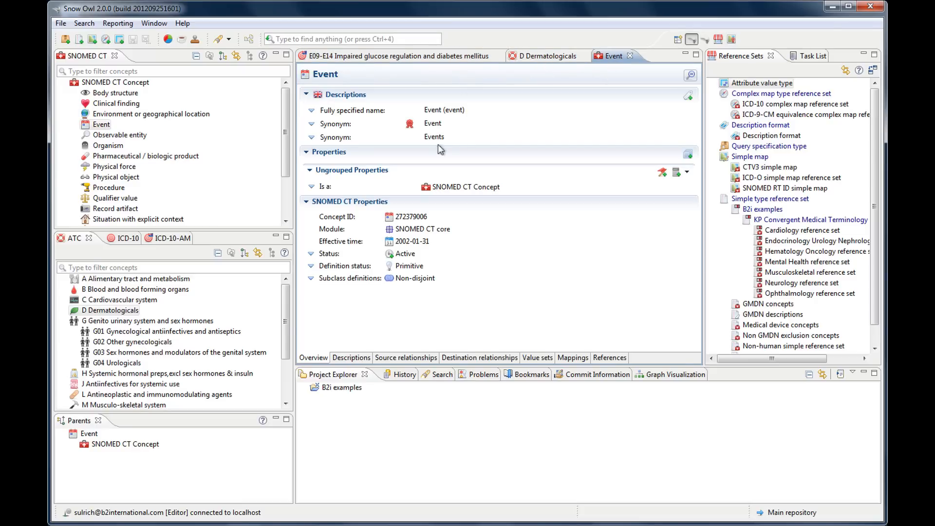
{"action": "mouse_move", "coordinate": [704, 39]}
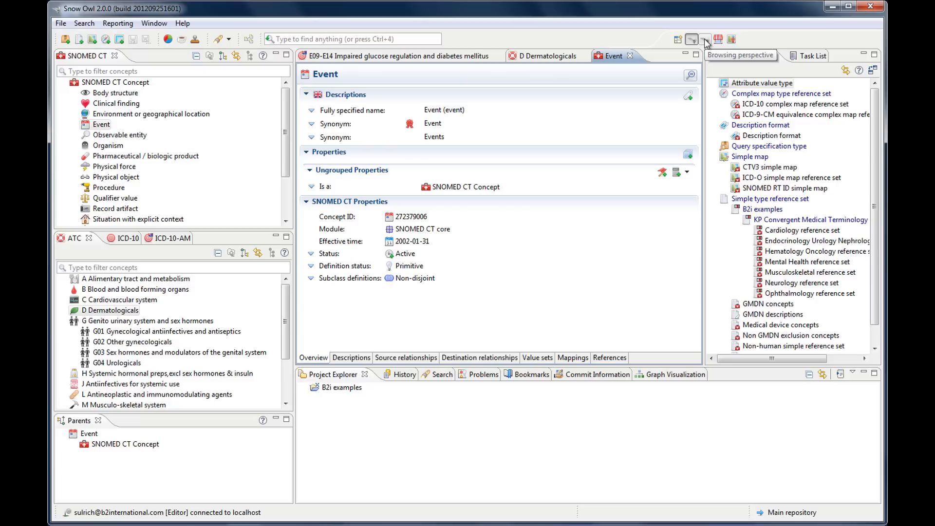
{"action": "left_click", "coordinate": [705, 39]}
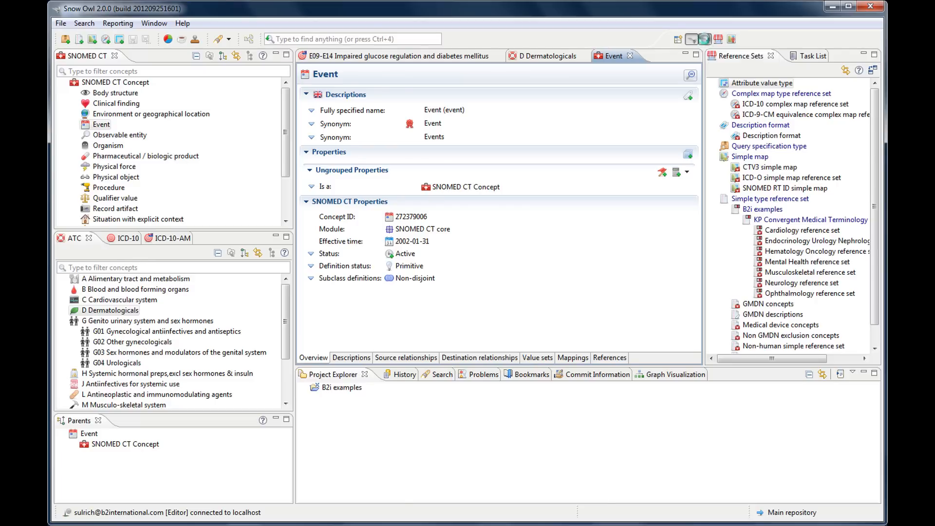
{"action": "left_click", "coordinate": [706, 40]}
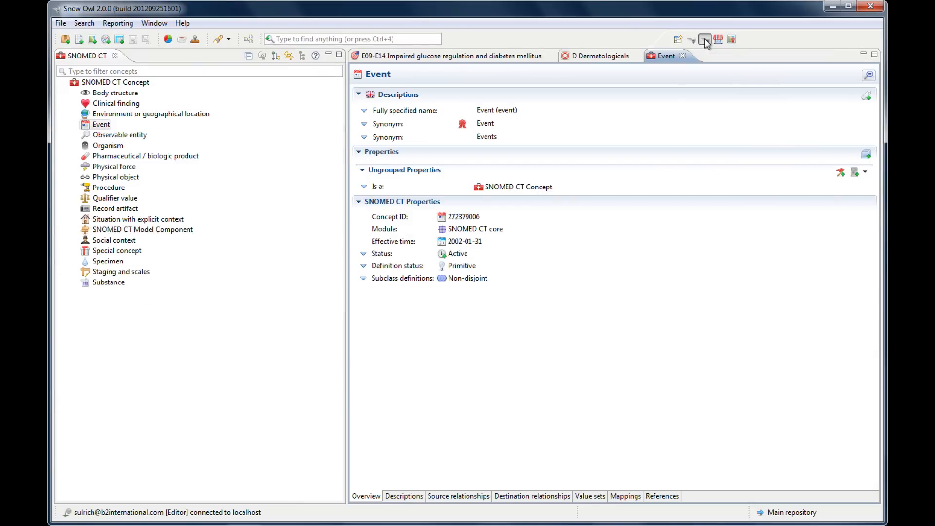
{"action": "mouse_move", "coordinate": [510, 62]}
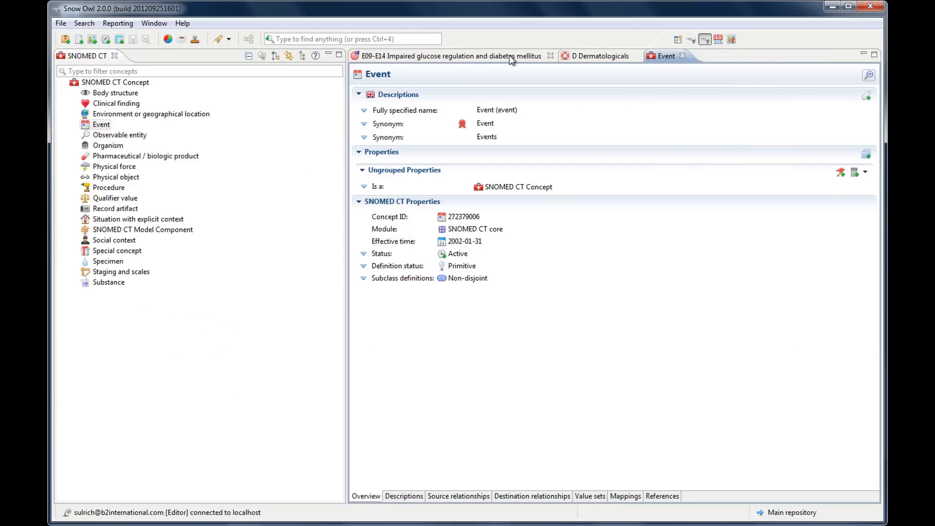
Close all open concept editors with Close All from the editor tab menu.
{"action": "right_click", "coordinate": [445, 56]}
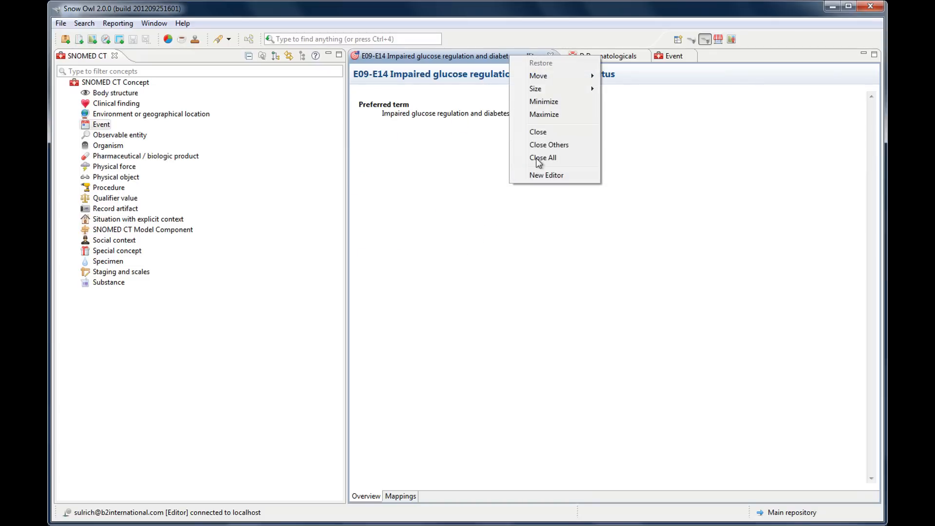
{"action": "left_click", "coordinate": [543, 158]}
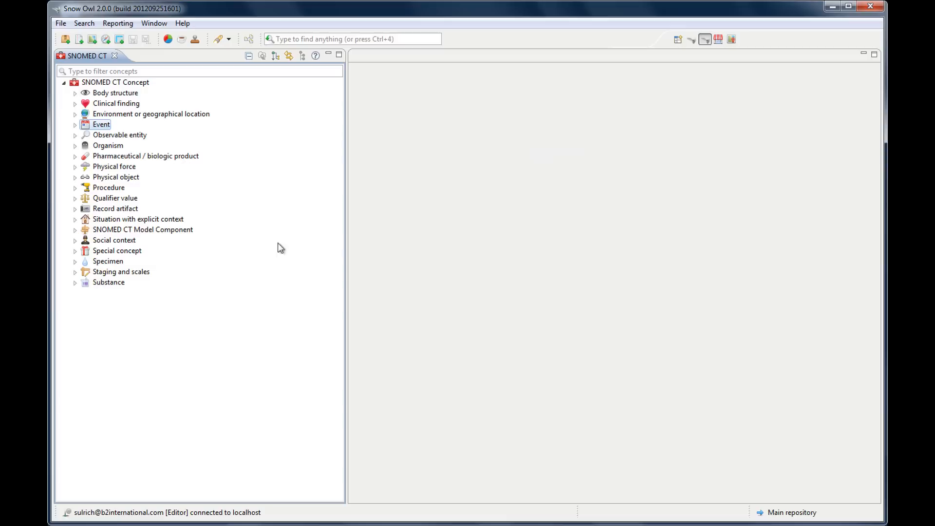
{"action": "mouse_move", "coordinate": [84, 96]}
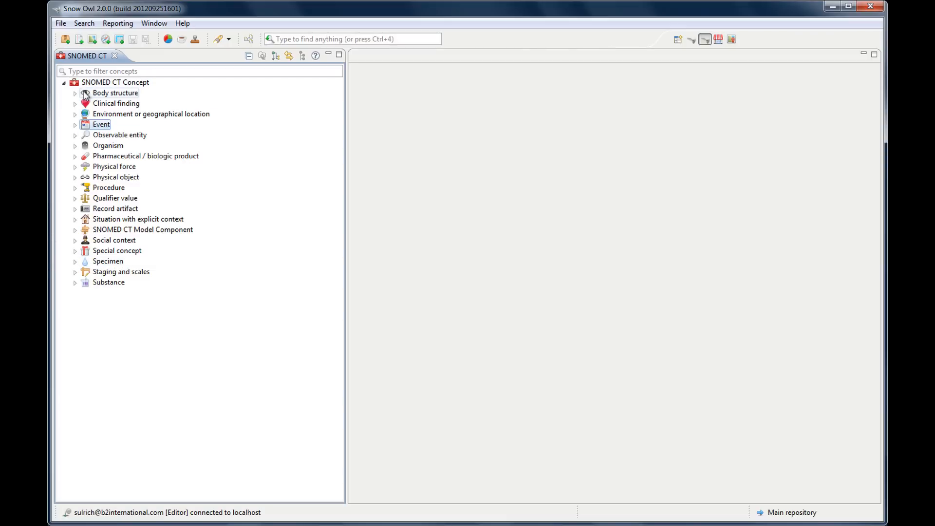
{"action": "mouse_move", "coordinate": [91, 209]}
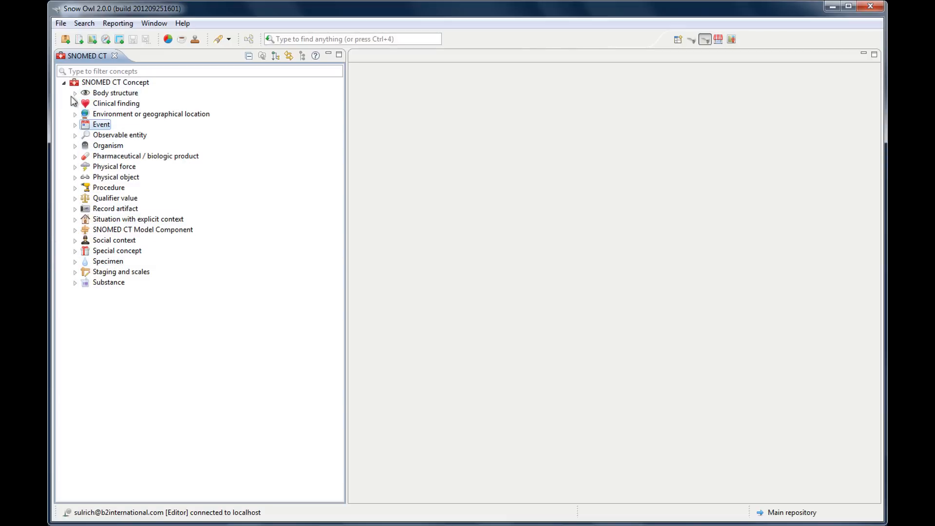
Expand Body structure through Anatomical or acquired body structure down to Anatomical structure's children.
{"action": "left_click", "coordinate": [75, 103]}
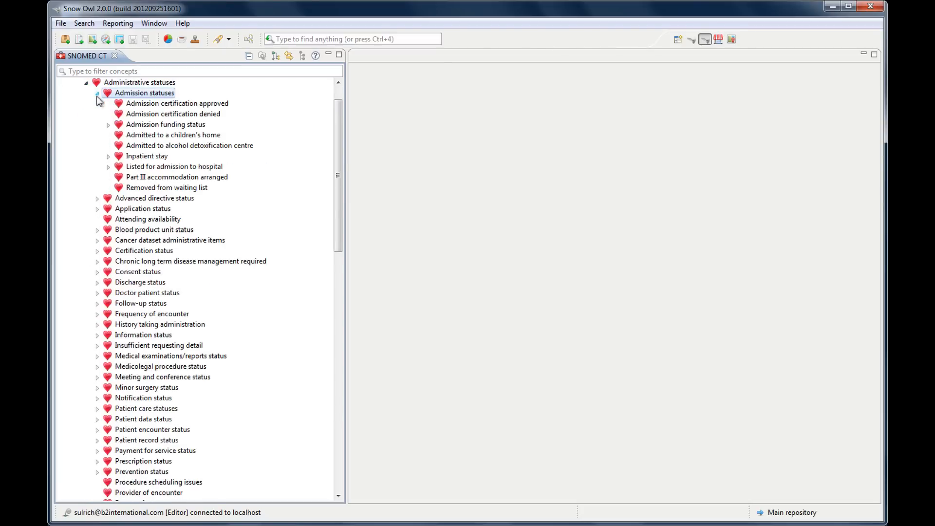
{"action": "left_click", "coordinate": [86, 82]}
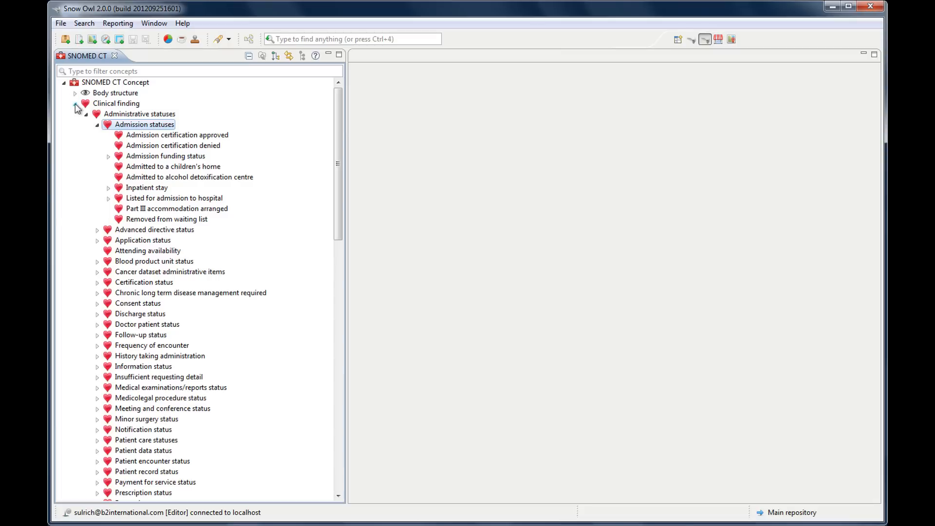
{"action": "left_click", "coordinate": [75, 104]}
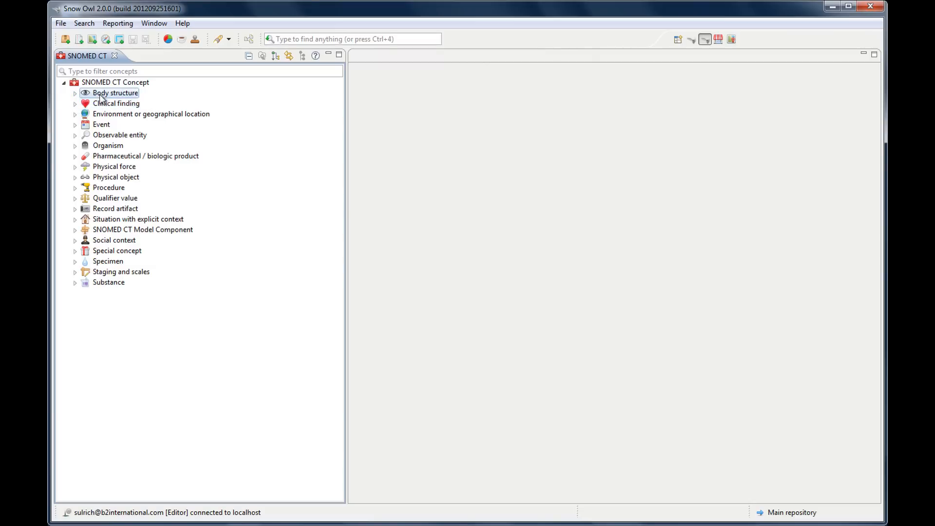
{"action": "mouse_move", "coordinate": [115, 93]}
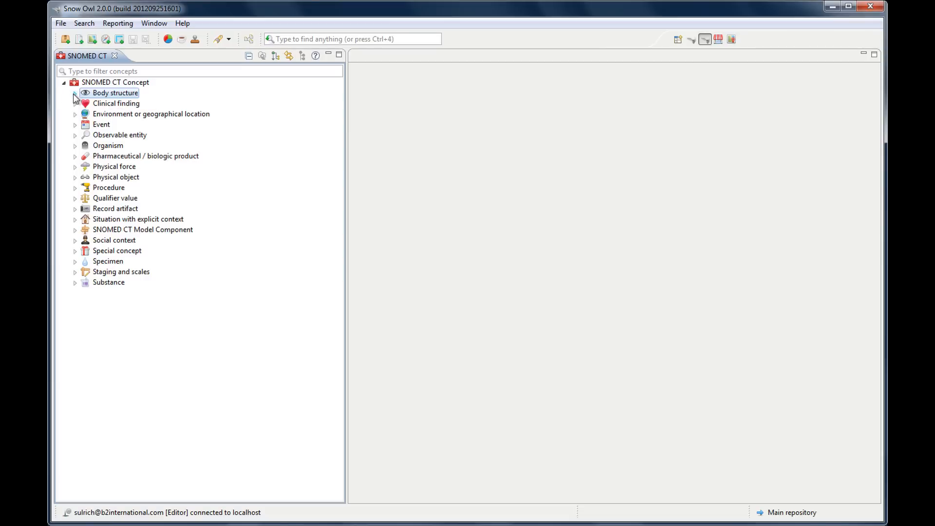
{"action": "left_click", "coordinate": [75, 92]}
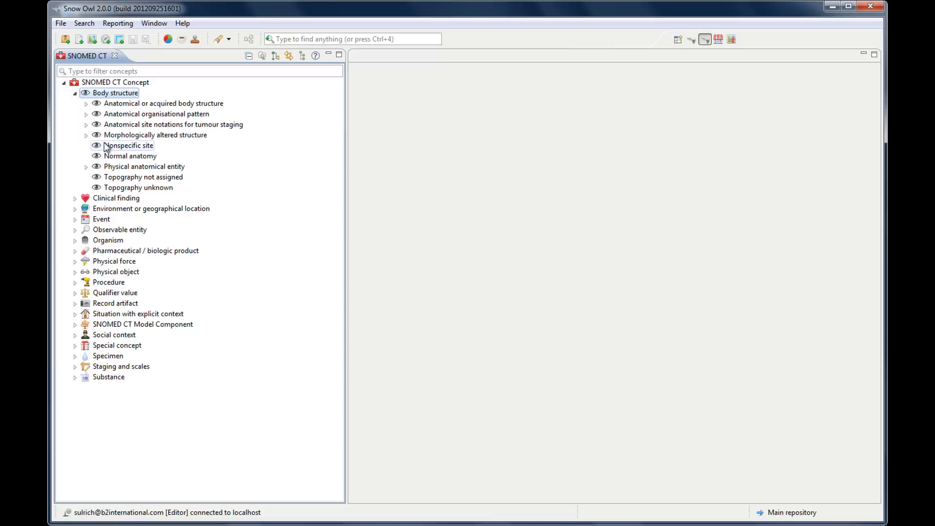
{"action": "mouse_move", "coordinate": [202, 137]}
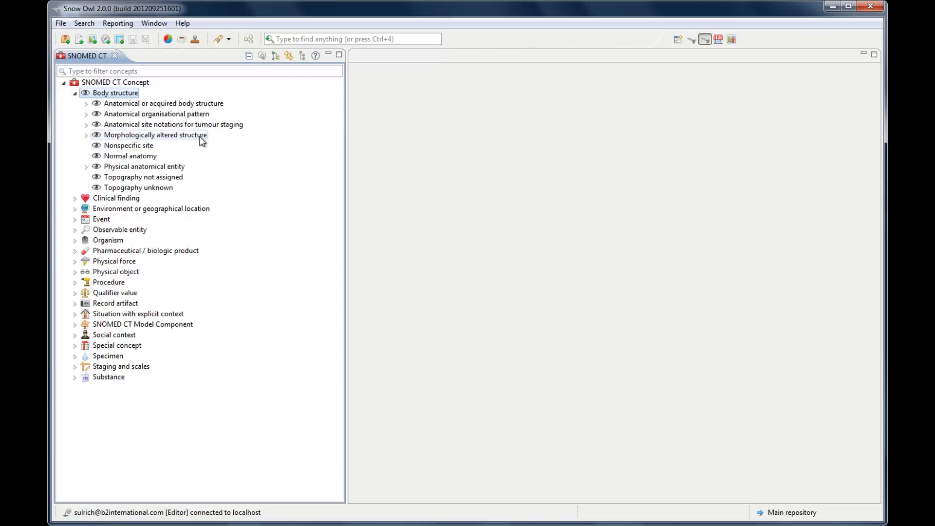
{"action": "mouse_move", "coordinate": [122, 124]}
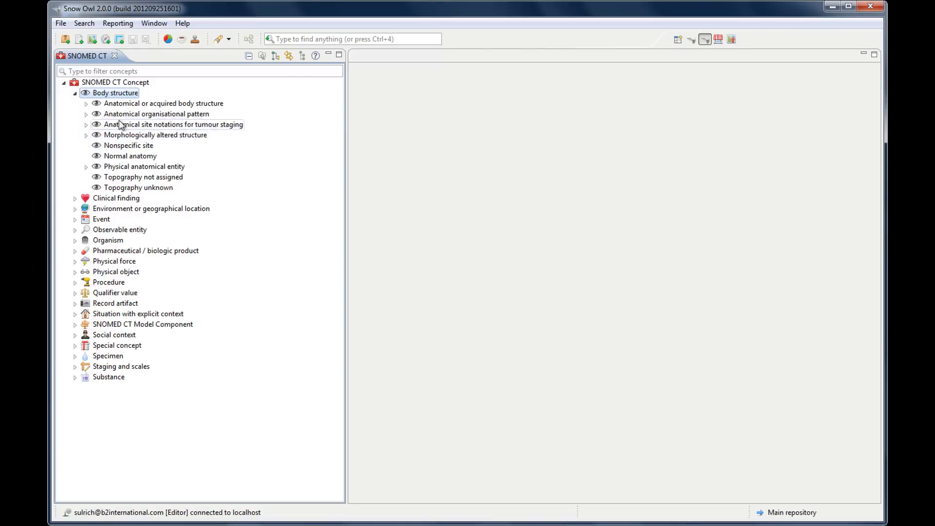
{"action": "left_click", "coordinate": [86, 103]}
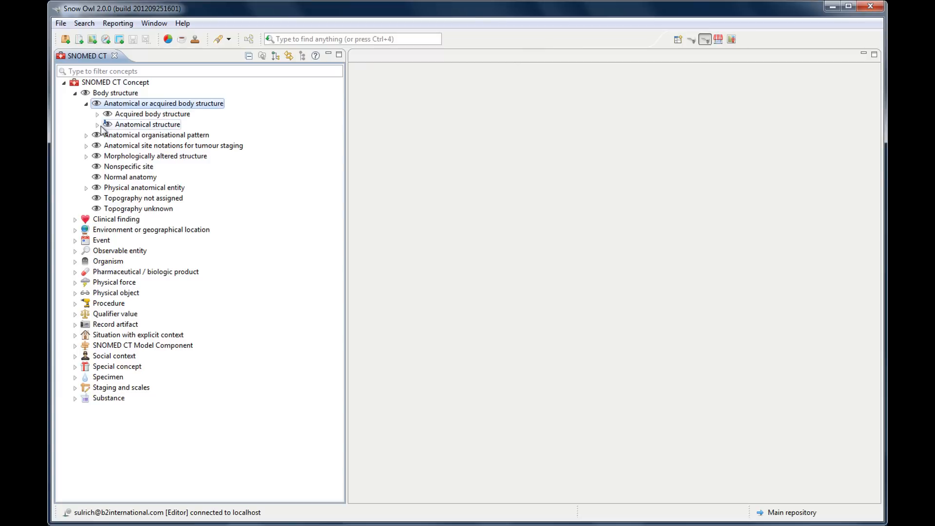
{"action": "left_click", "coordinate": [108, 114]}
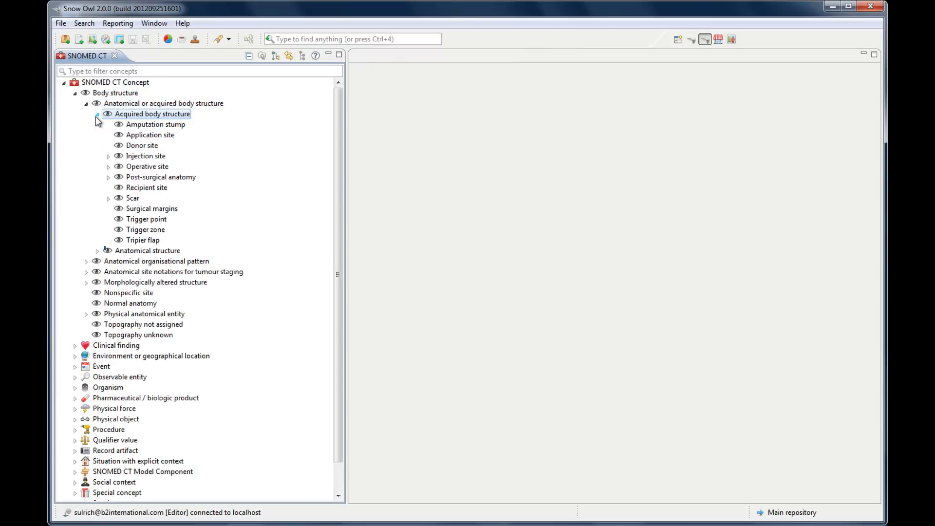
{"action": "left_click", "coordinate": [98, 114]}
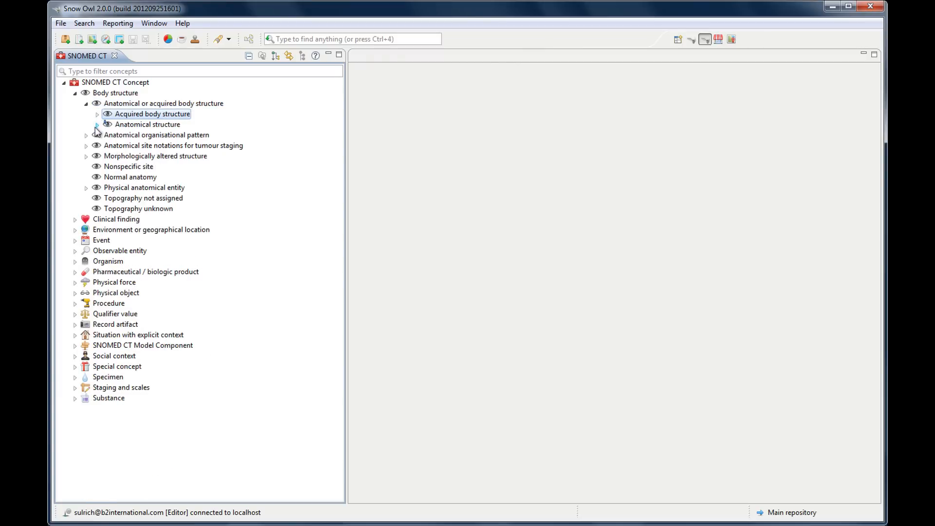
{"action": "left_click", "coordinate": [95, 124]}
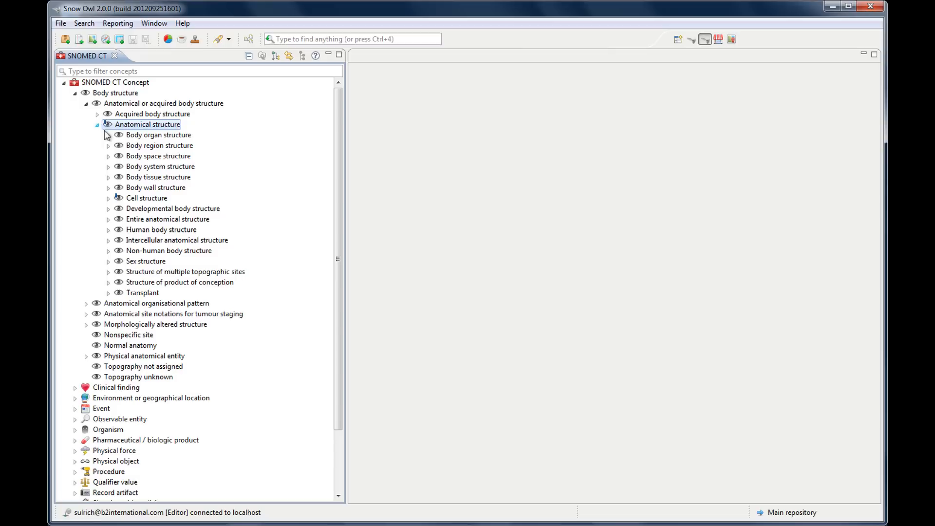
{"action": "mouse_move", "coordinate": [181, 205]}
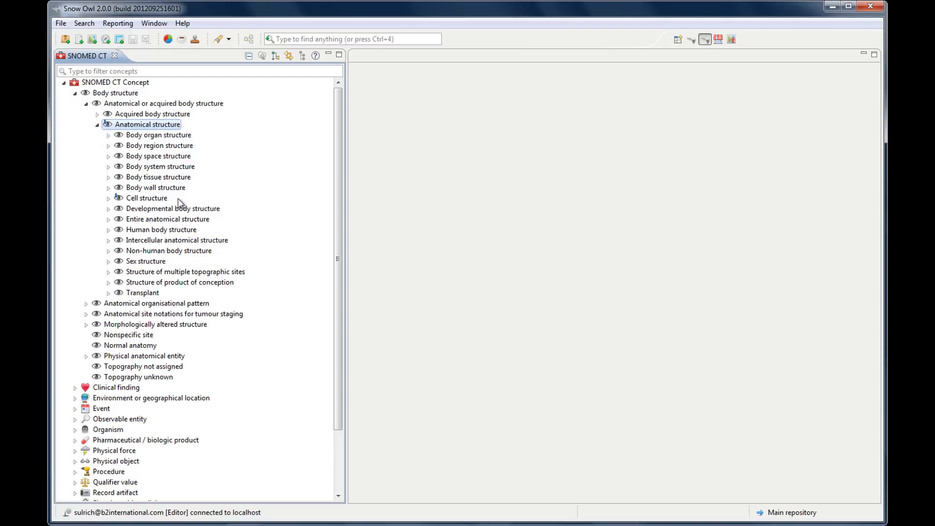
{"action": "mouse_move", "coordinate": [195, 204]}
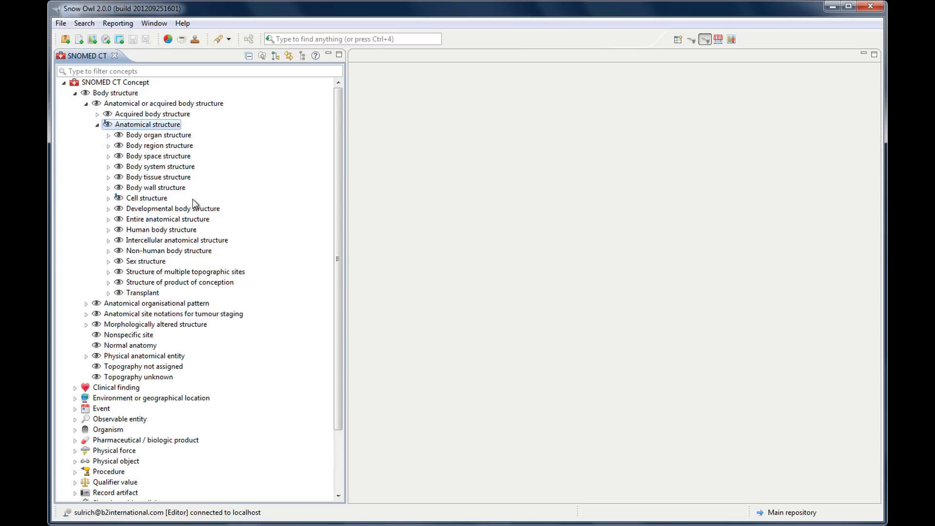
{"action": "mouse_move", "coordinate": [117, 202]}
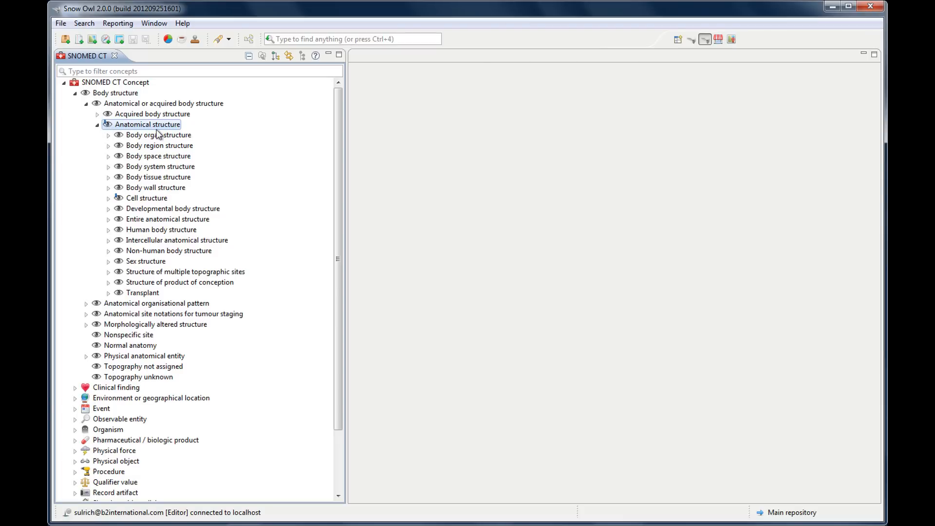
{"action": "mouse_move", "coordinate": [146, 124]}
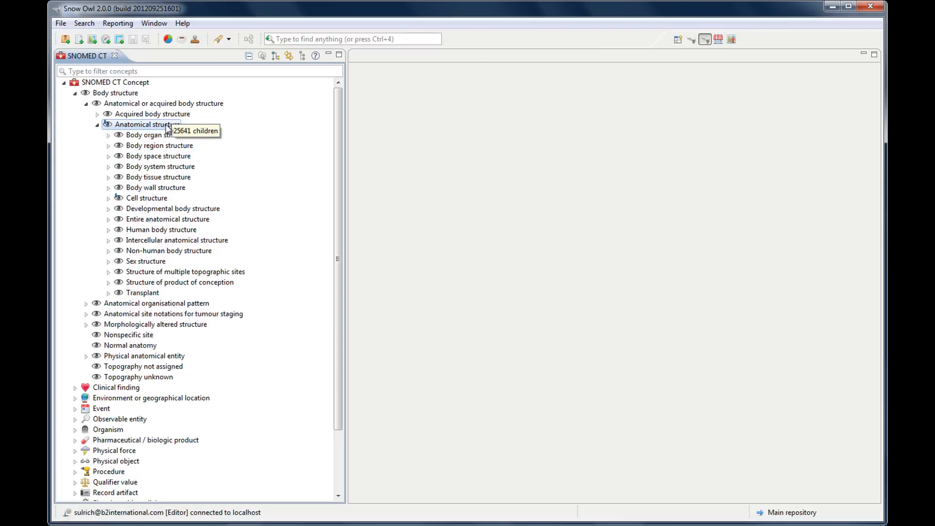
{"action": "mouse_move", "coordinate": [505, 90]}
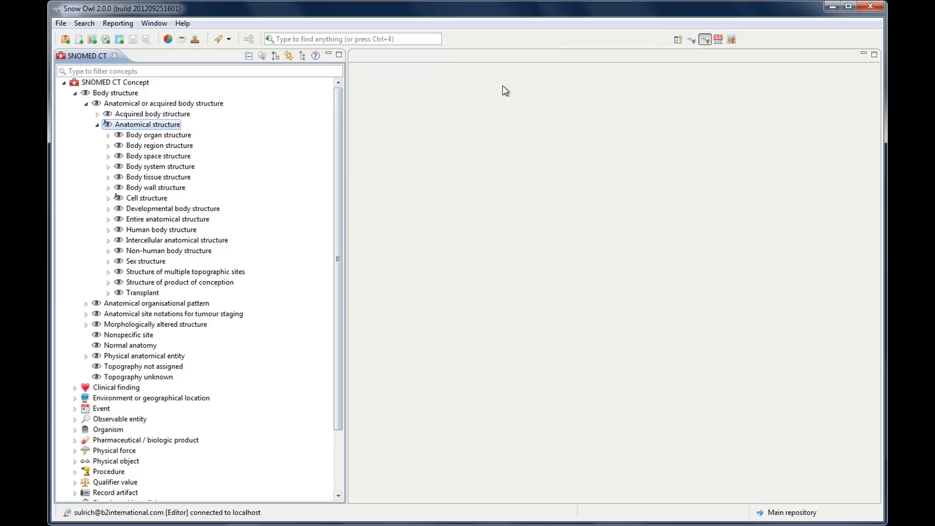
Return to the full workspace and show the seven-concept Bookmarks list.
{"action": "left_click", "coordinate": [691, 40]}
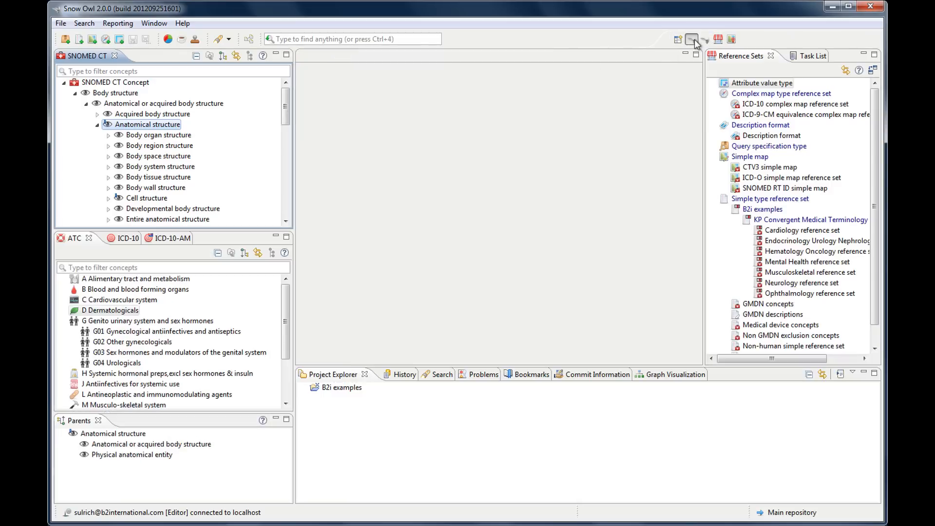
{"action": "mouse_move", "coordinate": [449, 352]}
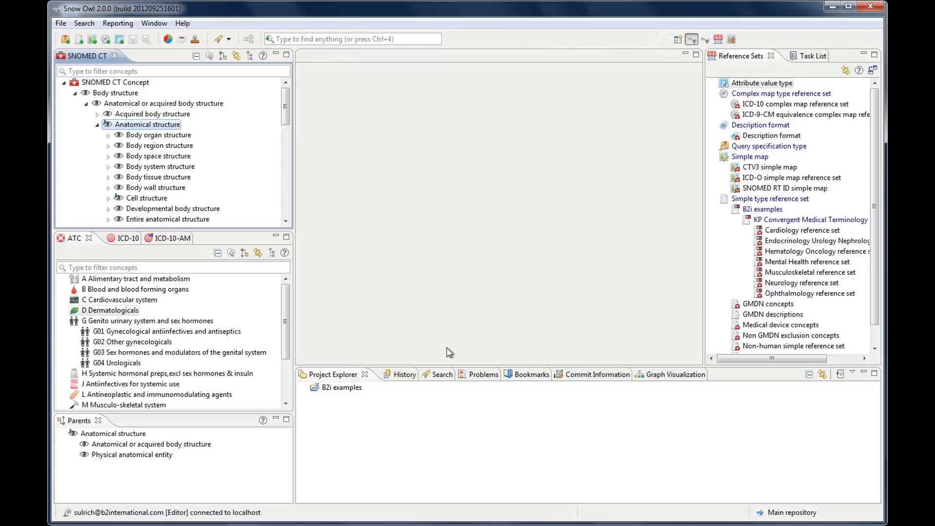
{"action": "left_click", "coordinate": [510, 375]}
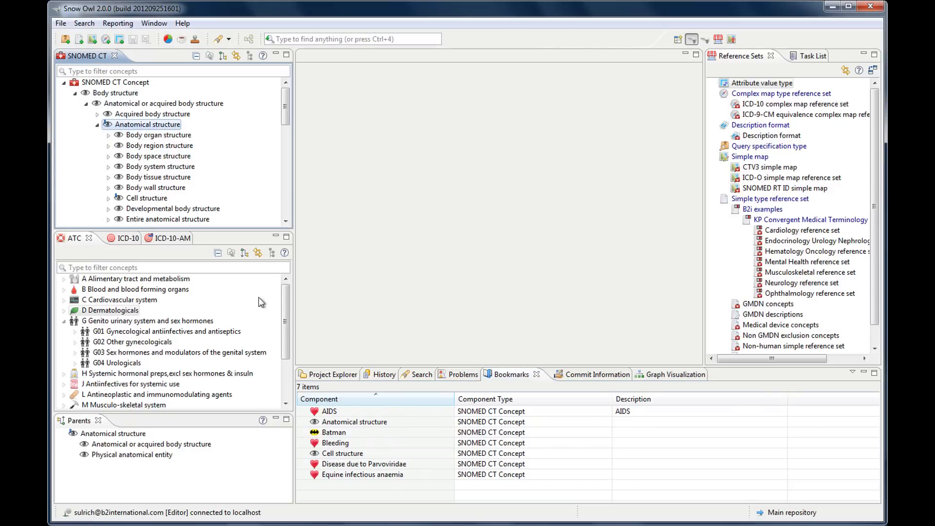
{"action": "mouse_move", "coordinate": [251, 228]}
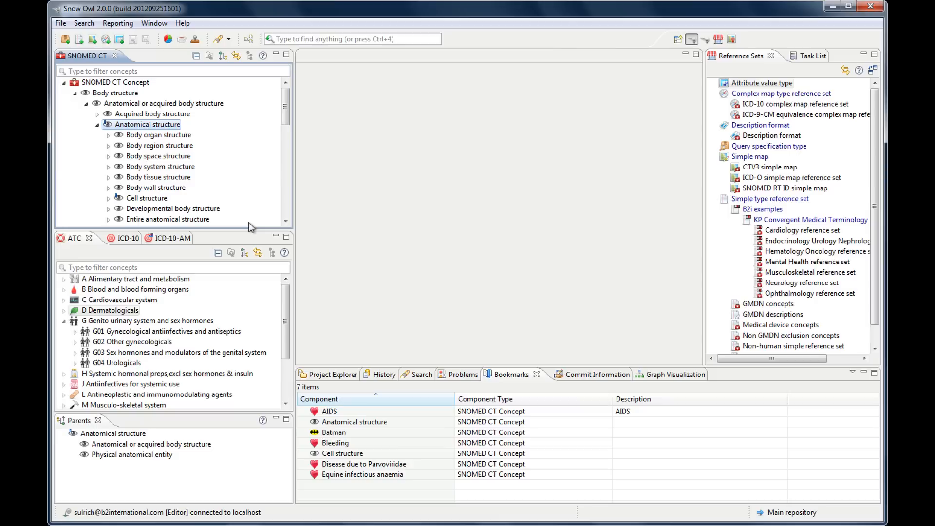
{"action": "mouse_move", "coordinate": [152, 156]}
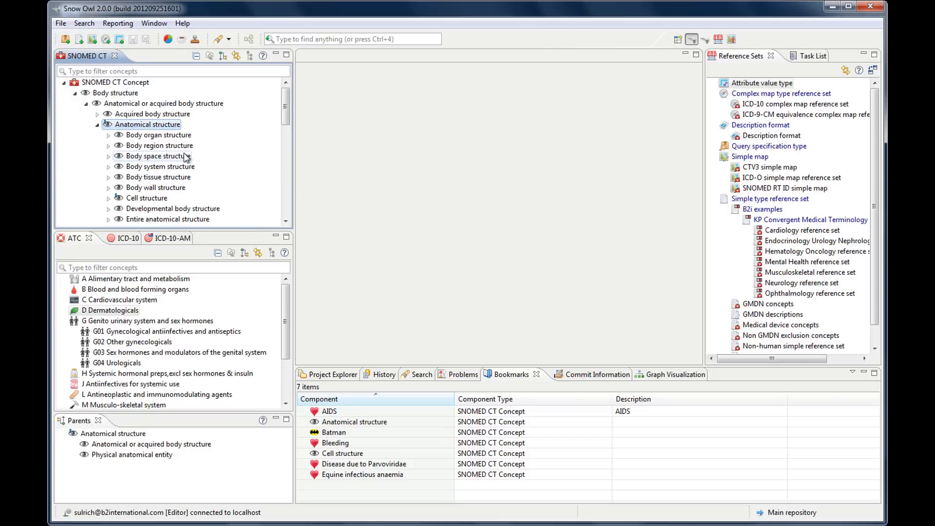
{"action": "mouse_move", "coordinate": [158, 156]}
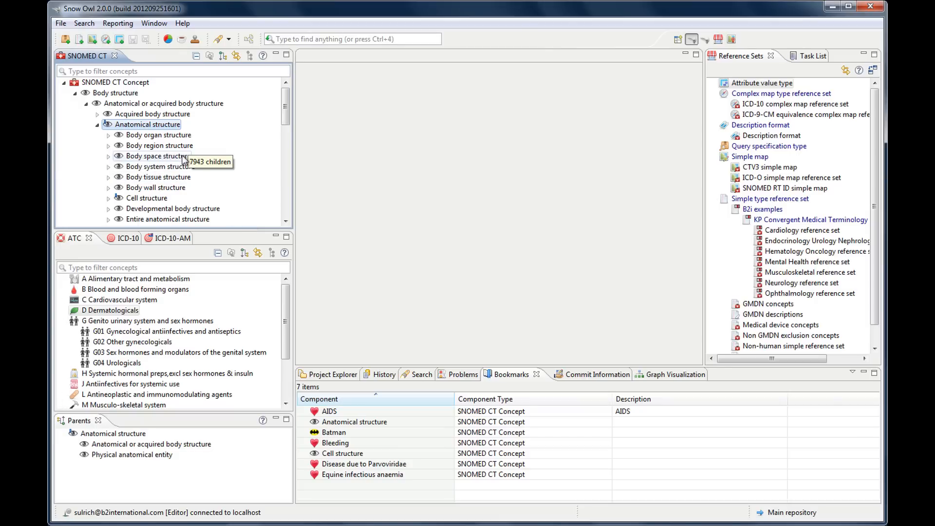
Add a bookmark for Body space structure from the SNOMED CT tree.
{"action": "right_click", "coordinate": [158, 156]}
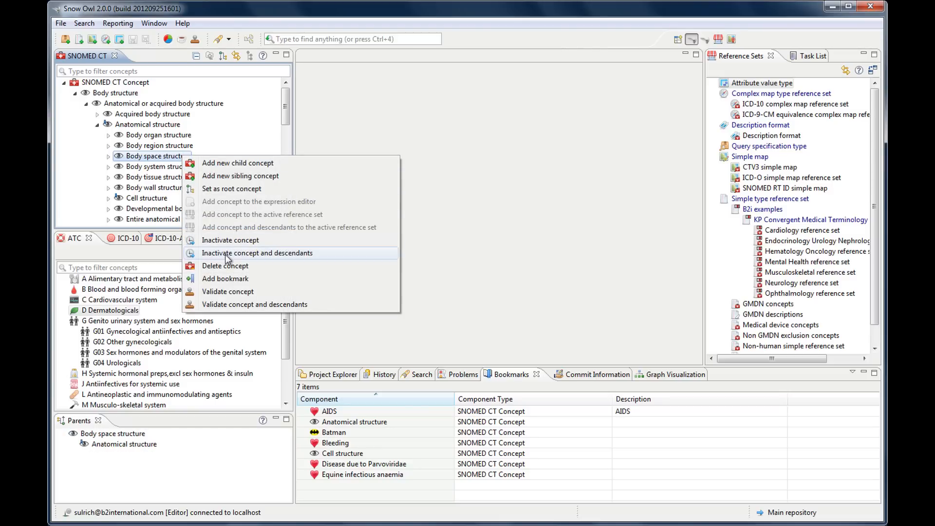
{"action": "mouse_move", "coordinate": [232, 280]}
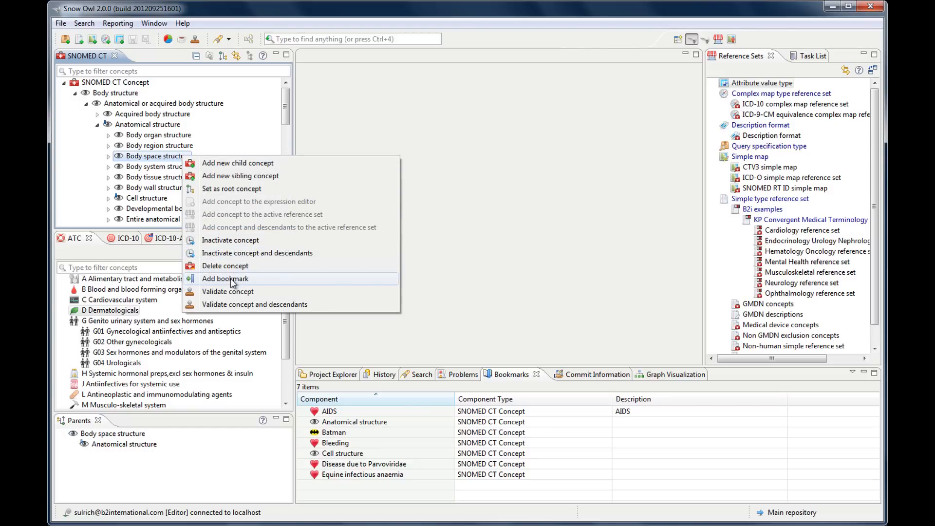
{"action": "left_click", "coordinate": [226, 279]}
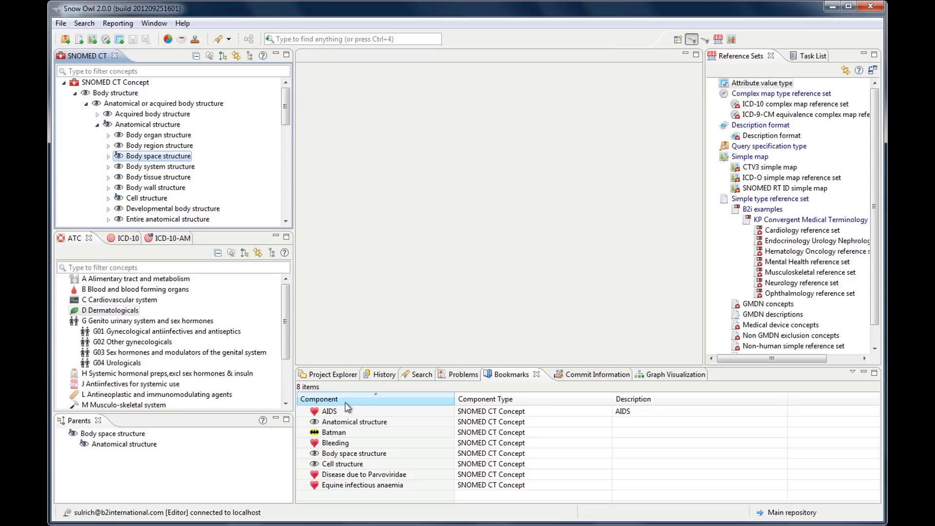
Delete the Body space structure entry from the Bookmarks list.
{"action": "right_click", "coordinate": [329, 411]}
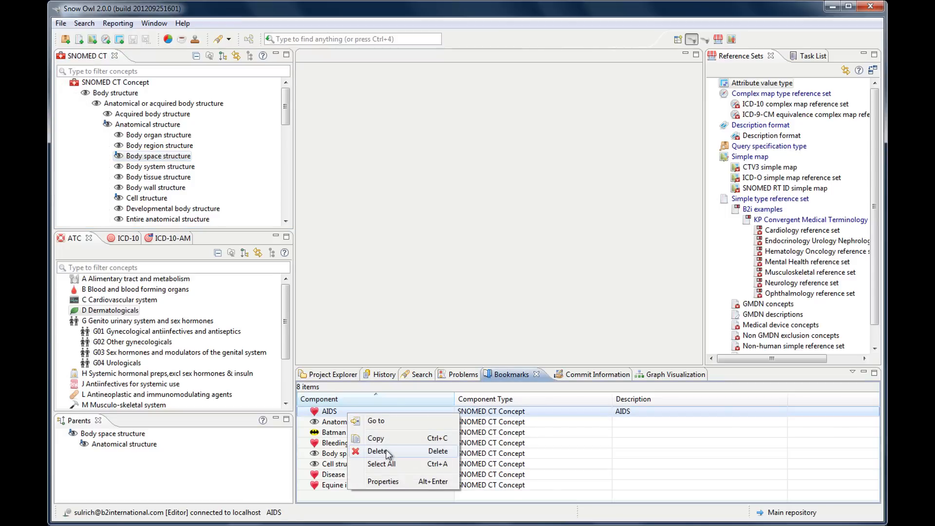
{"action": "mouse_move", "coordinate": [356, 492]}
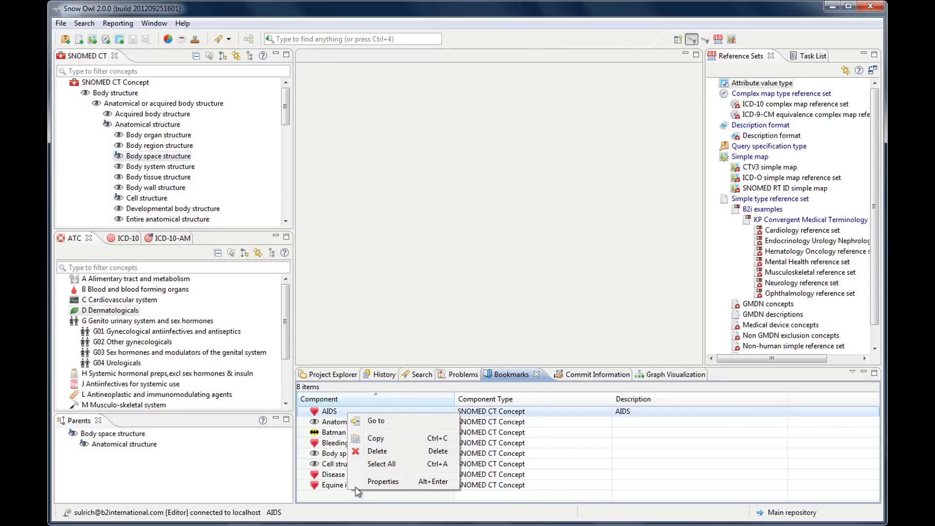
{"action": "left_click", "coordinate": [354, 453]}
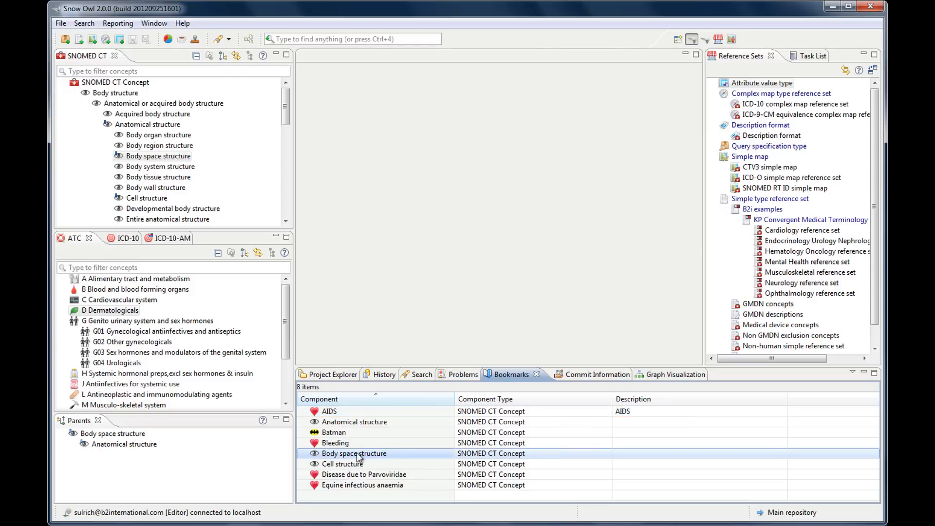
{"action": "right_click", "coordinate": [354, 454]}
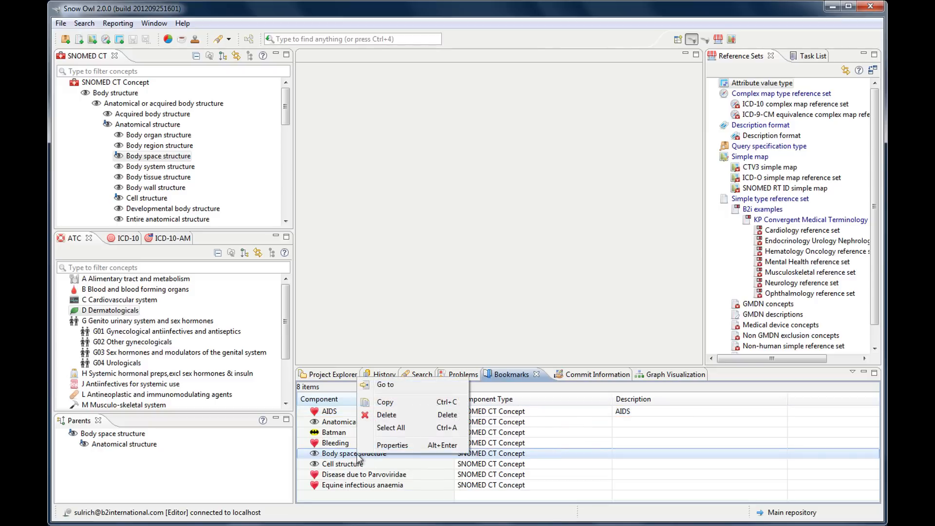
{"action": "left_click", "coordinate": [386, 414]}
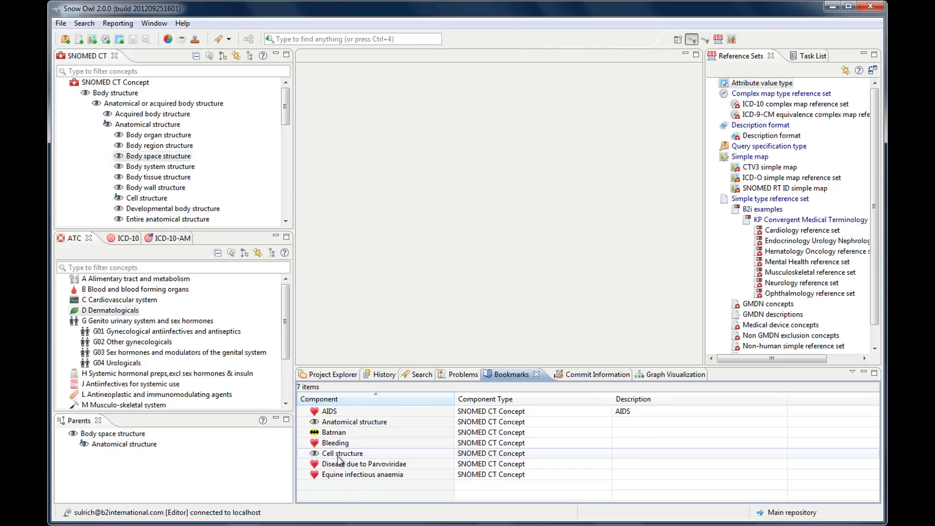
Open Cell structure, Anatomical structure and Equine infectious anaemia from Bookmarks, maximizing the editor.
{"action": "double_click", "coordinate": [342, 453]}
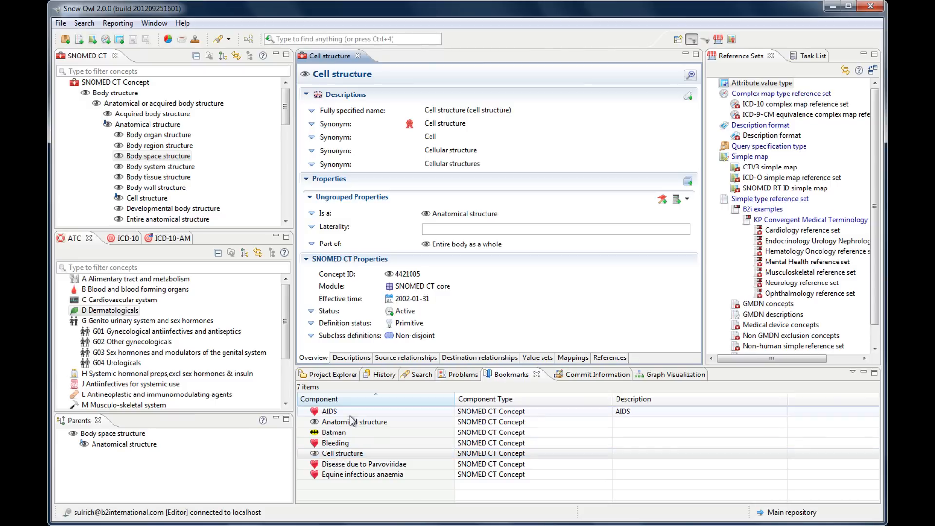
{"action": "double_click", "coordinate": [354, 422]}
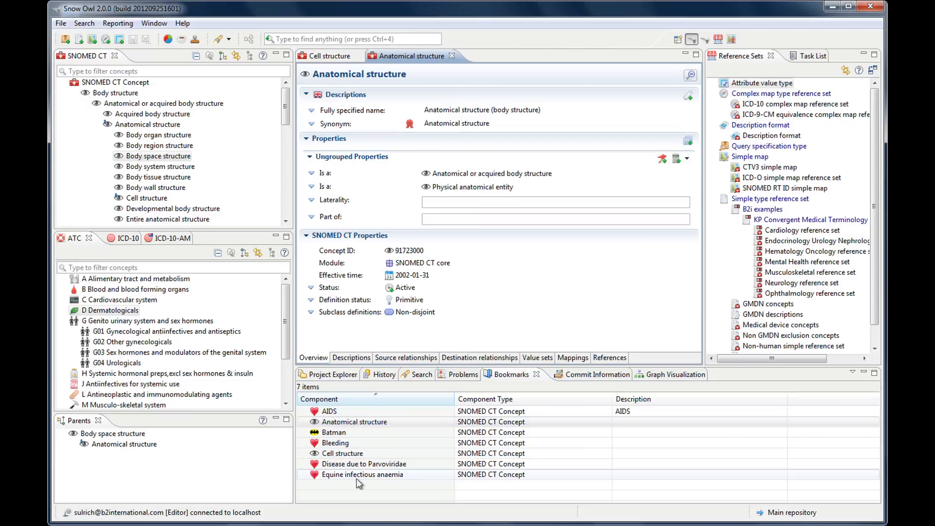
{"action": "double_click", "coordinate": [362, 474]}
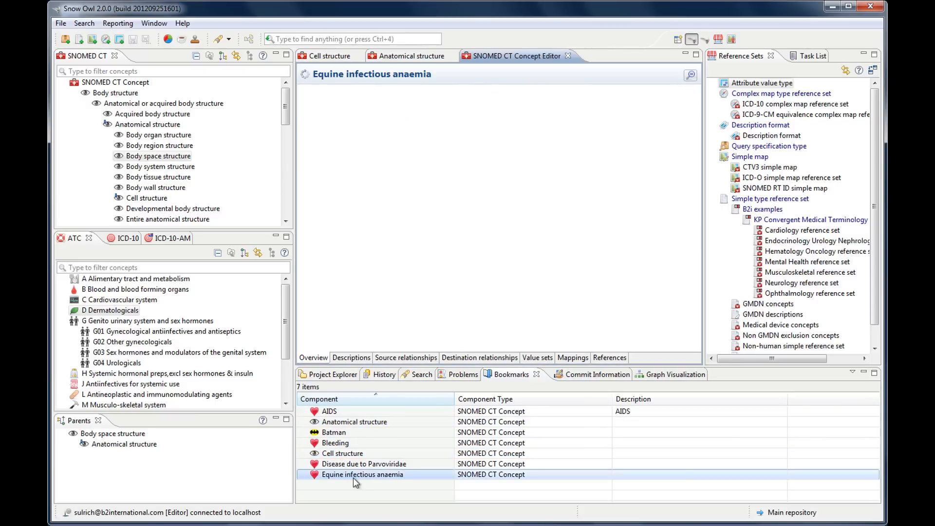
{"action": "double_click", "coordinate": [362, 474]}
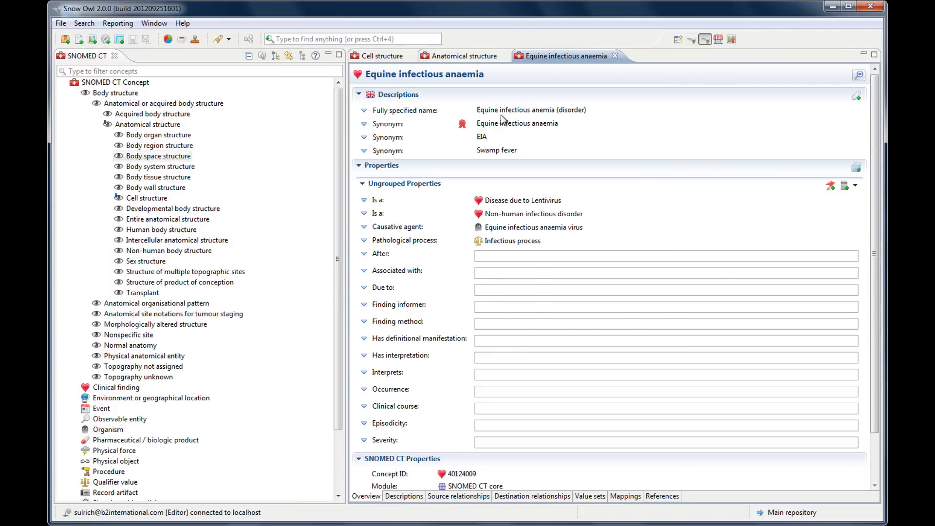
{"action": "mouse_move", "coordinate": [463, 55]}
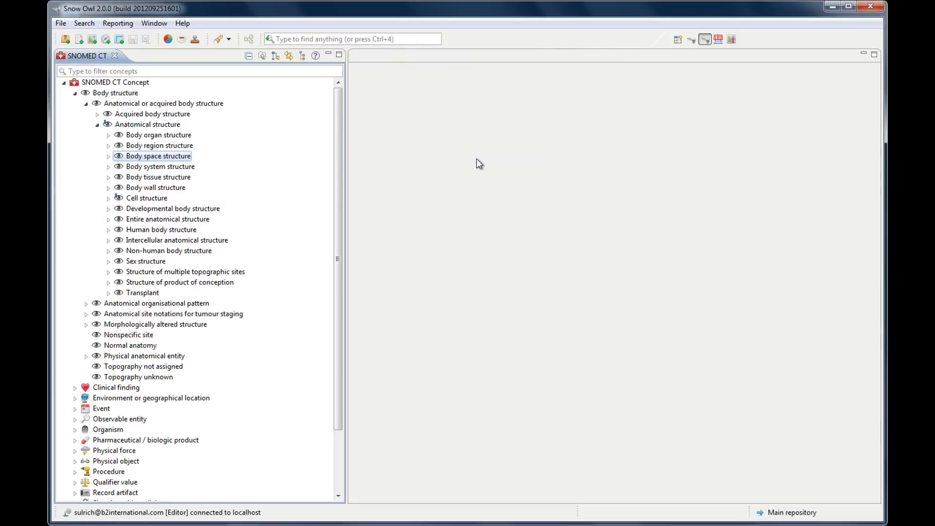
{"action": "mouse_move", "coordinate": [140, 93]}
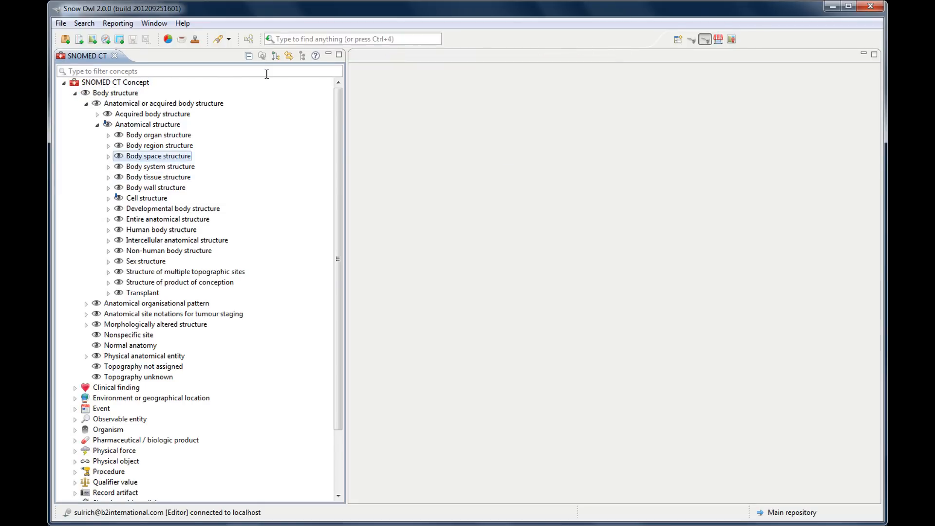
{"action": "mouse_move", "coordinate": [249, 55]}
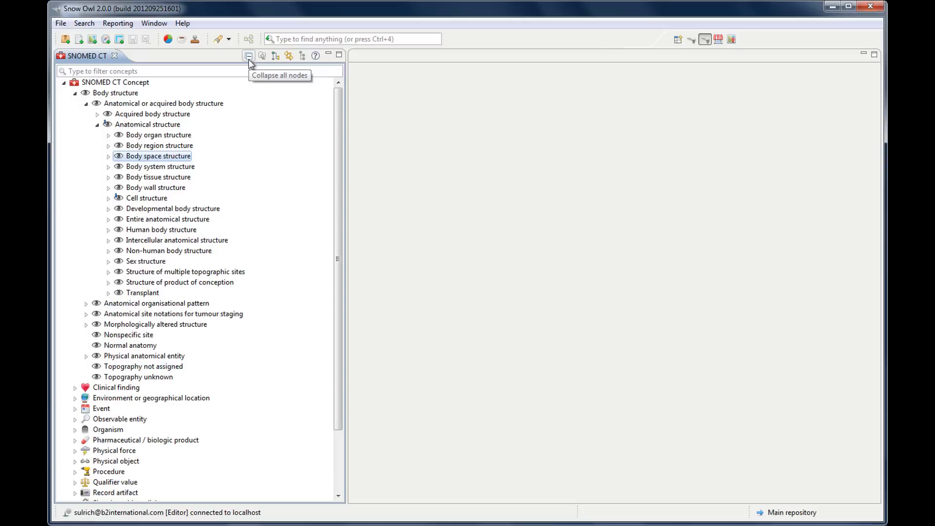
{"action": "mouse_move", "coordinate": [229, 167]}
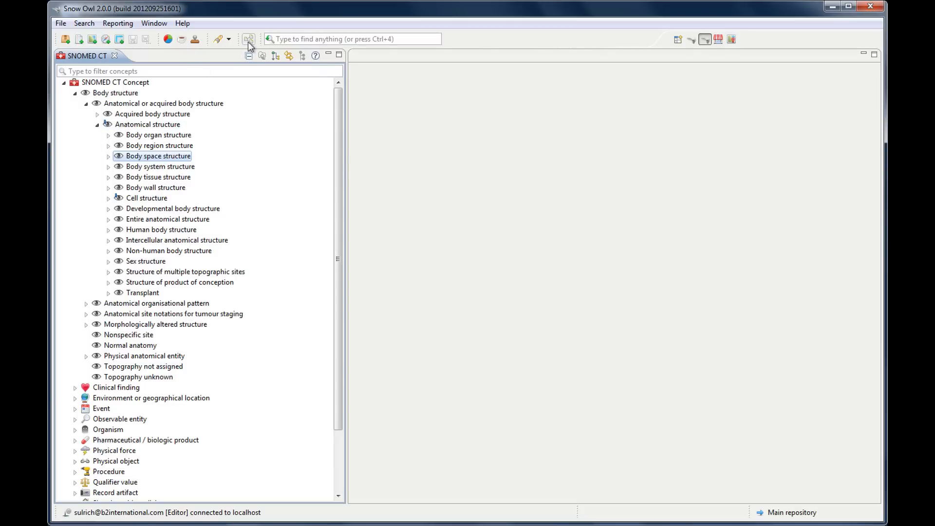
Collapse all nodes in the SNOMED CT navigator back to the top-level categories.
{"action": "left_click", "coordinate": [249, 55]}
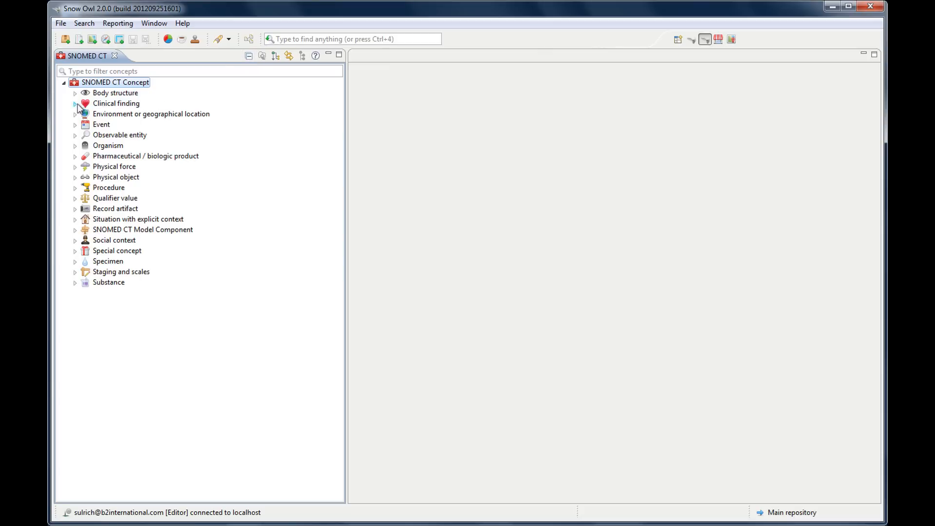
{"action": "mouse_move", "coordinate": [116, 103]}
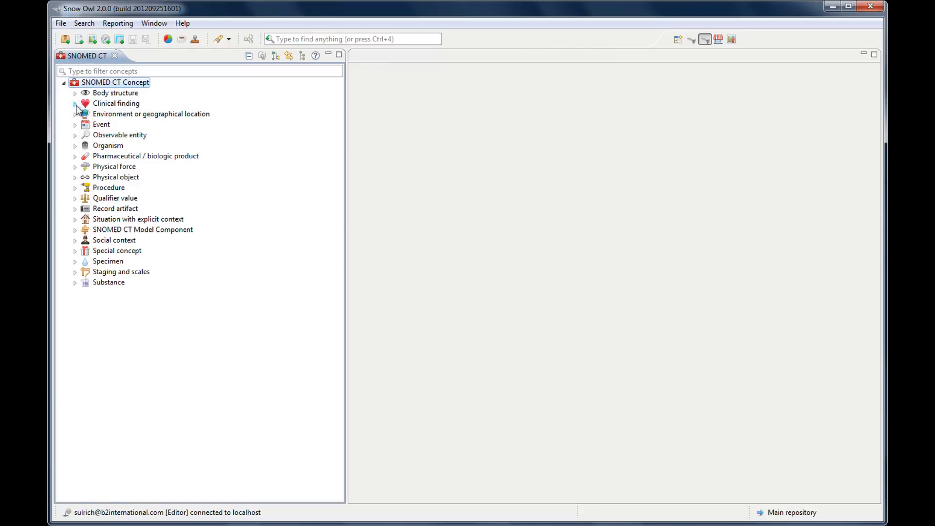
{"action": "left_click", "coordinate": [75, 104]}
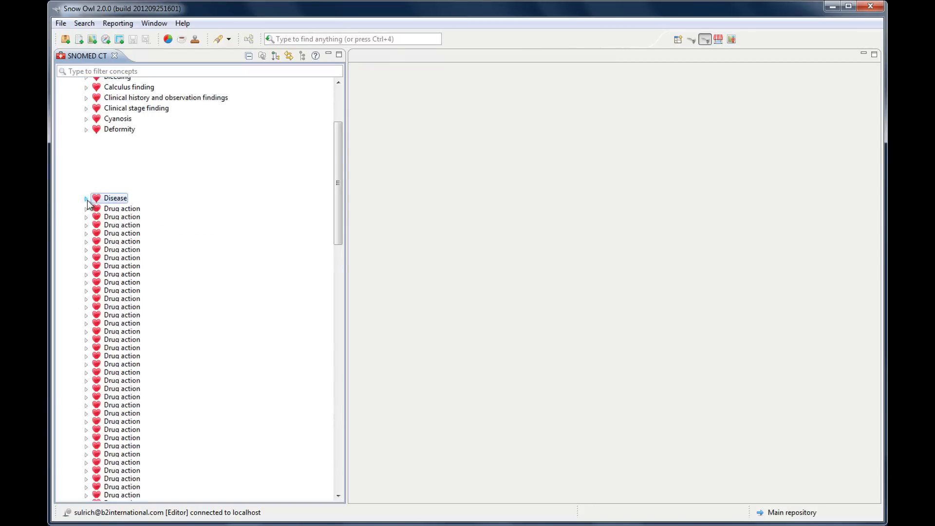
Expand Disease, show Degenerative disorder as root with nested subtypes, then go back and collapse.
{"action": "left_click", "coordinate": [86, 198]}
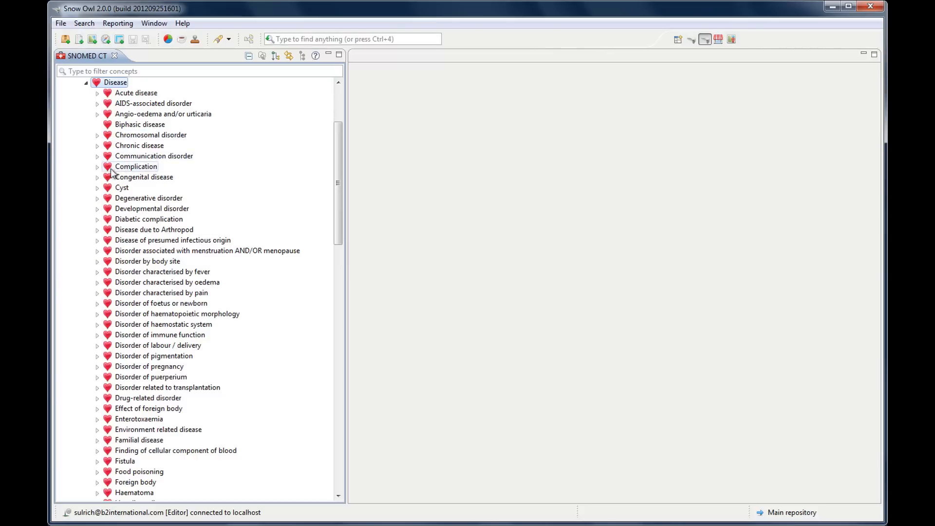
{"action": "left_click", "coordinate": [148, 197]}
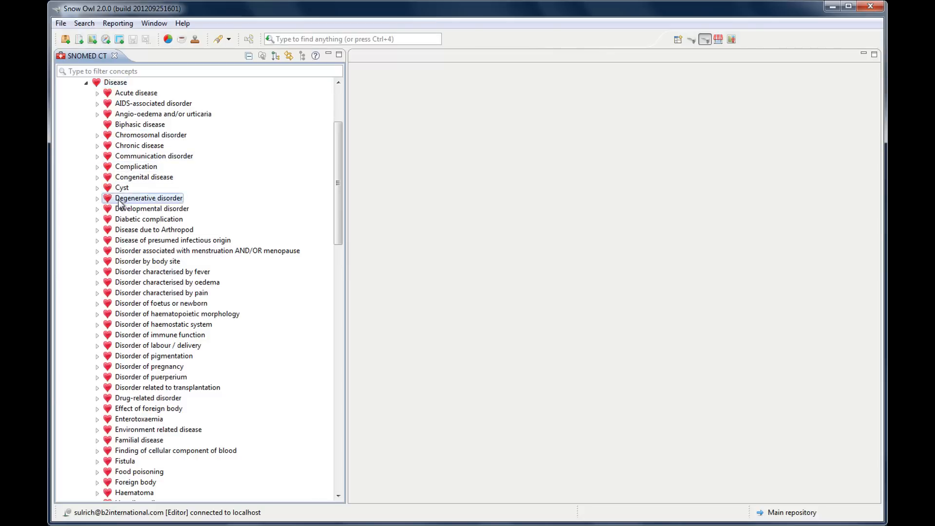
{"action": "left_click", "coordinate": [277, 56]}
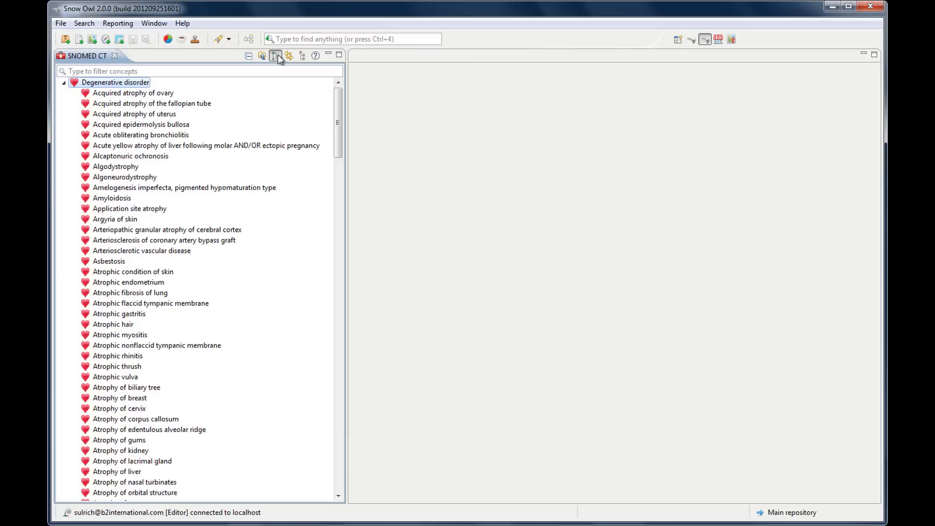
{"action": "left_click", "coordinate": [275, 56]}
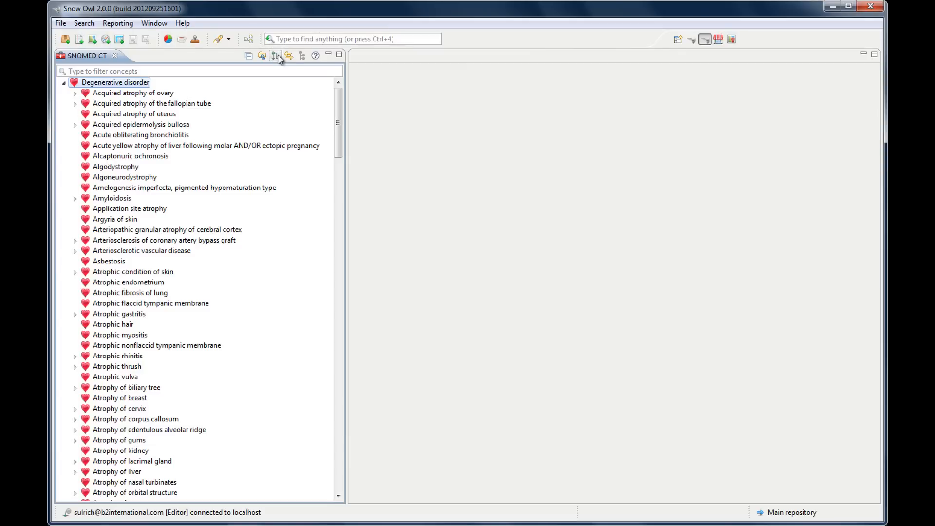
{"action": "mouse_move", "coordinate": [251, 200]}
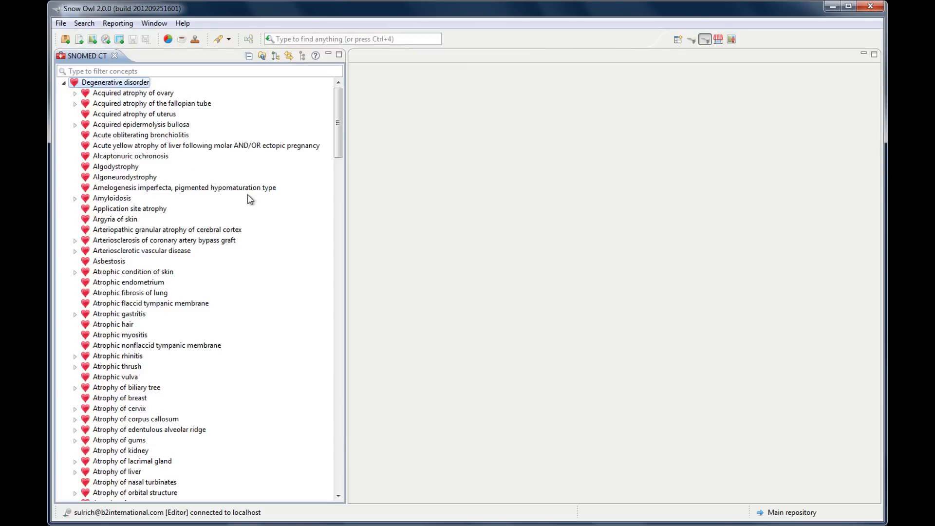
{"action": "mouse_move", "coordinate": [287, 96]}
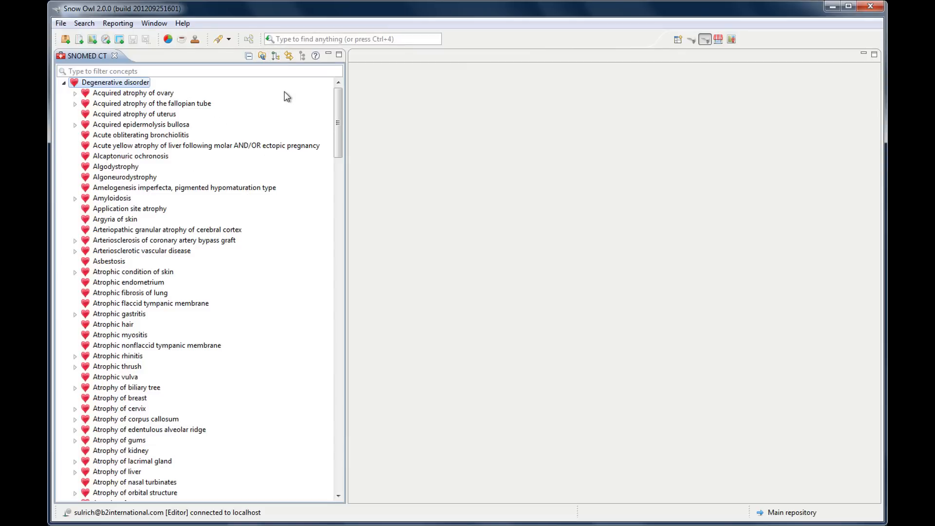
{"action": "mouse_move", "coordinate": [282, 115]}
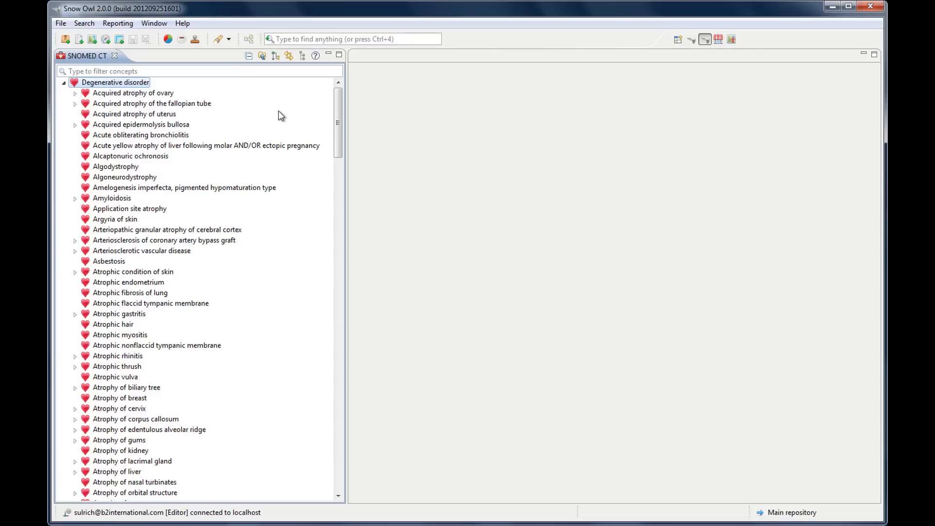
{"action": "left_click", "coordinate": [261, 56]}
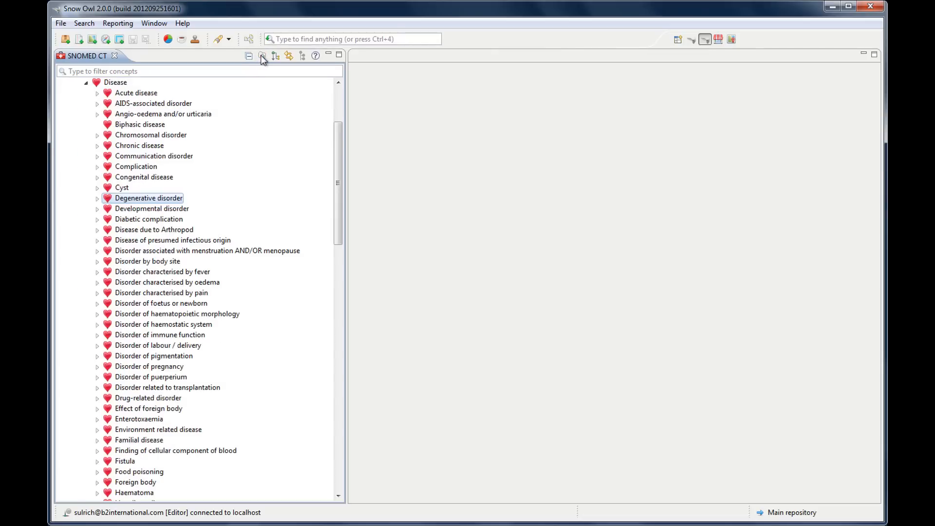
{"action": "left_click", "coordinate": [249, 55]}
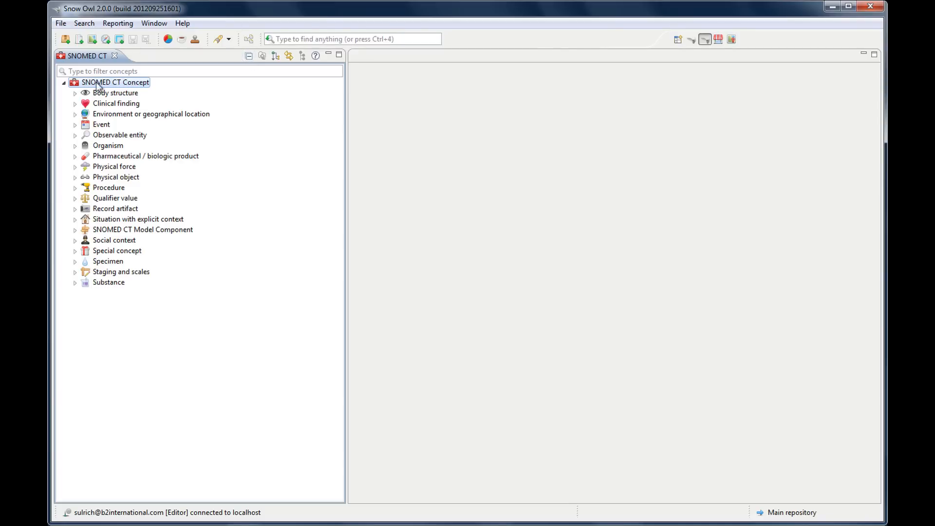
{"action": "mouse_move", "coordinate": [76, 119]}
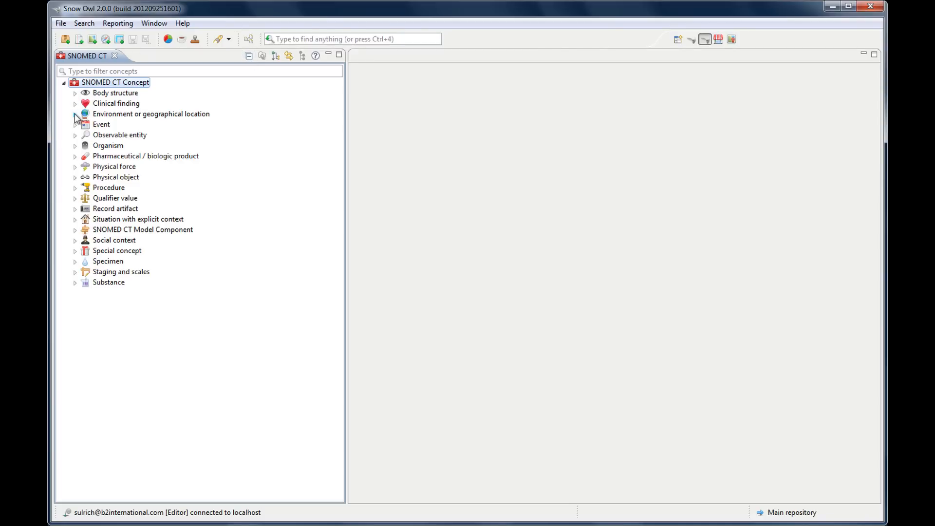
Expand Environment or geographical location in the concept tree.
{"action": "left_click", "coordinate": [75, 114]}
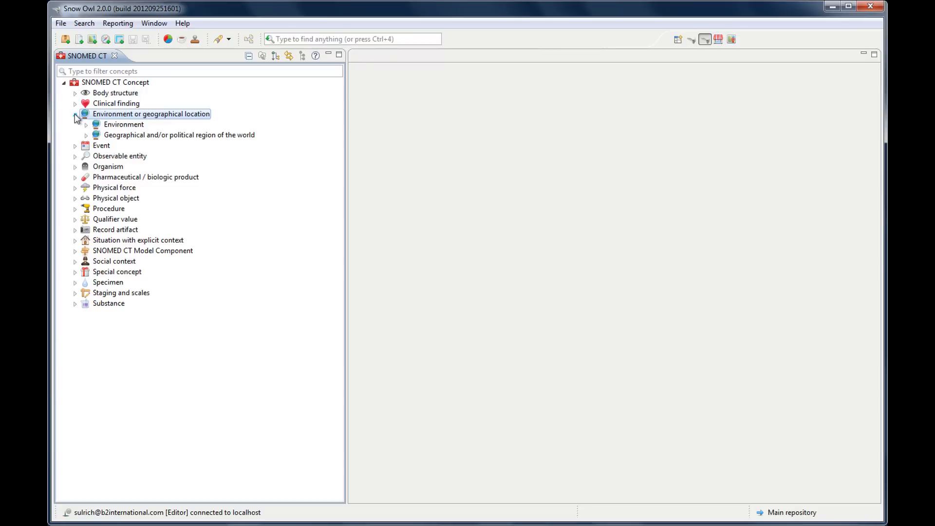
{"action": "left_click", "coordinate": [75, 114]}
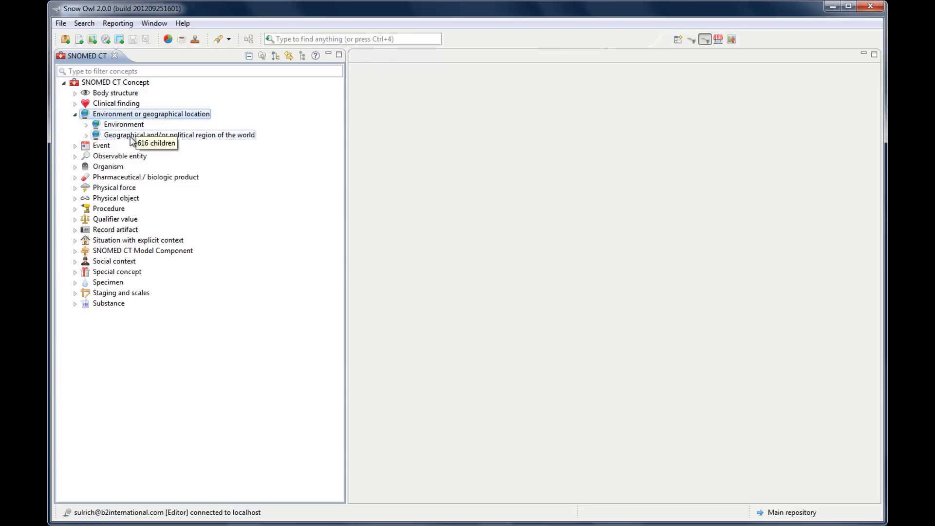
{"action": "mouse_move", "coordinate": [83, 125]}
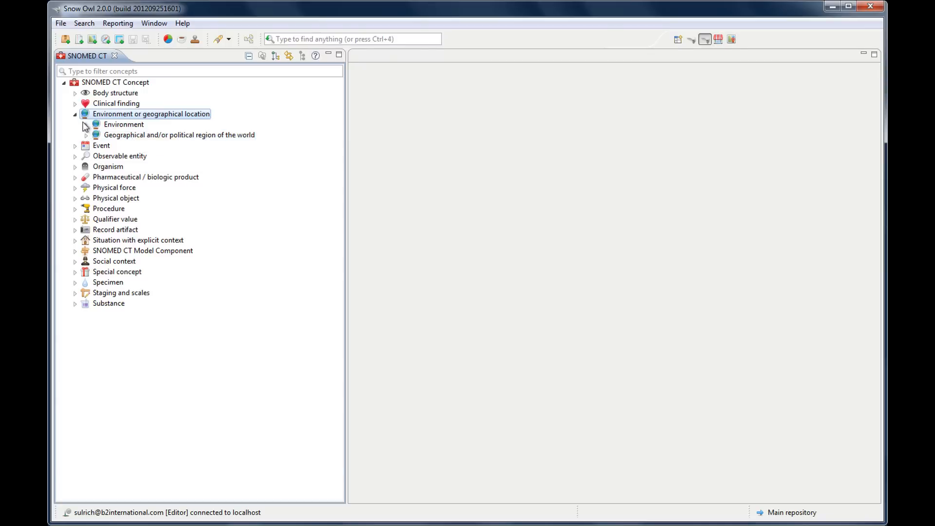
{"action": "left_click", "coordinate": [96, 124]}
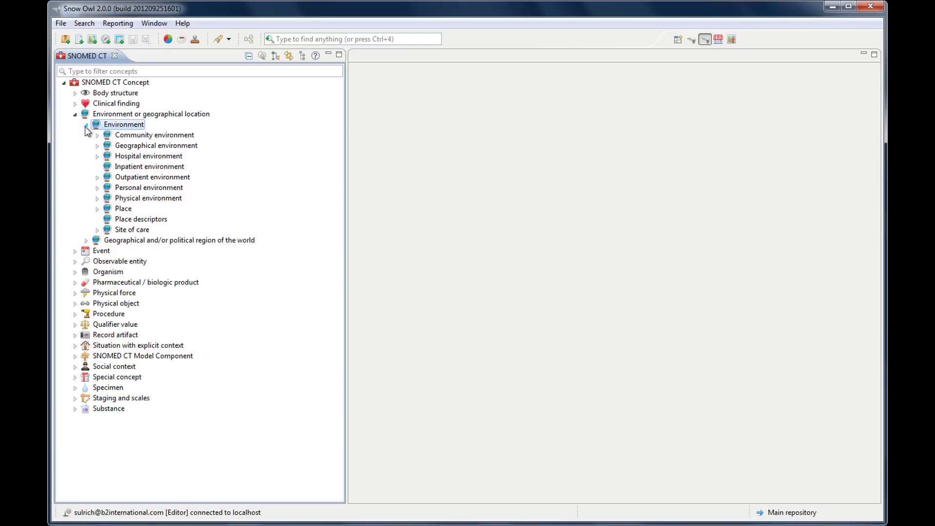
{"action": "mouse_move", "coordinate": [98, 213]}
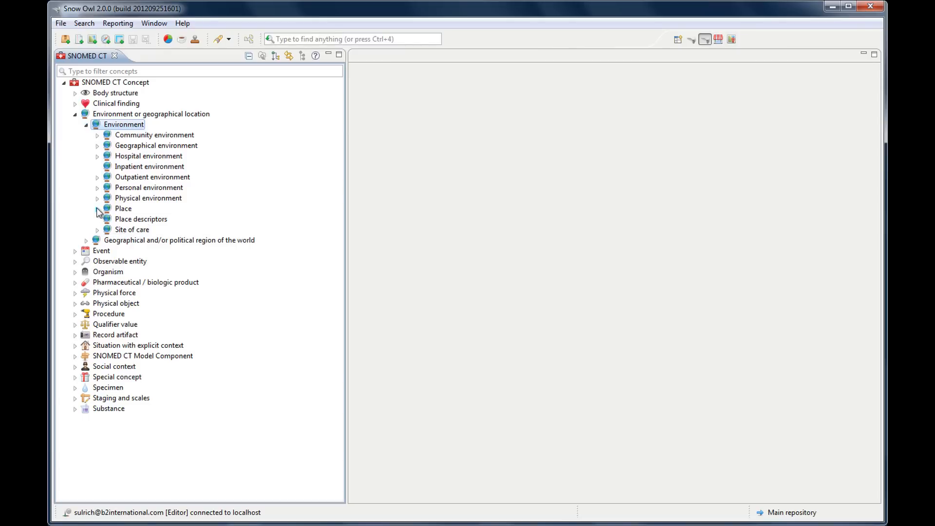
{"action": "left_click", "coordinate": [97, 208]}
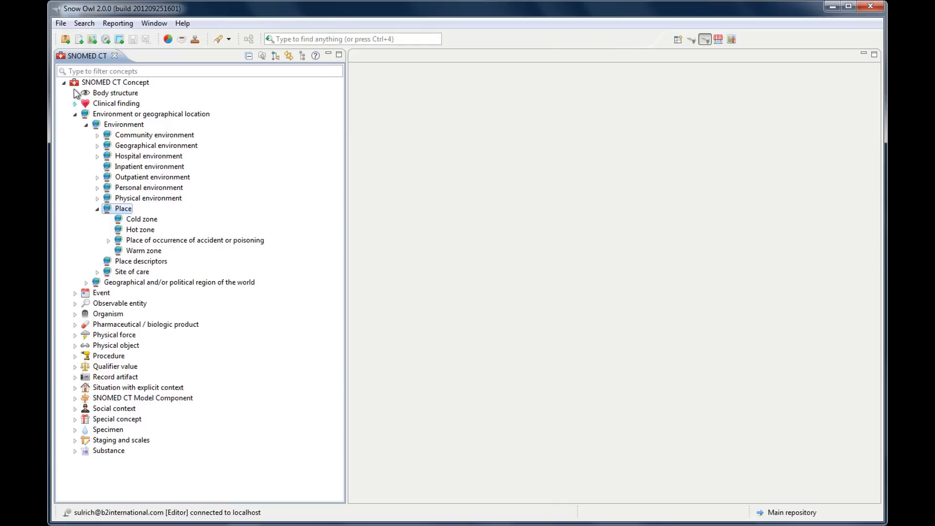
{"action": "left_click", "coordinate": [86, 124]}
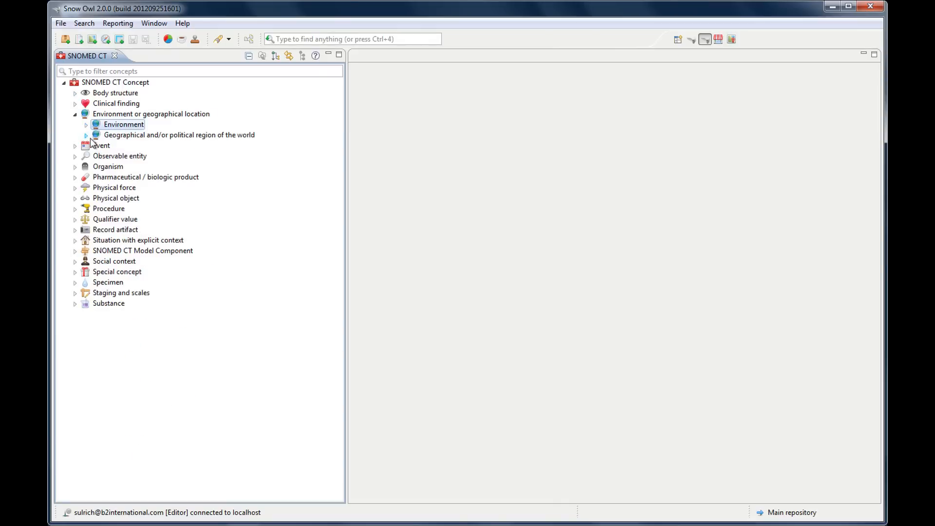
{"action": "left_click", "coordinate": [86, 135]}
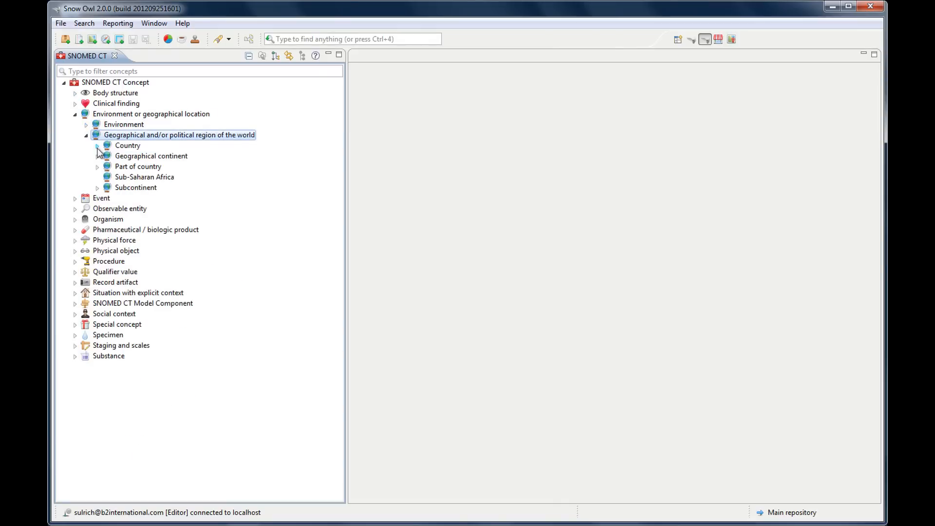
{"action": "left_click", "coordinate": [127, 146]}
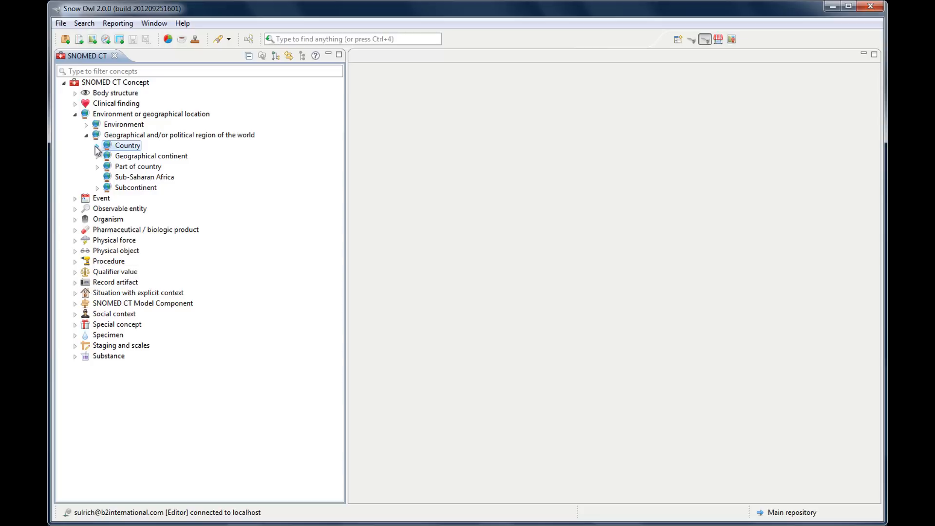
{"action": "left_click", "coordinate": [86, 135]}
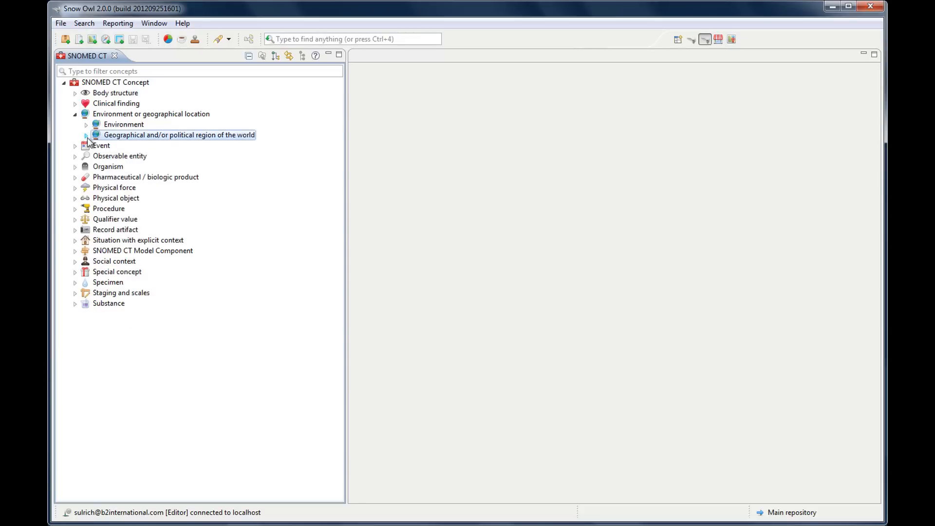
{"action": "left_click", "coordinate": [74, 114]}
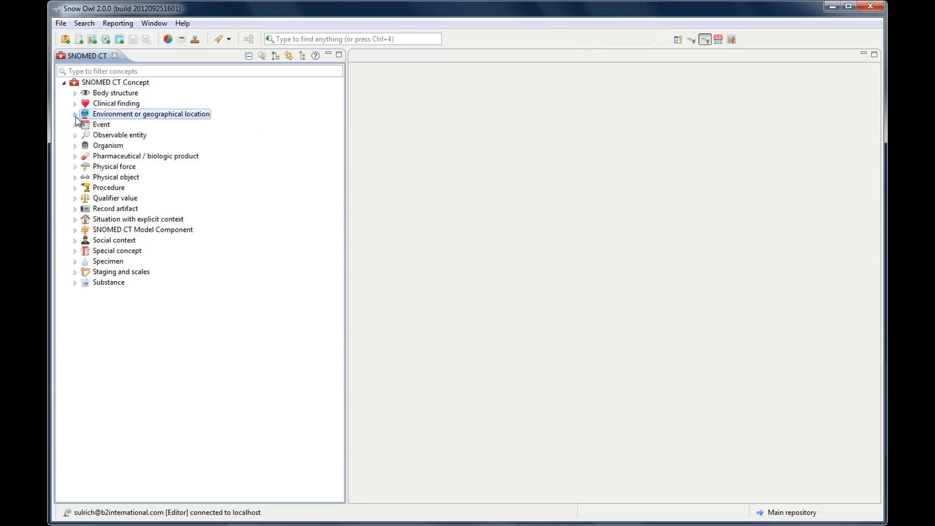
{"action": "mouse_move", "coordinate": [90, 128]}
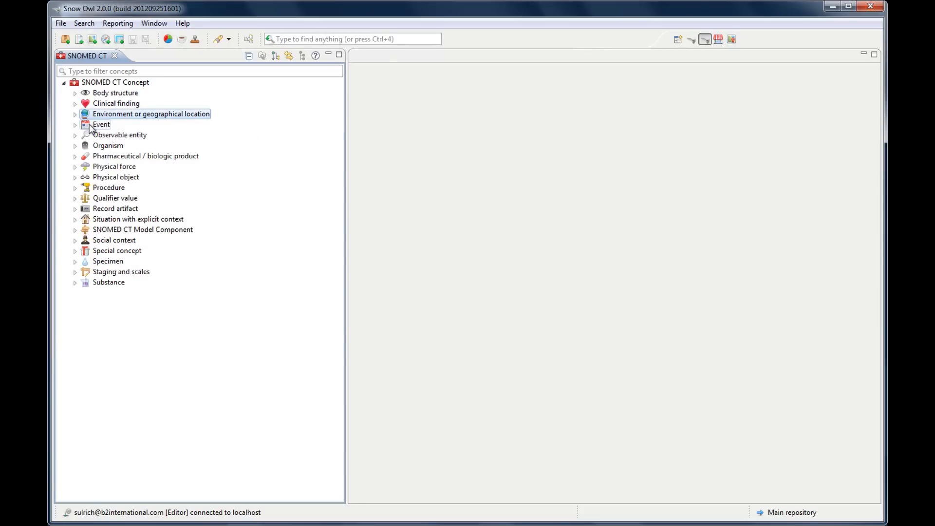
{"action": "left_click", "coordinate": [75, 125]}
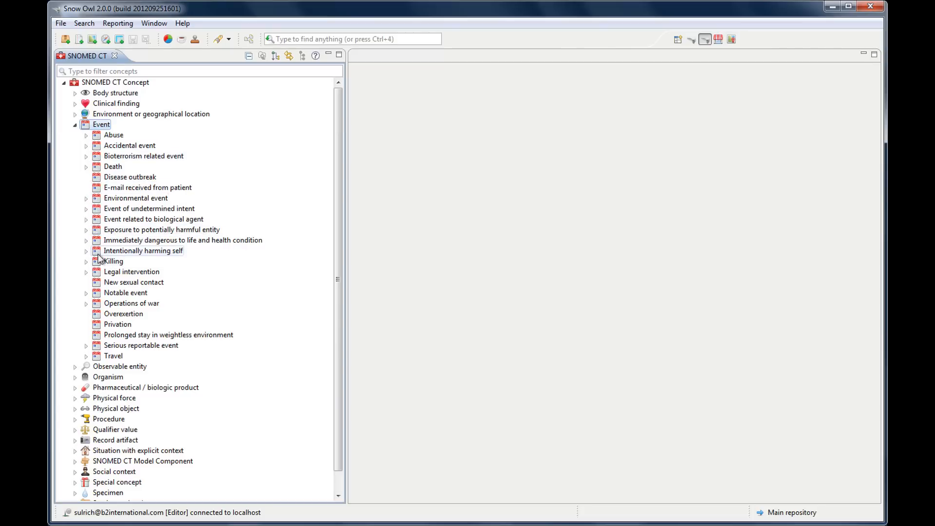
{"action": "left_click", "coordinate": [85, 198]}
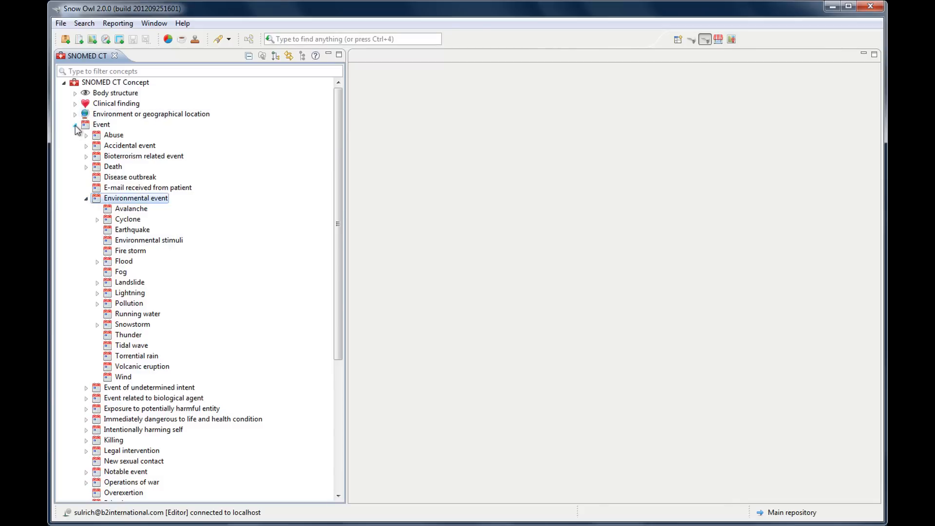
{"action": "left_click", "coordinate": [75, 124]}
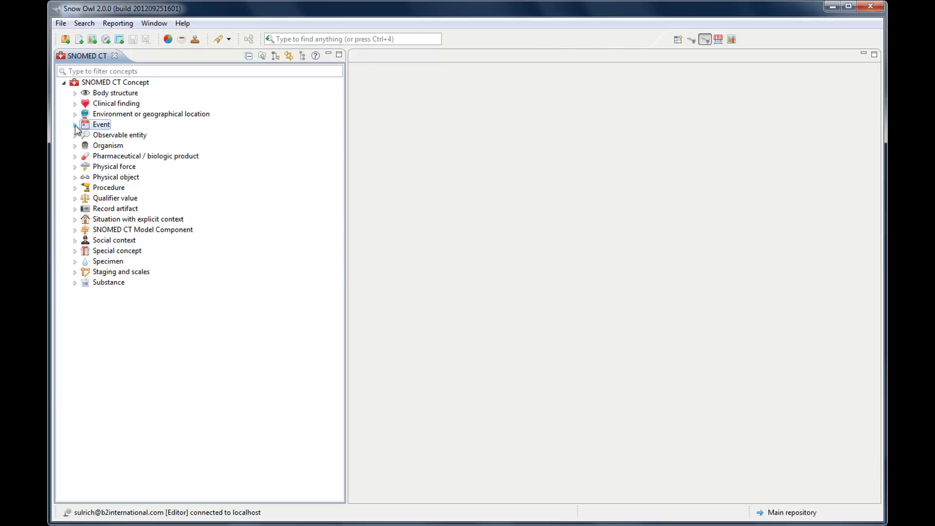
{"action": "mouse_move", "coordinate": [80, 140]}
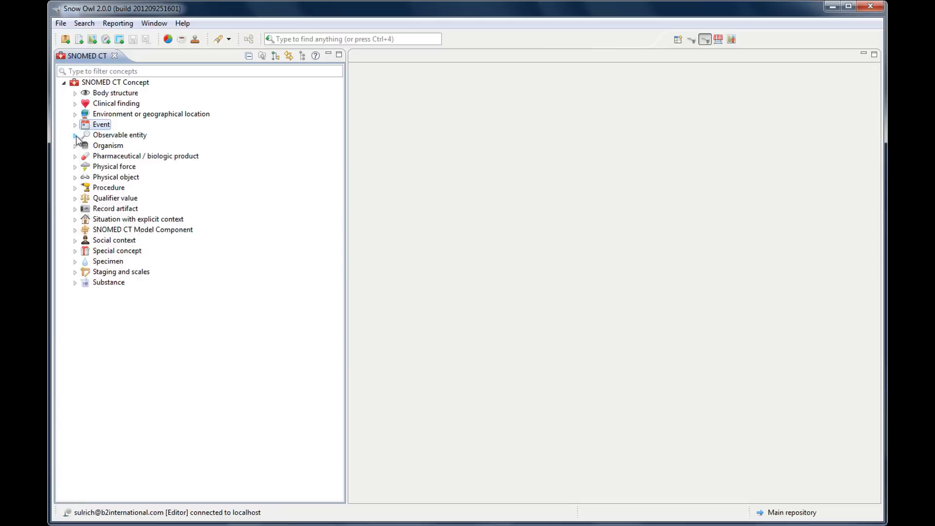
{"action": "left_click", "coordinate": [75, 135]}
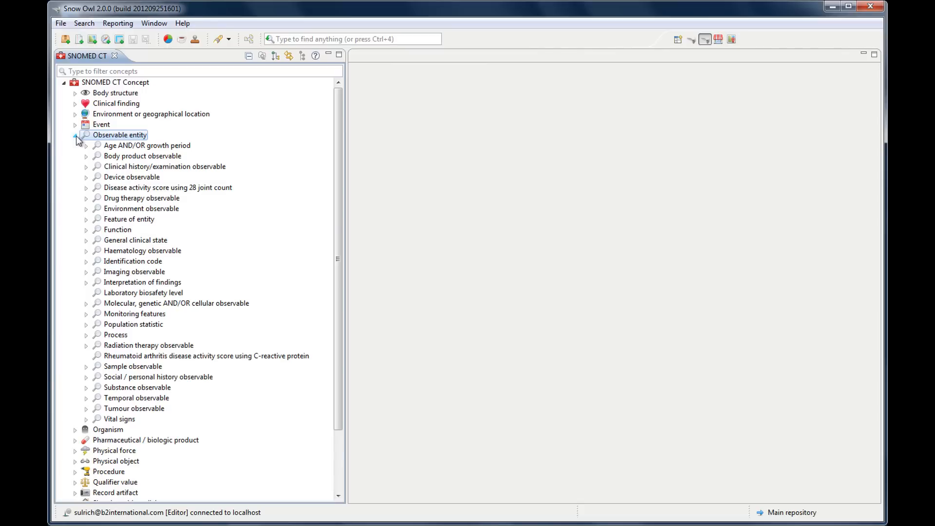
{"action": "left_click", "coordinate": [86, 145]}
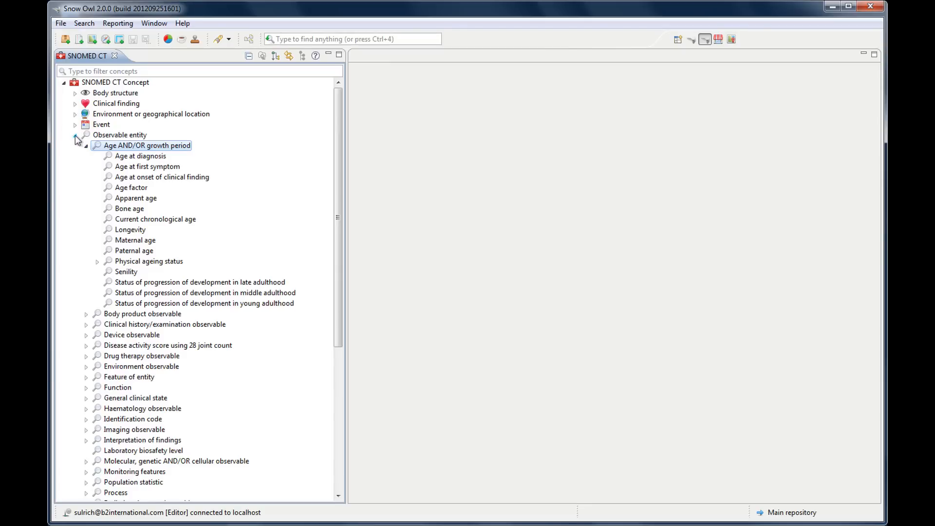
{"action": "left_click", "coordinate": [75, 138]}
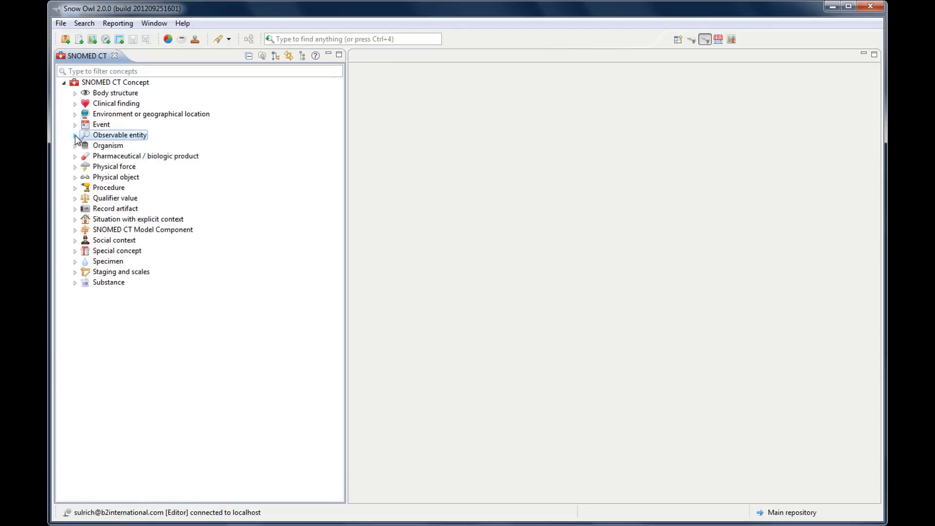
{"action": "mouse_move", "coordinate": [78, 151]}
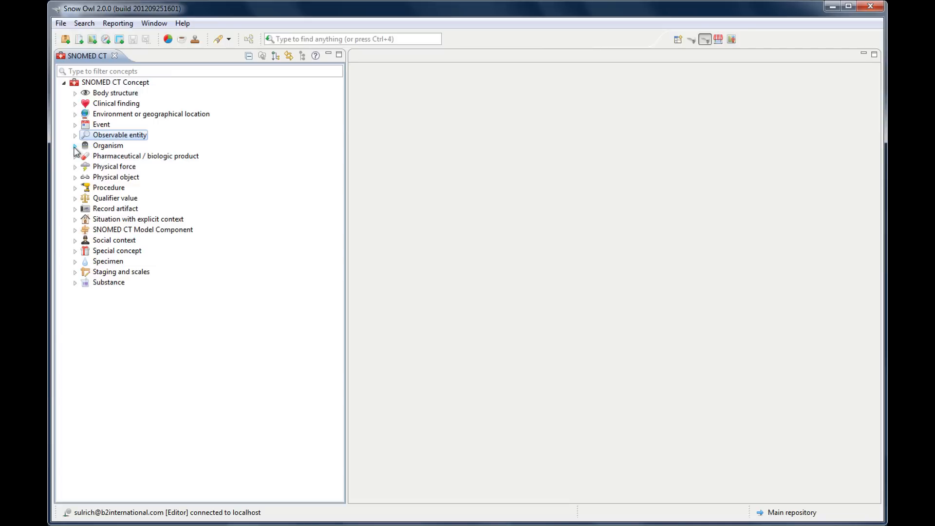
{"action": "left_click", "coordinate": [75, 145]}
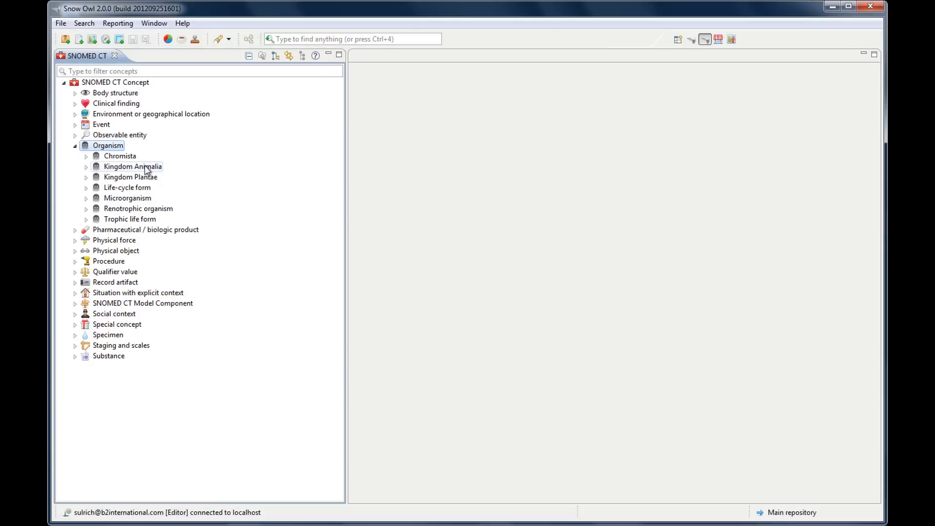
{"action": "mouse_move", "coordinate": [199, 200]}
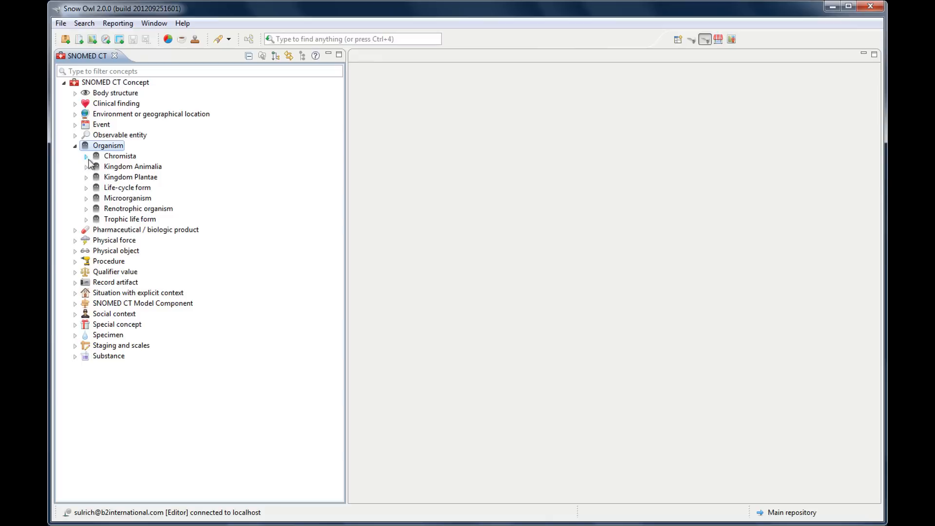
{"action": "mouse_move", "coordinate": [197, 220]}
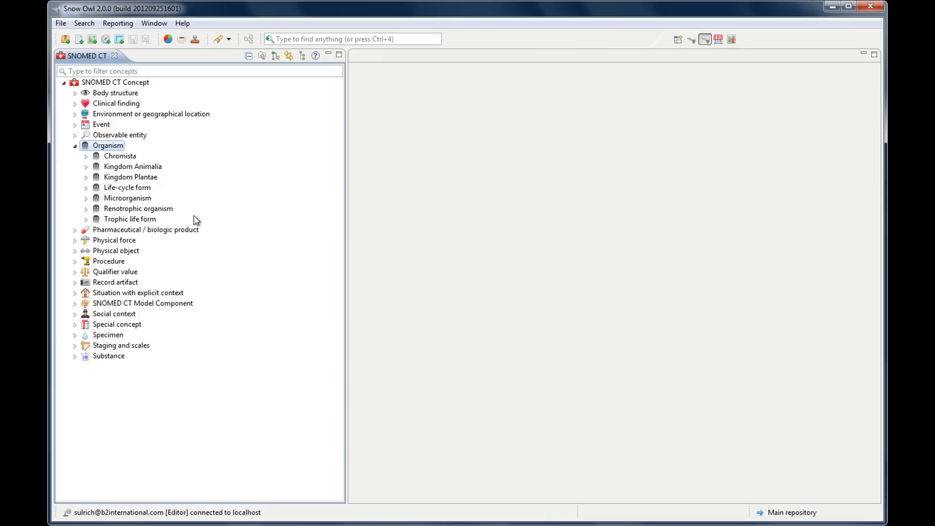
{"action": "mouse_move", "coordinate": [98, 197]}
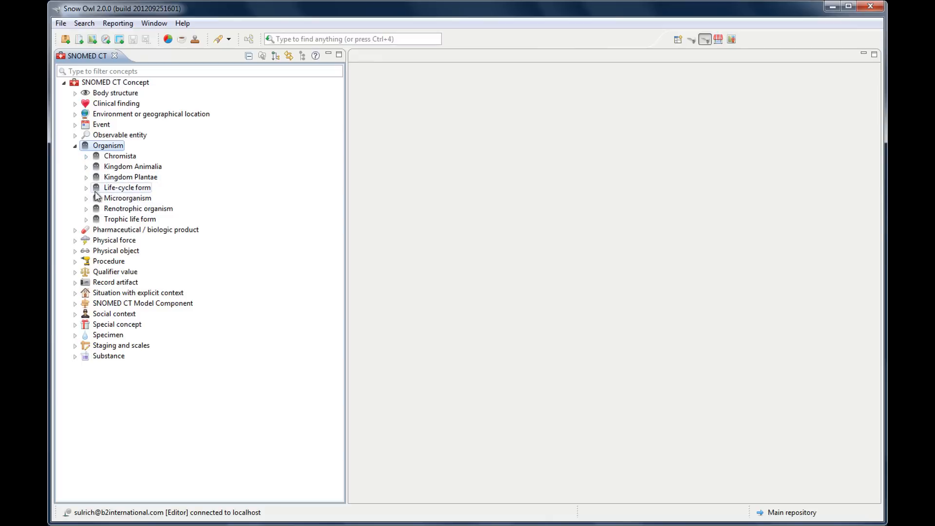
Briefly expand Kingdom Animalia, fold it back, then collapse the Organism hierarchy.
{"action": "left_click", "coordinate": [86, 167]}
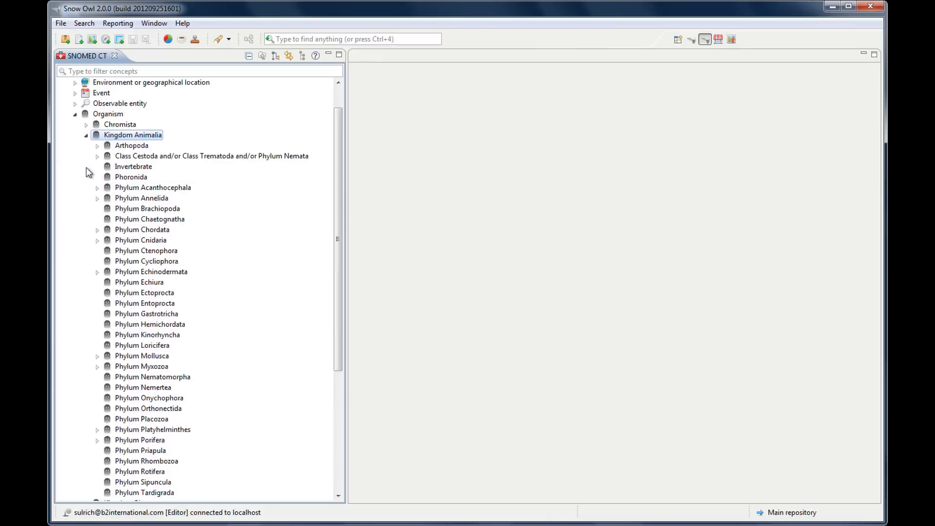
{"action": "left_click", "coordinate": [86, 135]}
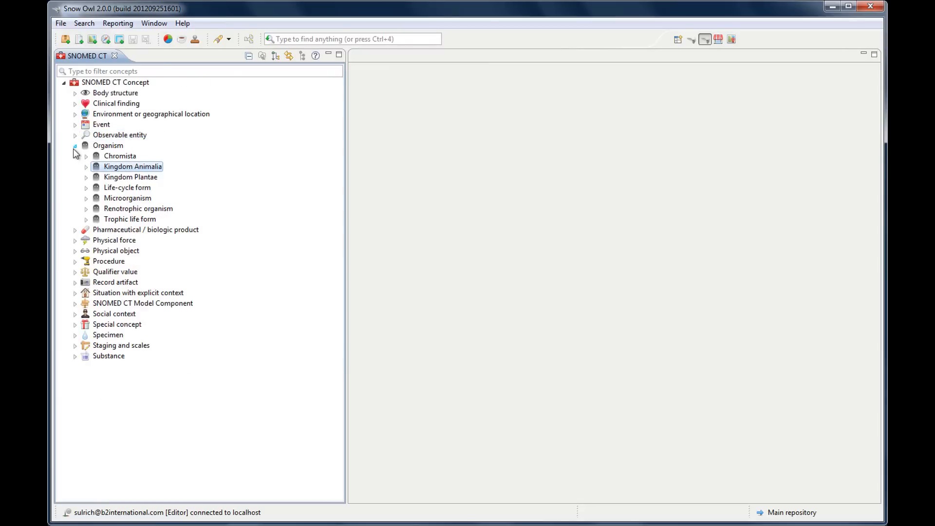
{"action": "left_click", "coordinate": [75, 145]}
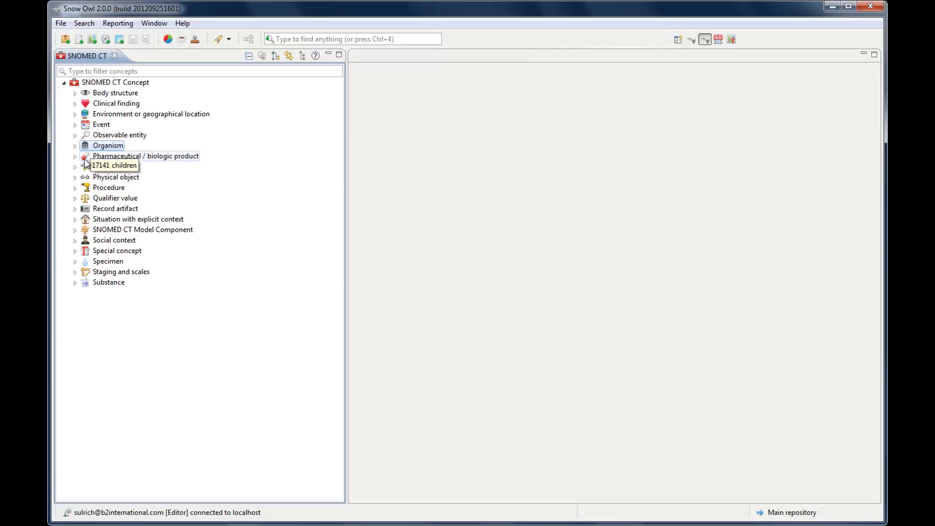
{"action": "left_click", "coordinate": [76, 155]}
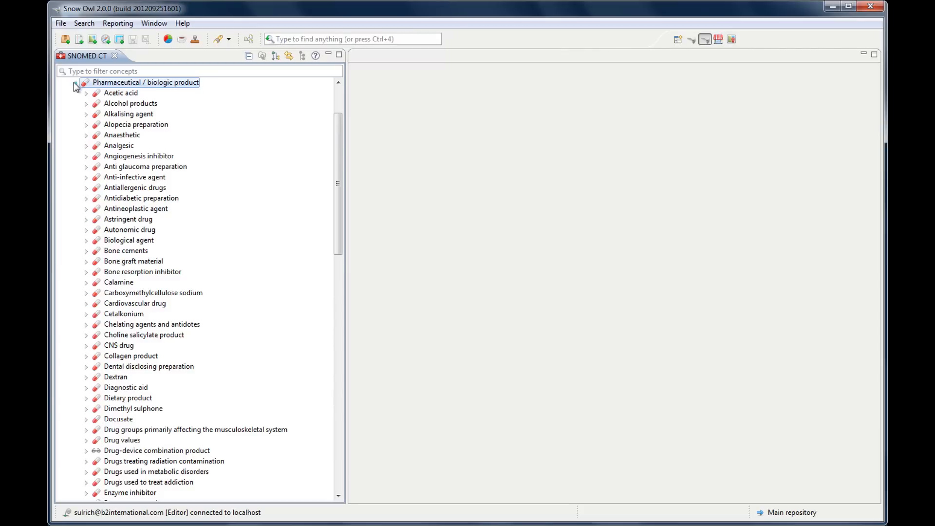
{"action": "left_click", "coordinate": [75, 82]}
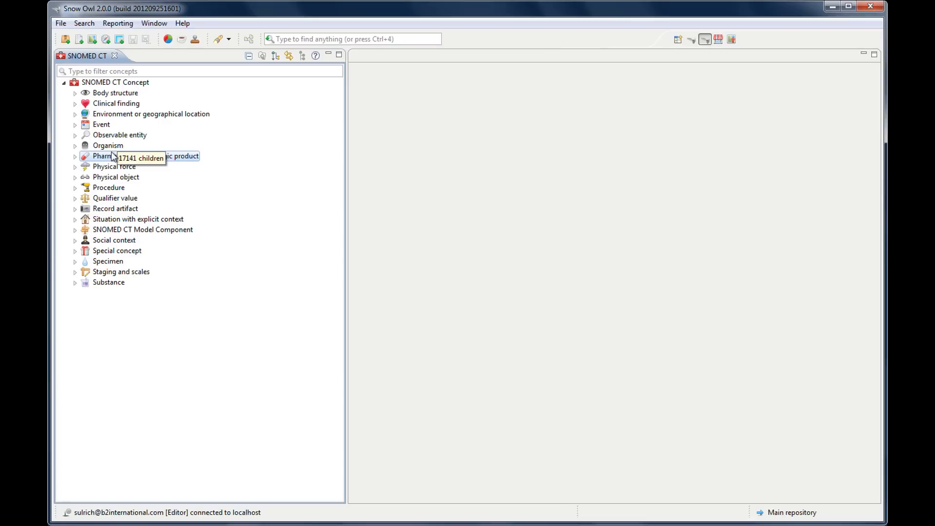
{"action": "left_click", "coordinate": [145, 156]}
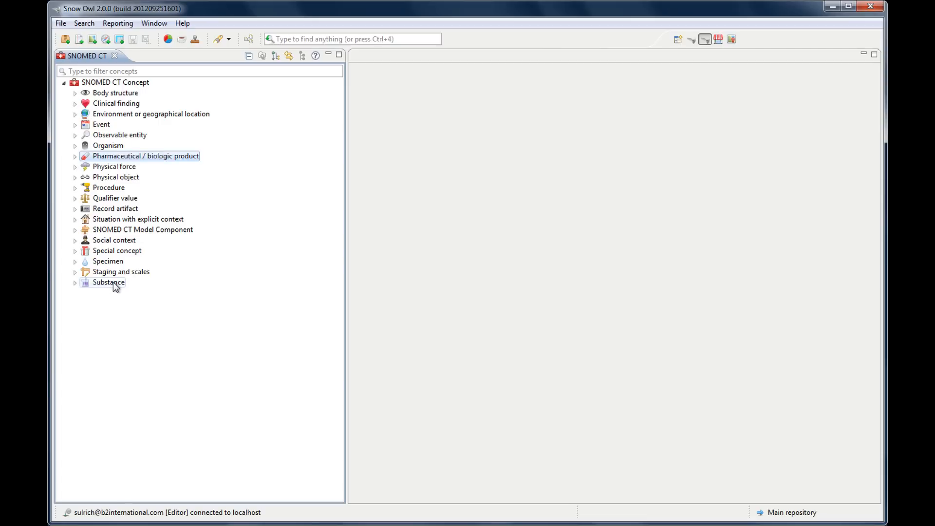
{"action": "mouse_move", "coordinate": [109, 282]}
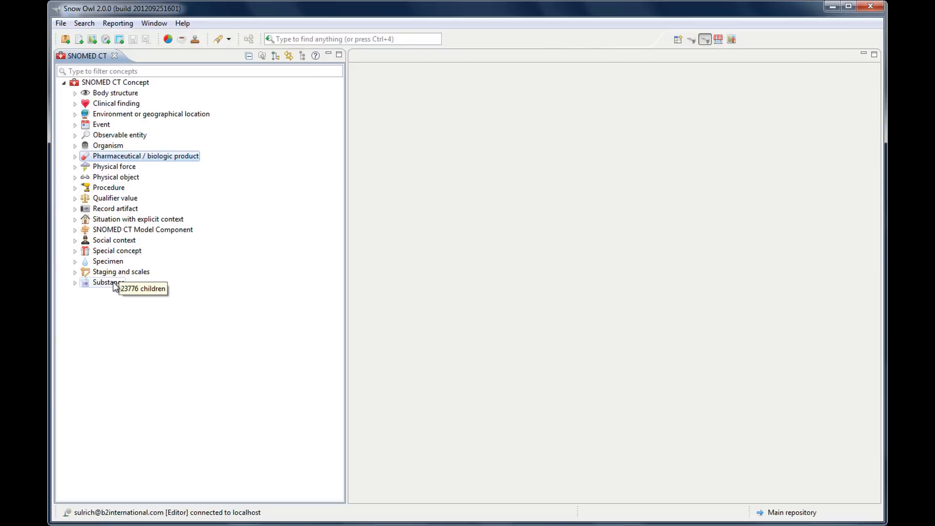
{"action": "mouse_move", "coordinate": [101, 156]}
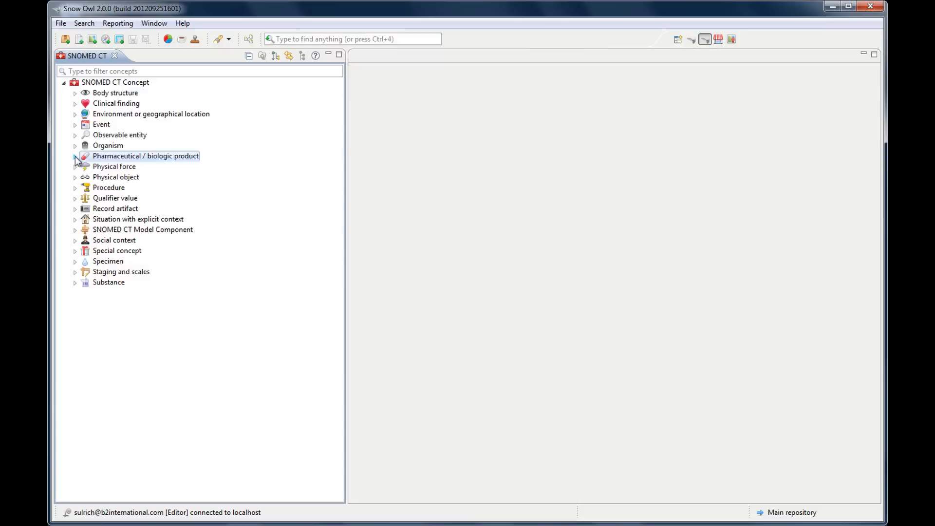
{"action": "left_click", "coordinate": [75, 156]}
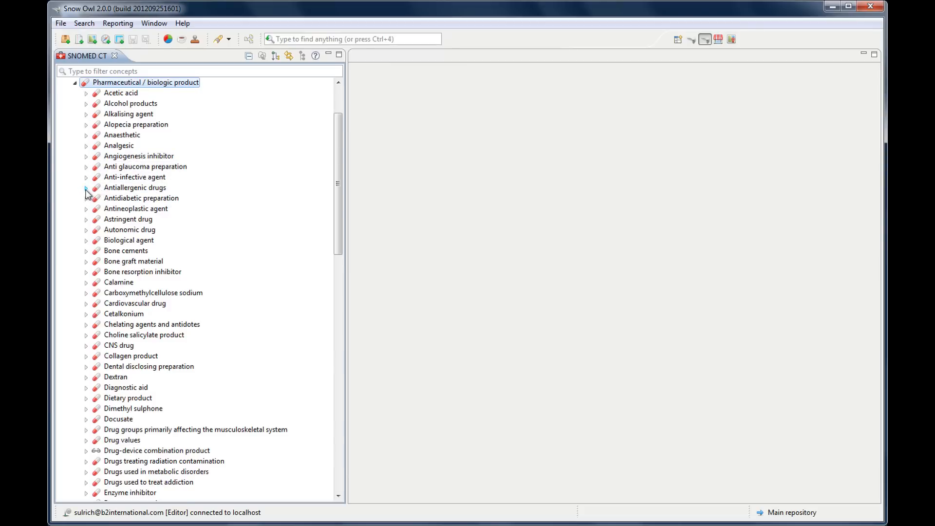
{"action": "left_click", "coordinate": [86, 187]}
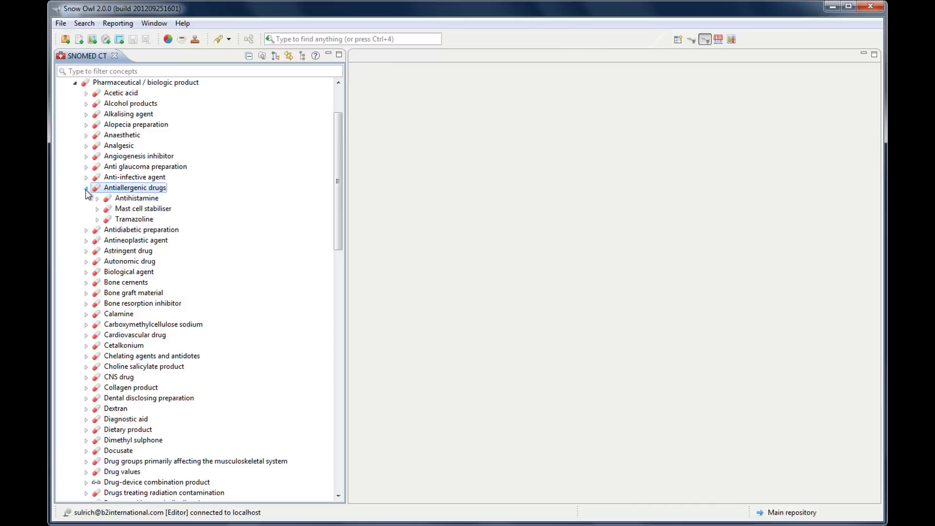
{"action": "left_click", "coordinate": [98, 198]}
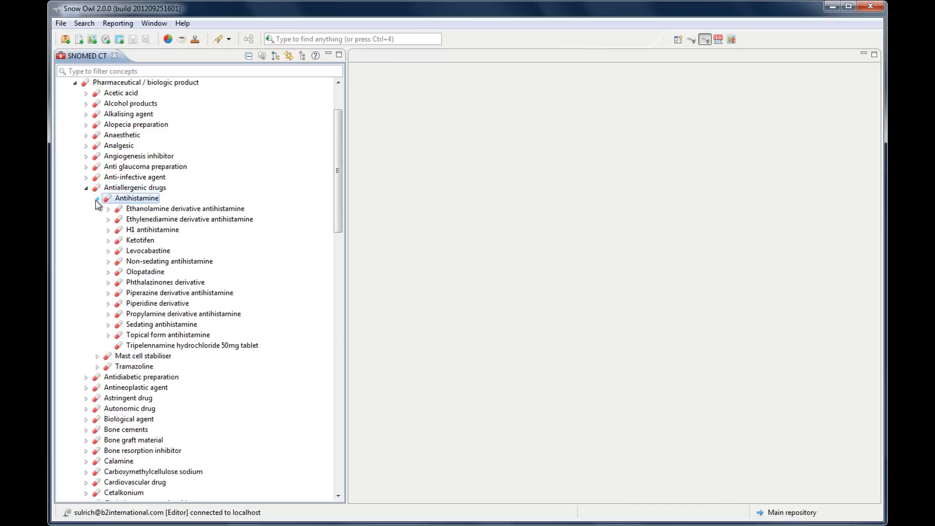
{"action": "left_click", "coordinate": [108, 230]}
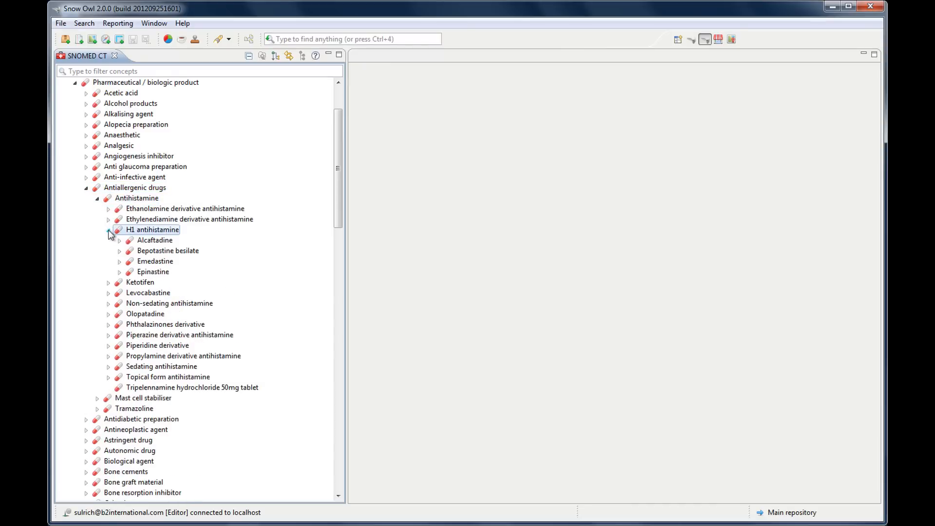
{"action": "mouse_move", "coordinate": [85, 93]}
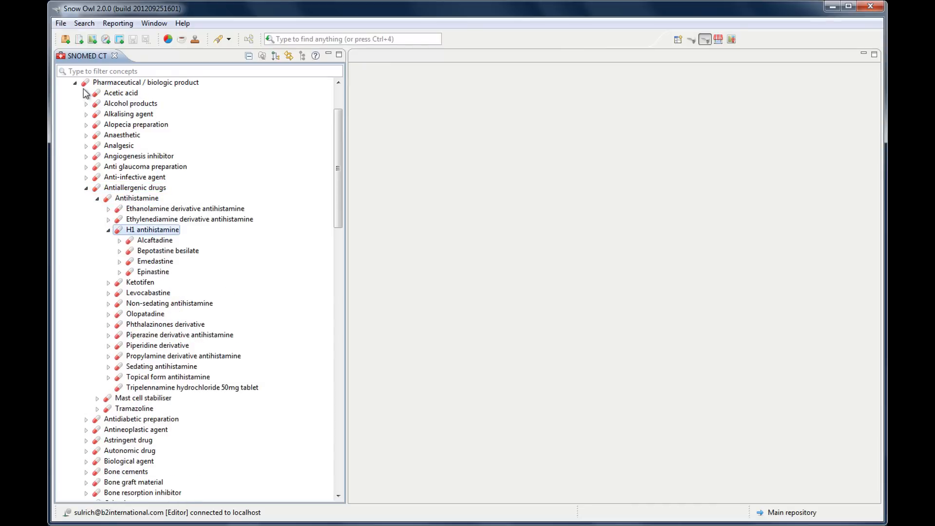
{"action": "left_click", "coordinate": [75, 83]}
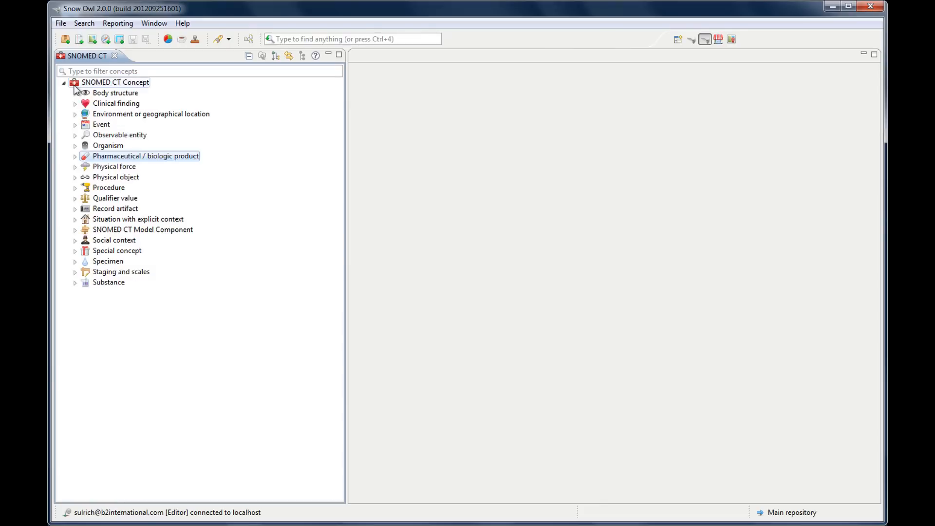
{"action": "mouse_move", "coordinate": [114, 166]}
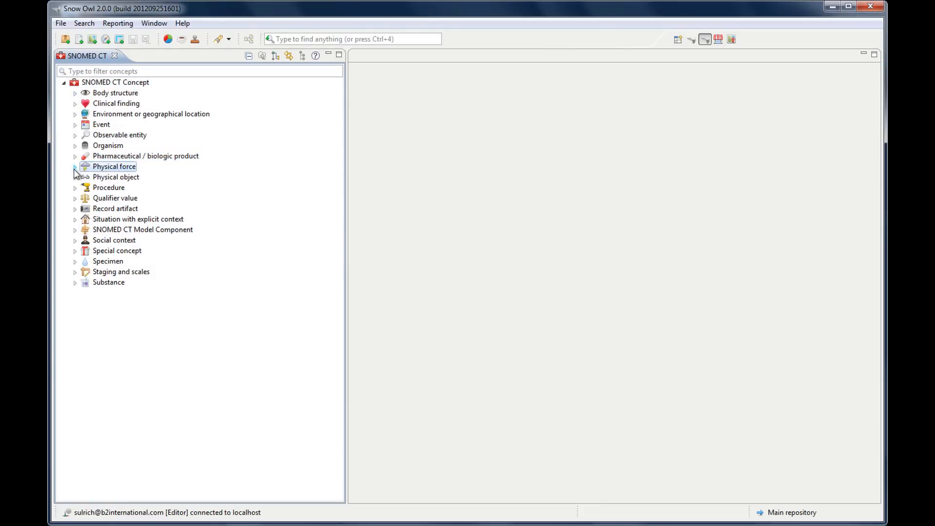
{"action": "left_click", "coordinate": [75, 167]}
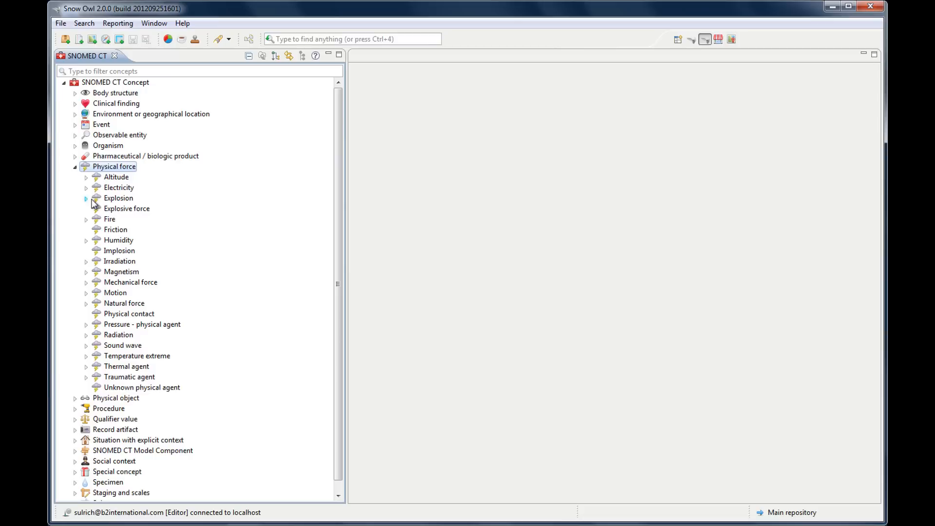
{"action": "left_click", "coordinate": [85, 199]}
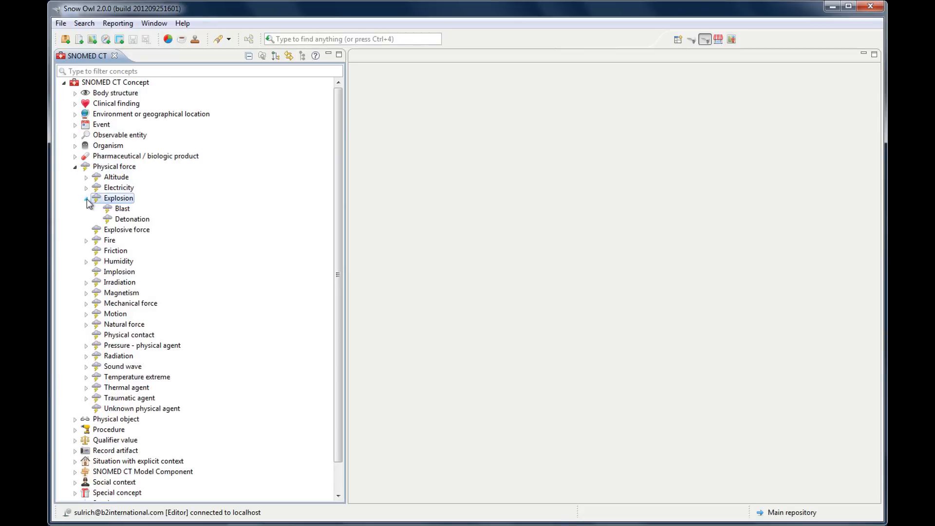
{"action": "left_click", "coordinate": [86, 197]}
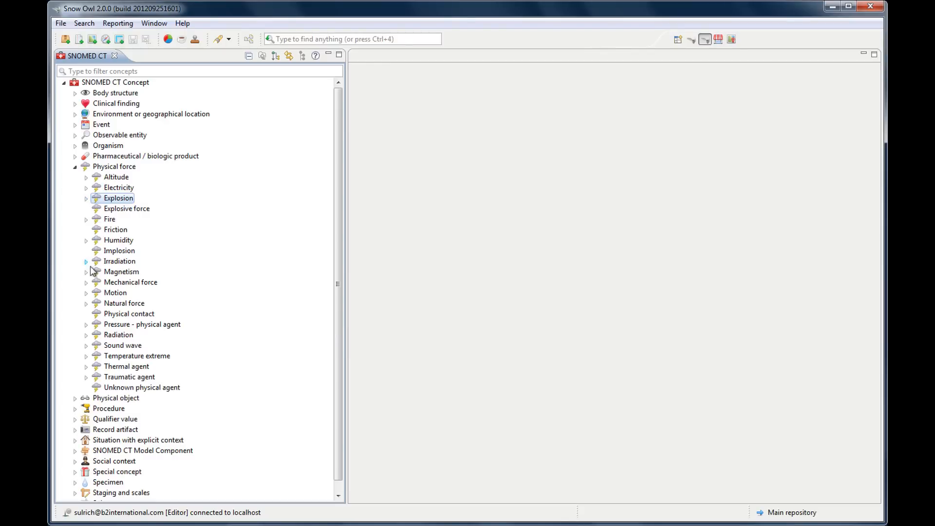
{"action": "mouse_move", "coordinate": [91, 351]}
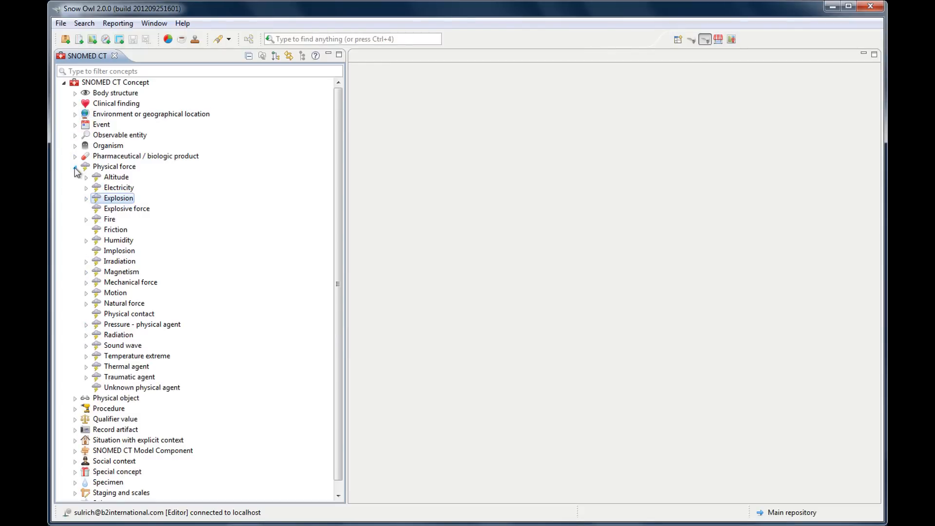
{"action": "left_click", "coordinate": [75, 166]}
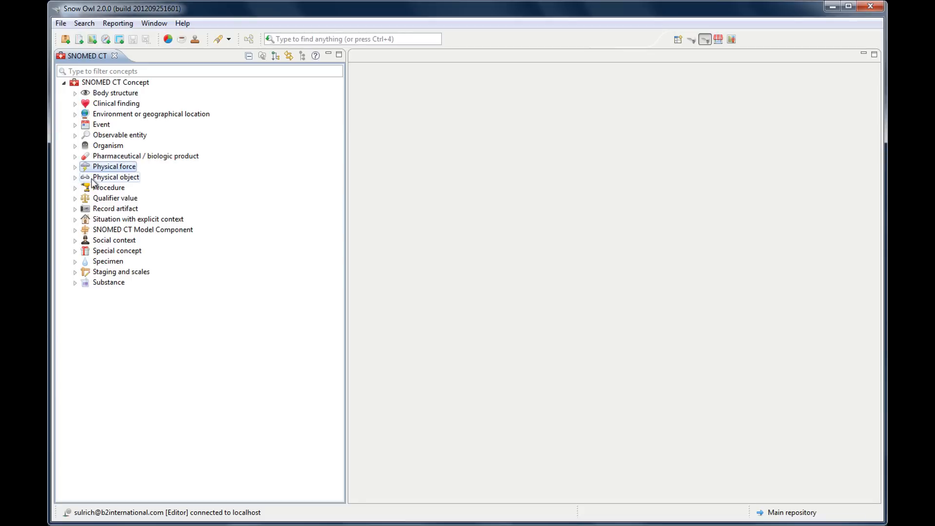
{"action": "left_click", "coordinate": [76, 176]}
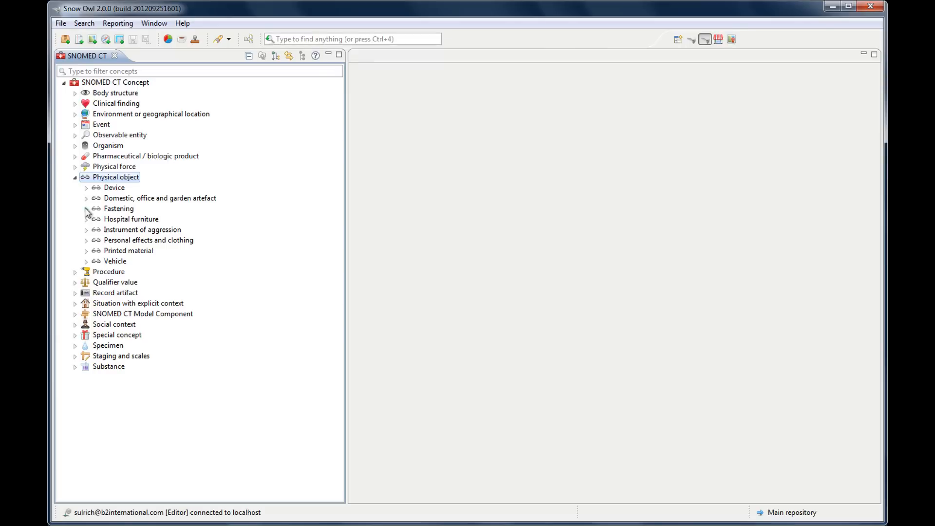
{"action": "left_click", "coordinate": [86, 208]}
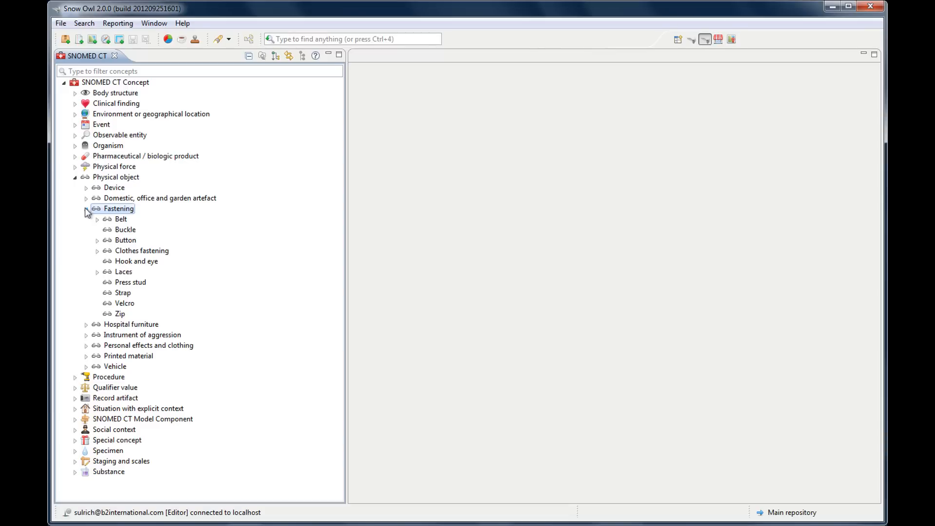
{"action": "left_click", "coordinate": [86, 208]}
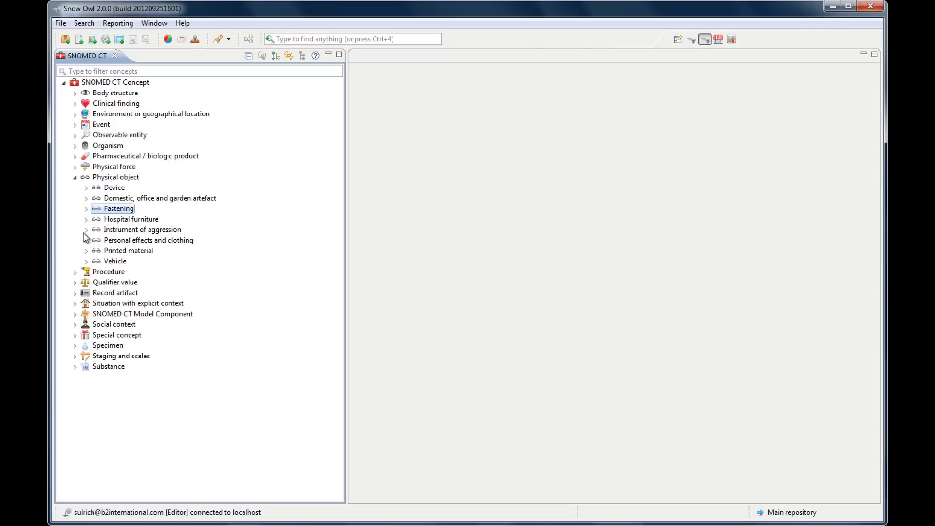
{"action": "mouse_move", "coordinate": [90, 252]}
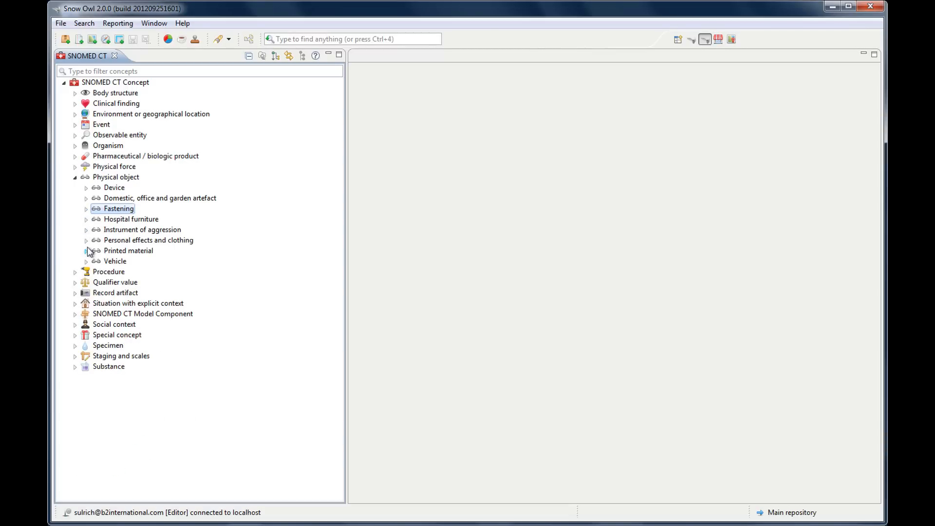
{"action": "left_click", "coordinate": [87, 261]}
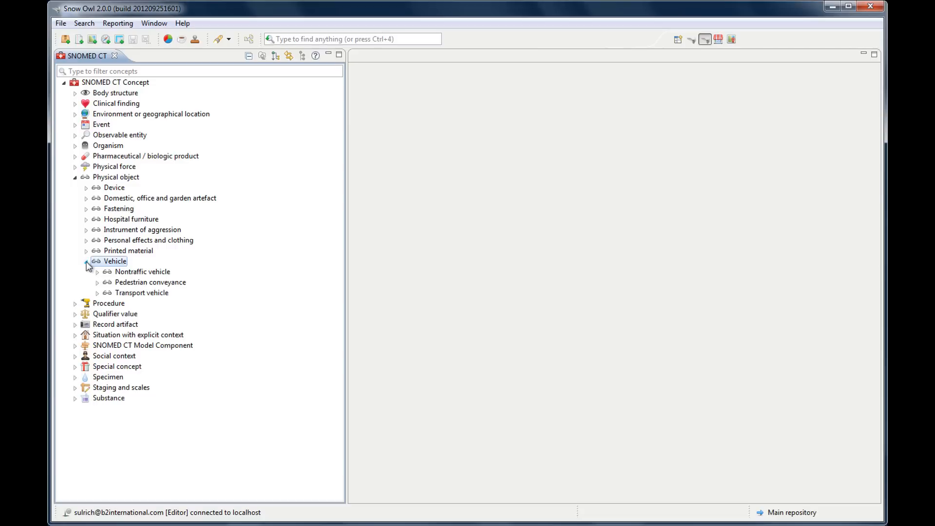
{"action": "left_click", "coordinate": [85, 261]}
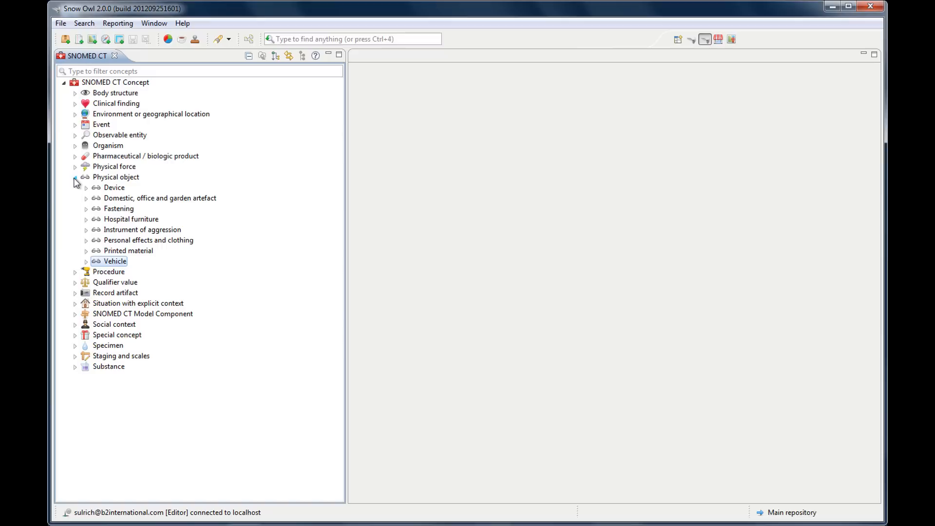
{"action": "left_click", "coordinate": [75, 177]}
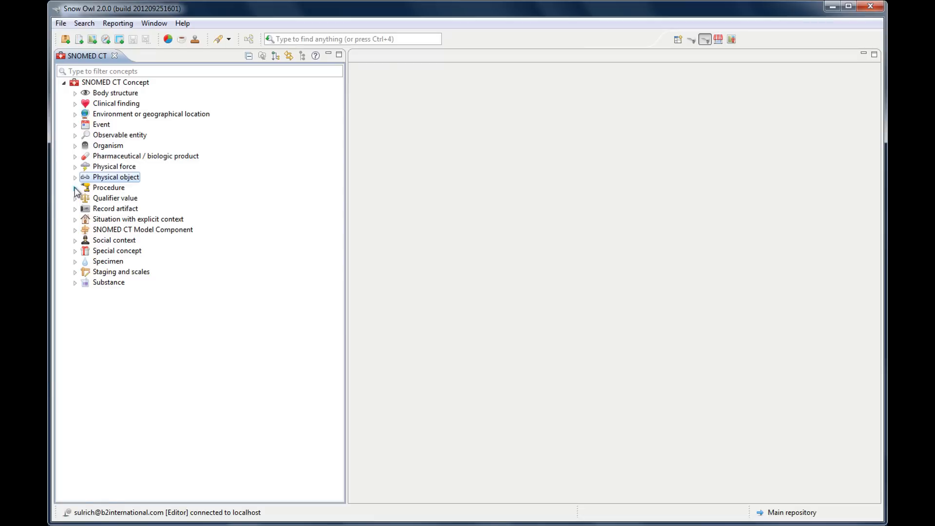
{"action": "left_click", "coordinate": [75, 187]}
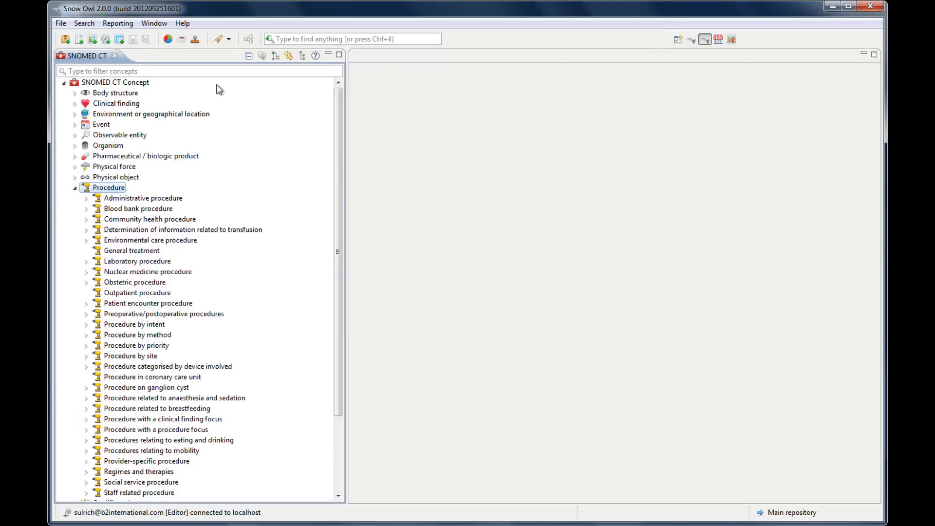
{"action": "left_click", "coordinate": [274, 55]}
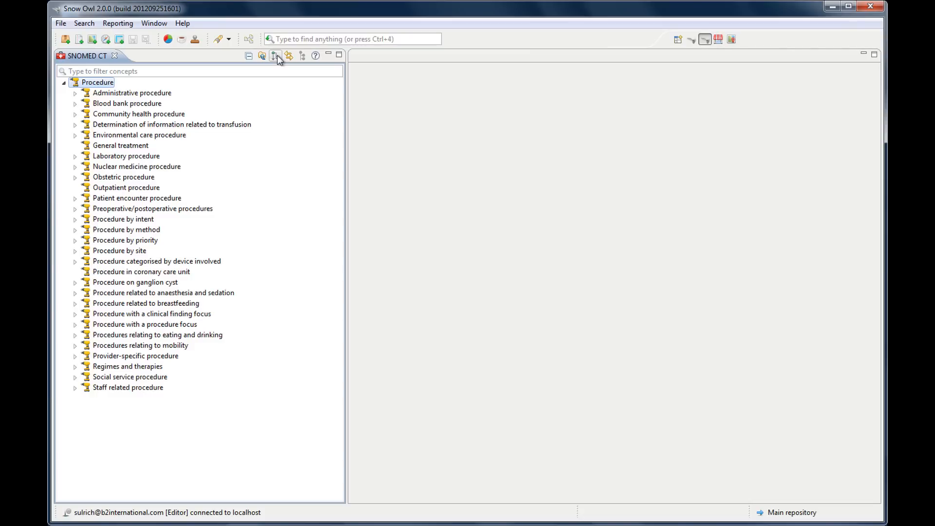
{"action": "mouse_move", "coordinate": [200, 245]}
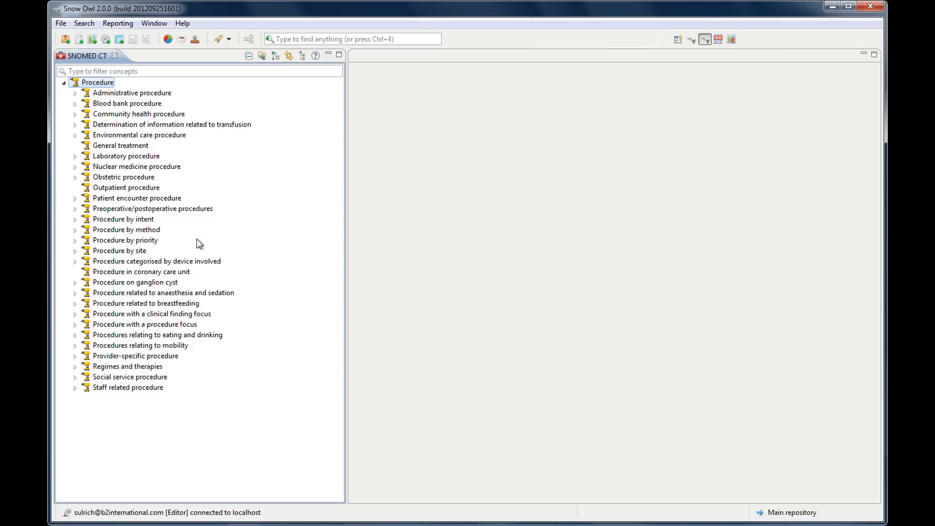
{"action": "mouse_move", "coordinate": [259, 270]}
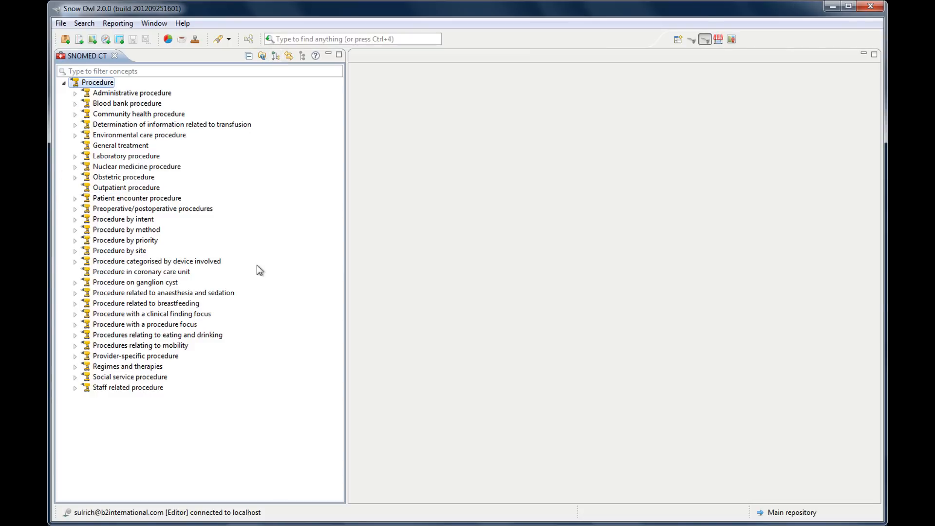
{"action": "mouse_move", "coordinate": [175, 243]}
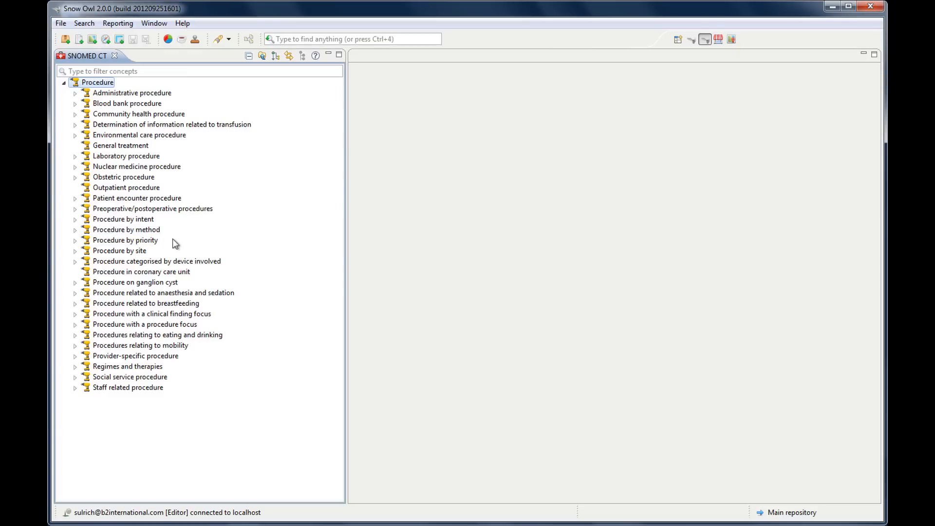
{"action": "mouse_move", "coordinate": [226, 243]}
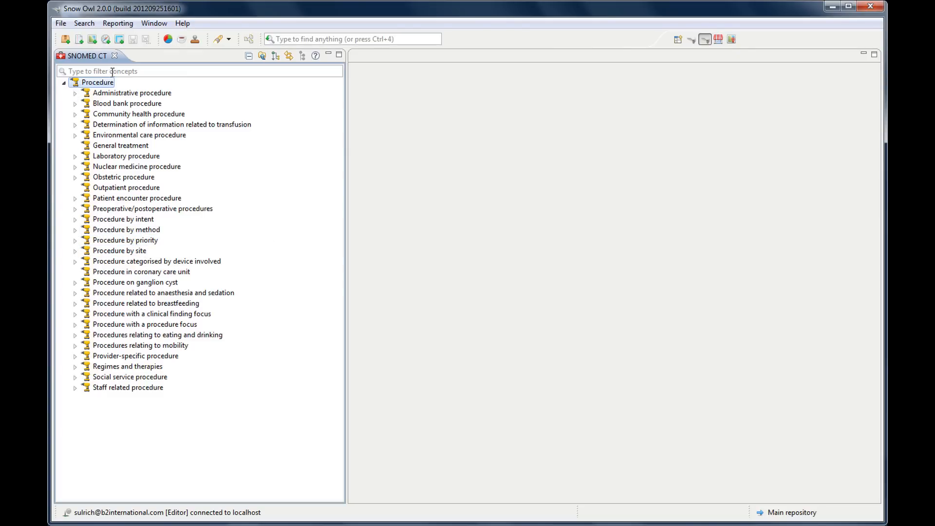
{"action": "left_click", "coordinate": [263, 56]}
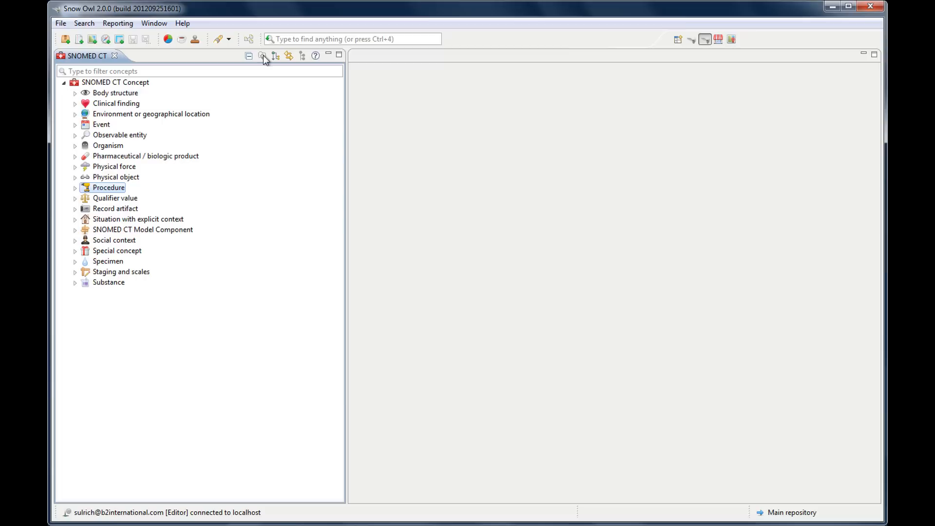
{"action": "mouse_move", "coordinate": [261, 101]}
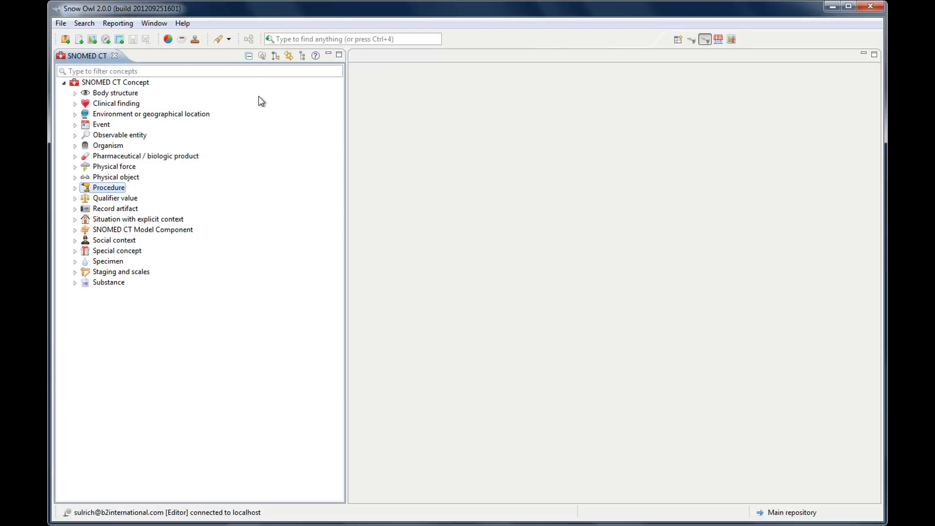
{"action": "mouse_move", "coordinate": [111, 198]}
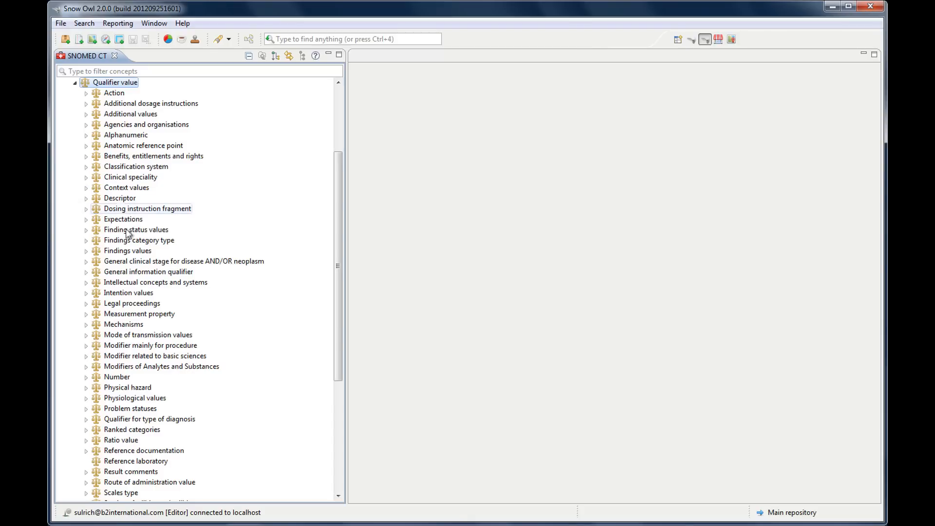
Expand Spatial and relational concepts, Relative sites and Sidedness under Qualifier value.
{"action": "scroll", "scroll_direction": "down", "scroll_amount": 3}
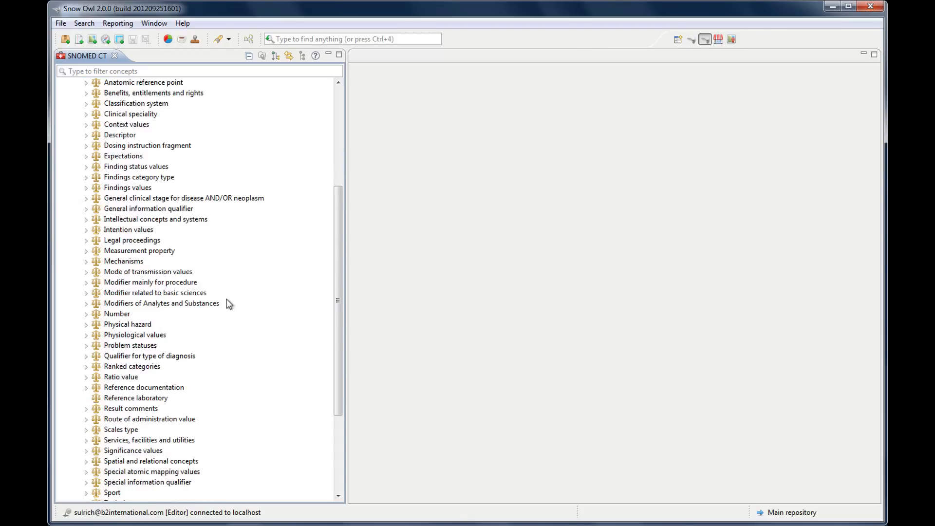
{"action": "mouse_move", "coordinate": [88, 466]}
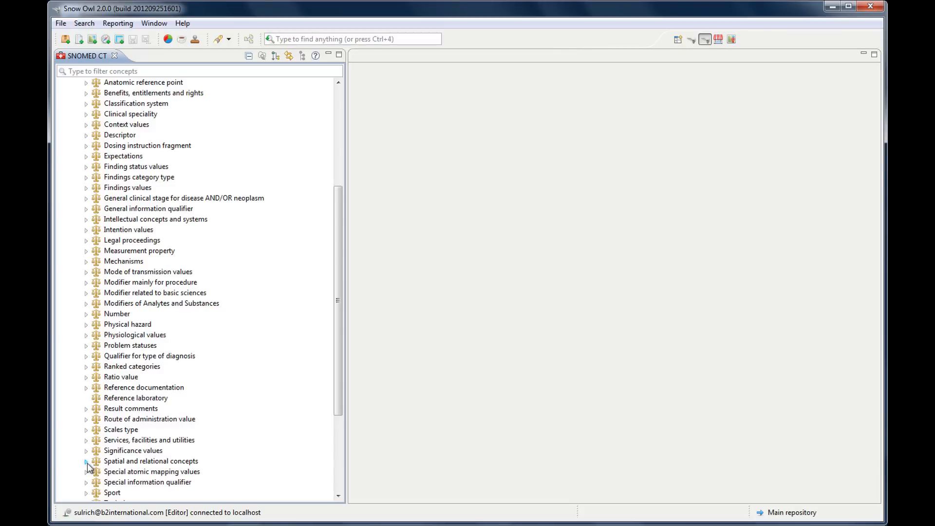
{"action": "left_click", "coordinate": [87, 461]}
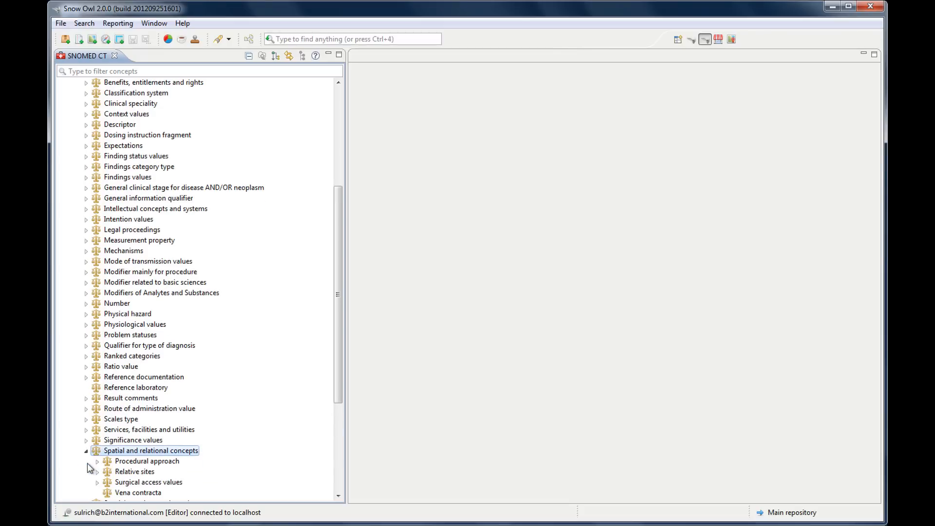
{"action": "scroll", "scroll_direction": "down", "scroll_amount": 3}
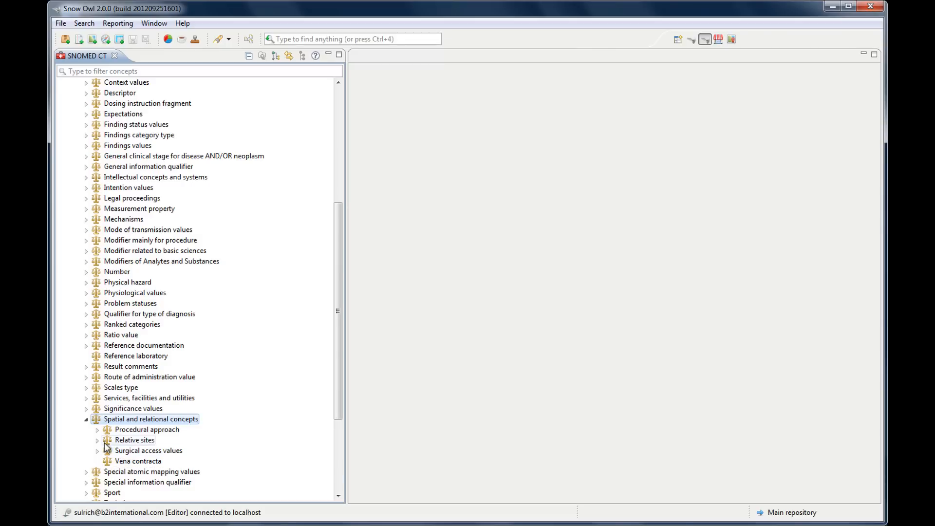
{"action": "left_click", "coordinate": [97, 439]}
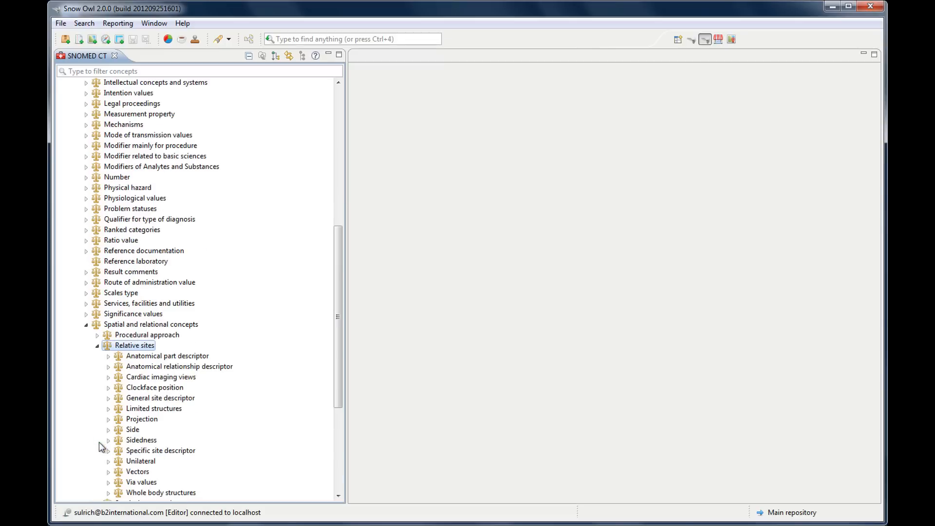
{"action": "mouse_move", "coordinate": [132, 439]}
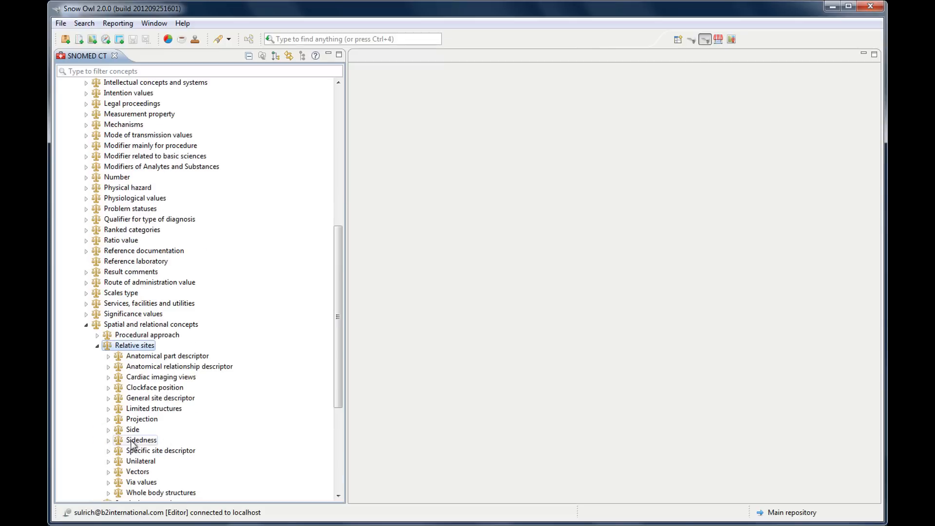
{"action": "left_click", "coordinate": [108, 440]}
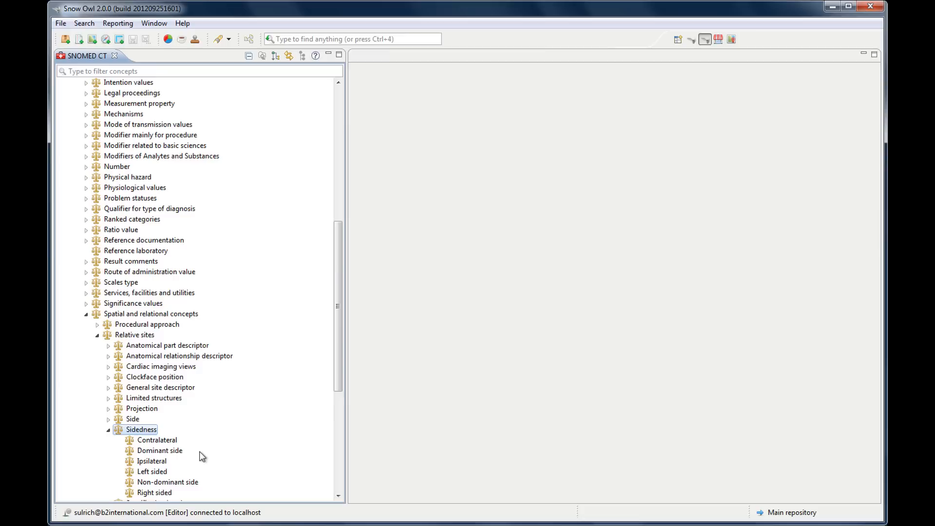
{"action": "scroll", "scroll_direction": "down", "scroll_amount": 3}
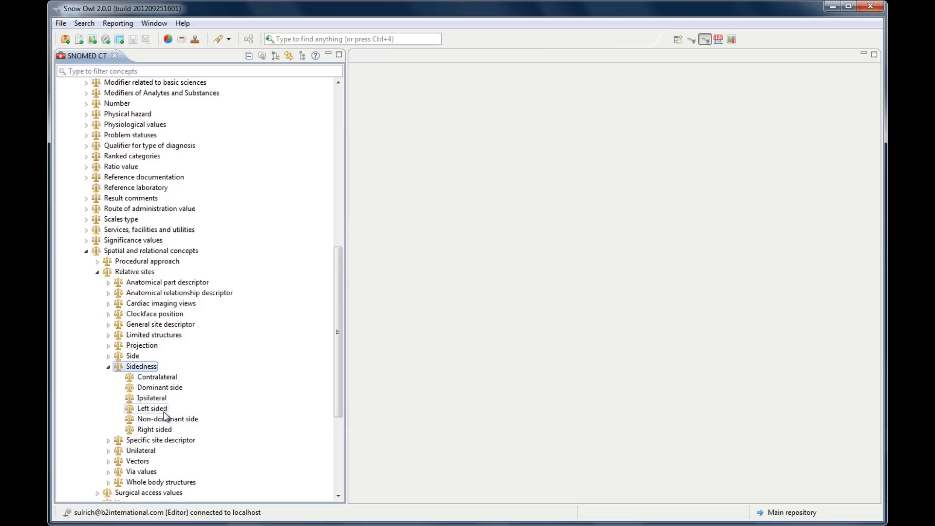
{"action": "mouse_move", "coordinate": [218, 424]}
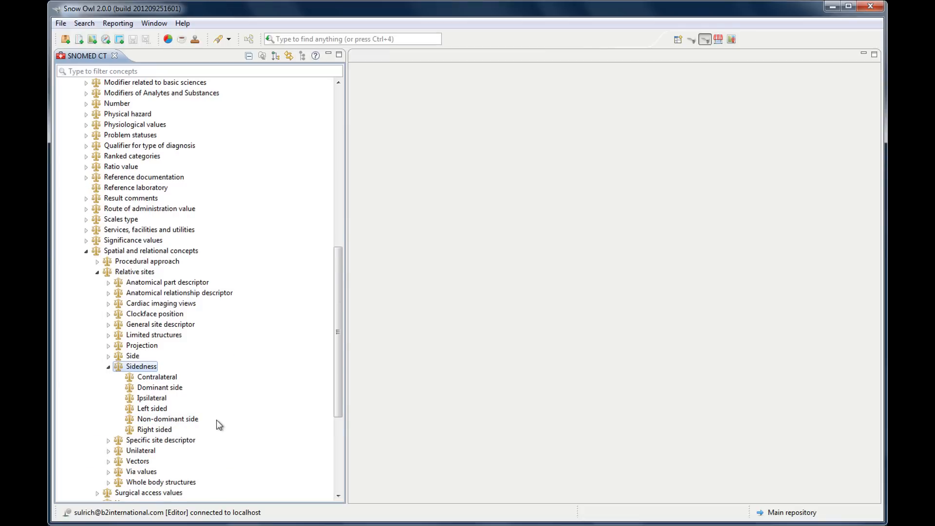
{"action": "scroll", "scroll_direction": "up", "scroll_amount": 3}
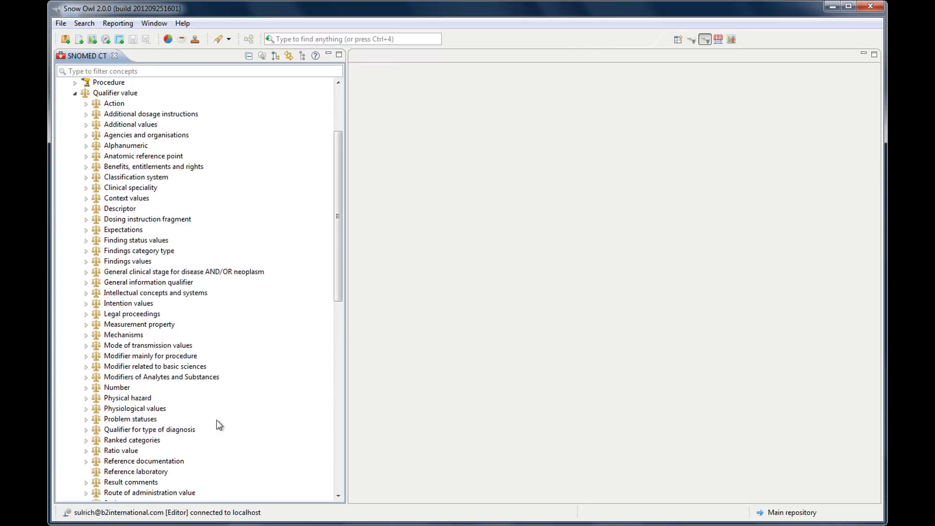
{"action": "scroll", "scroll_direction": "up", "scroll_amount": 3}
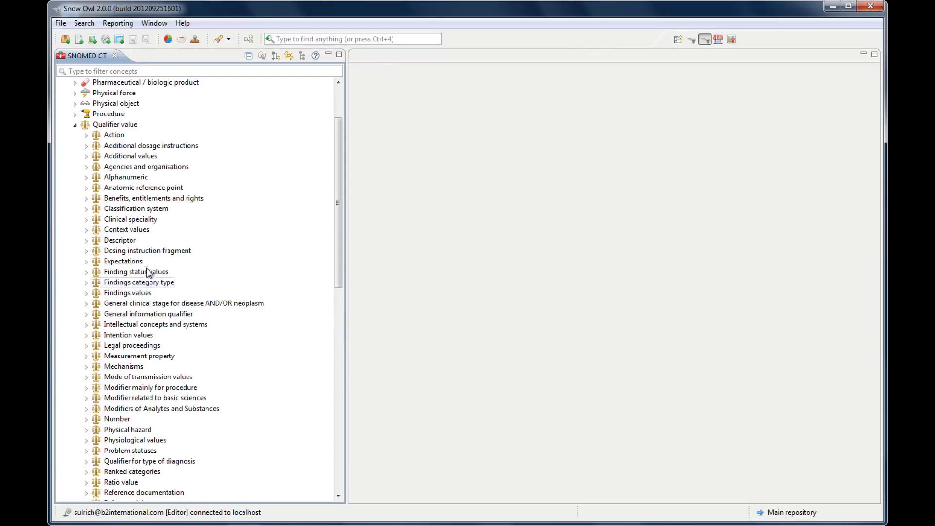
Collapse Qualifier value, browse Record artifact's Report type and Record type, then collapse it.
{"action": "left_click", "coordinate": [75, 125]}
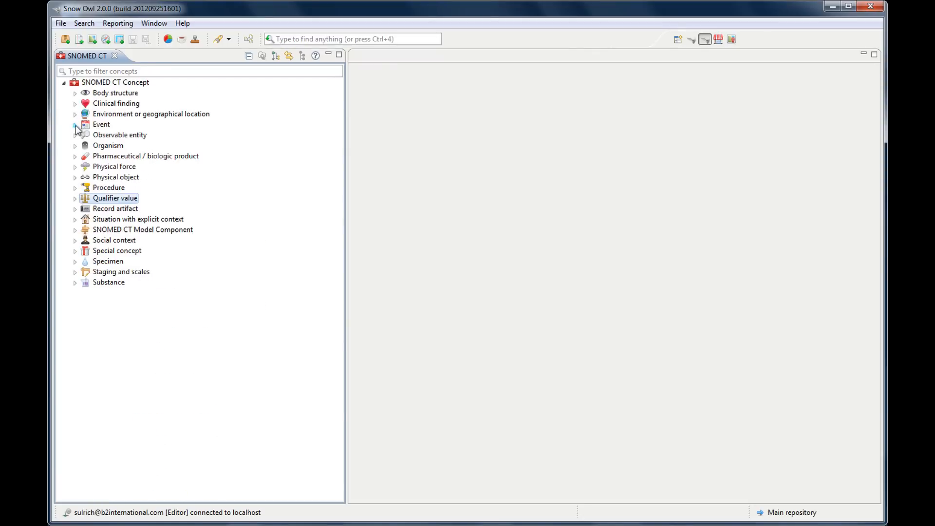
{"action": "left_click", "coordinate": [75, 208]}
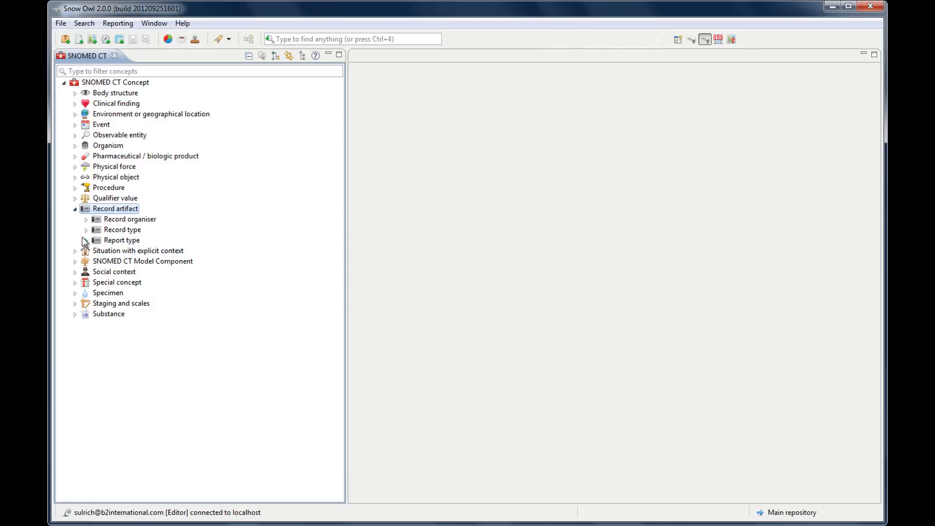
{"action": "left_click", "coordinate": [86, 239]}
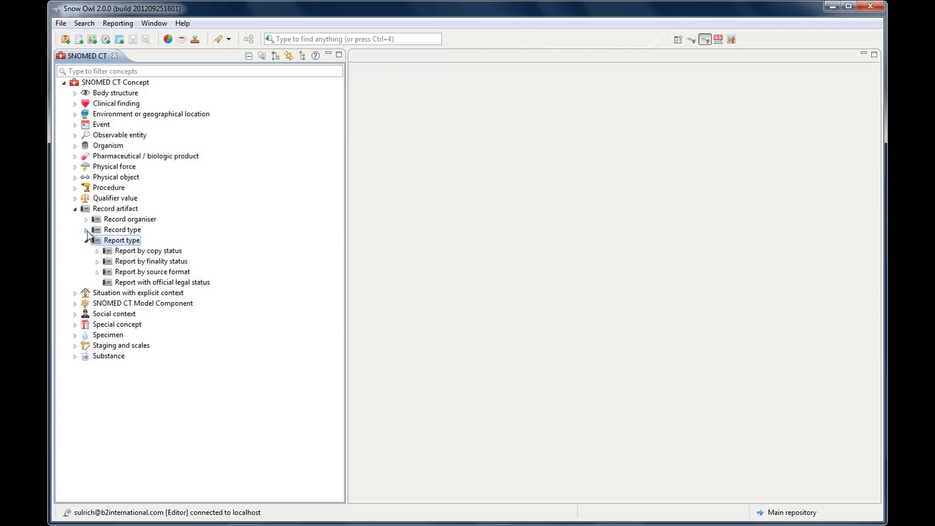
{"action": "left_click", "coordinate": [86, 229]}
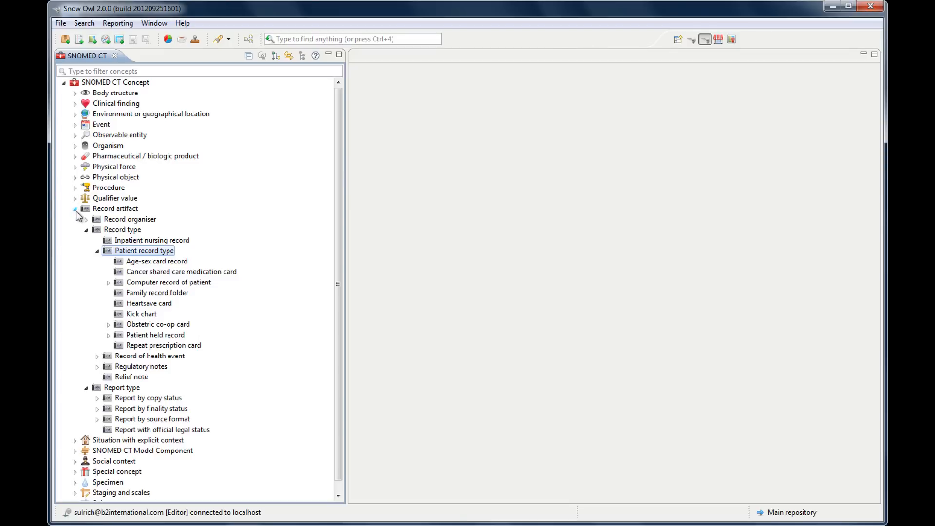
{"action": "left_click", "coordinate": [75, 208]}
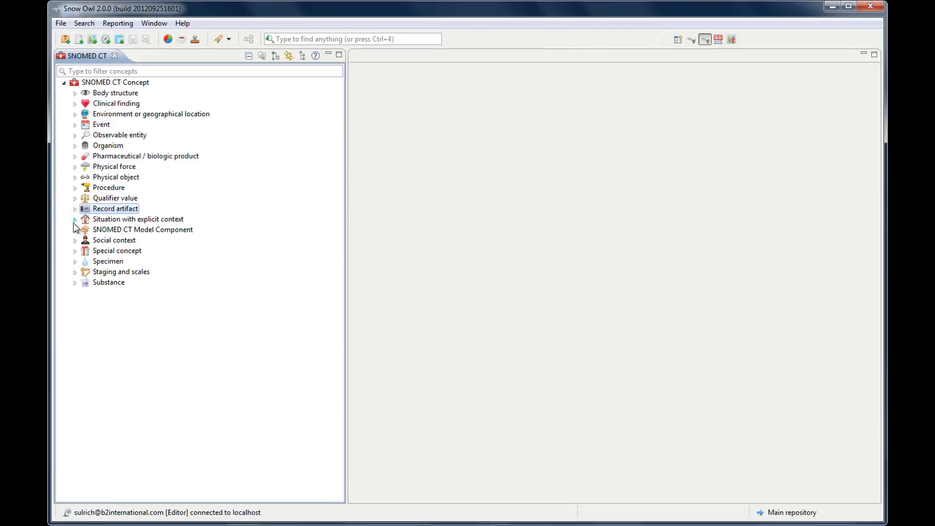
{"action": "left_click", "coordinate": [75, 218]}
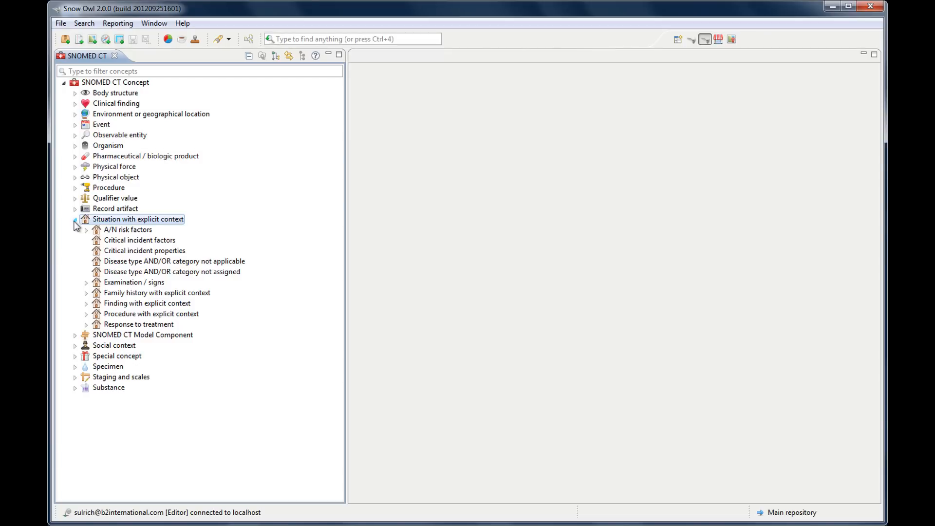
{"action": "left_click", "coordinate": [74, 219]}
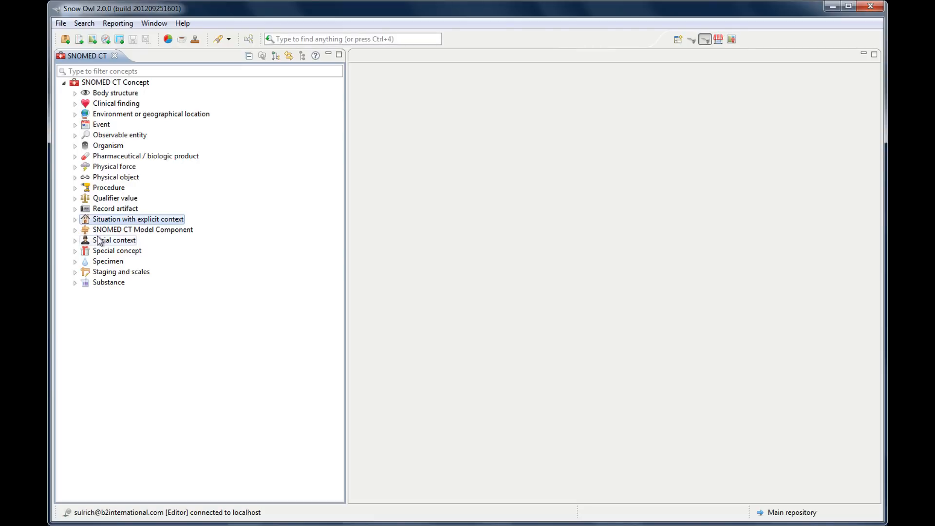
{"action": "left_click", "coordinate": [143, 229]}
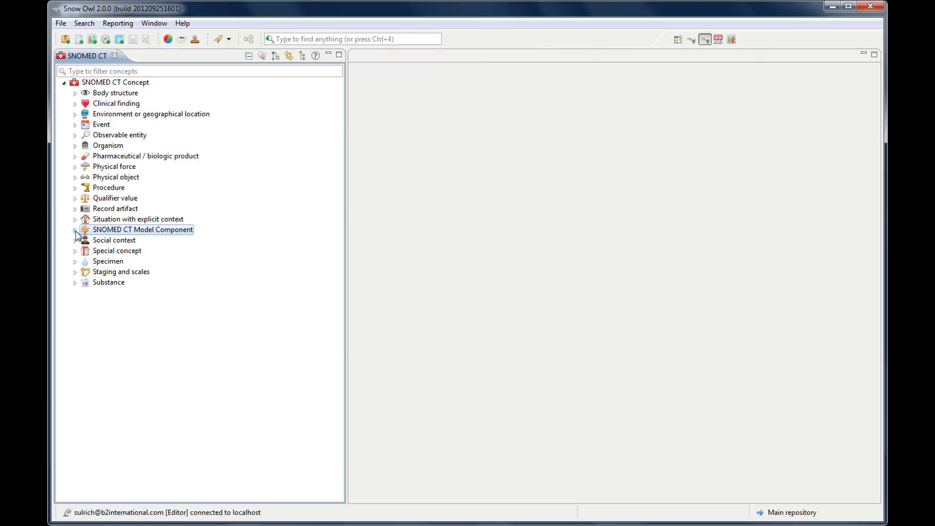
{"action": "left_click", "coordinate": [75, 230]}
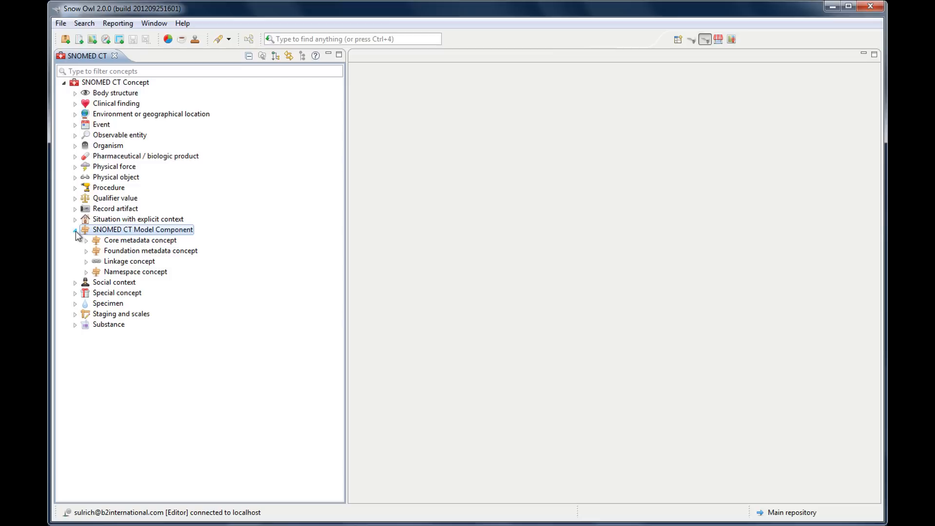
{"action": "left_click", "coordinate": [75, 239]}
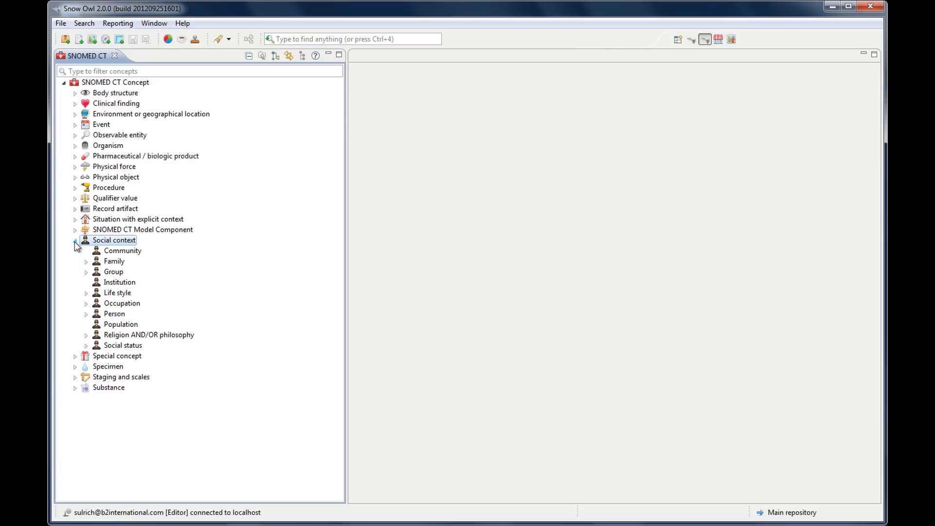
{"action": "left_click", "coordinate": [75, 239]}
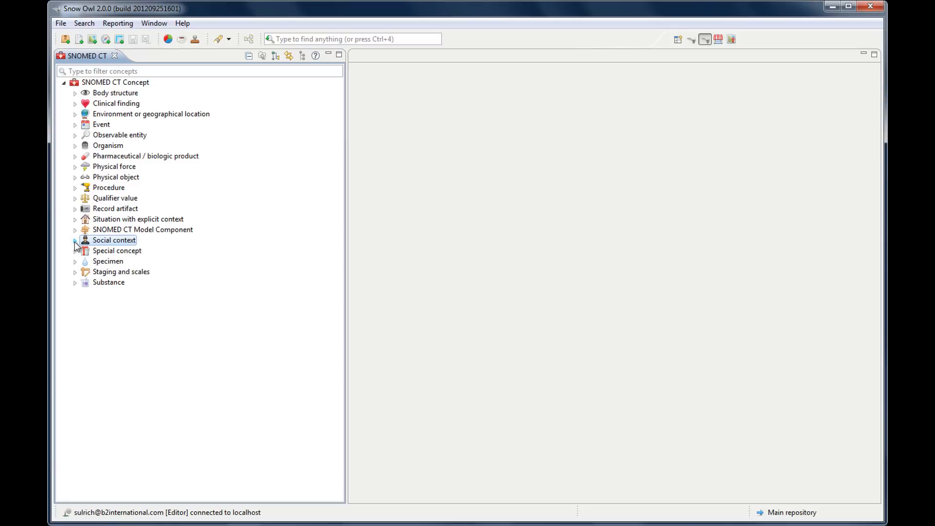
{"action": "left_click", "coordinate": [75, 251]}
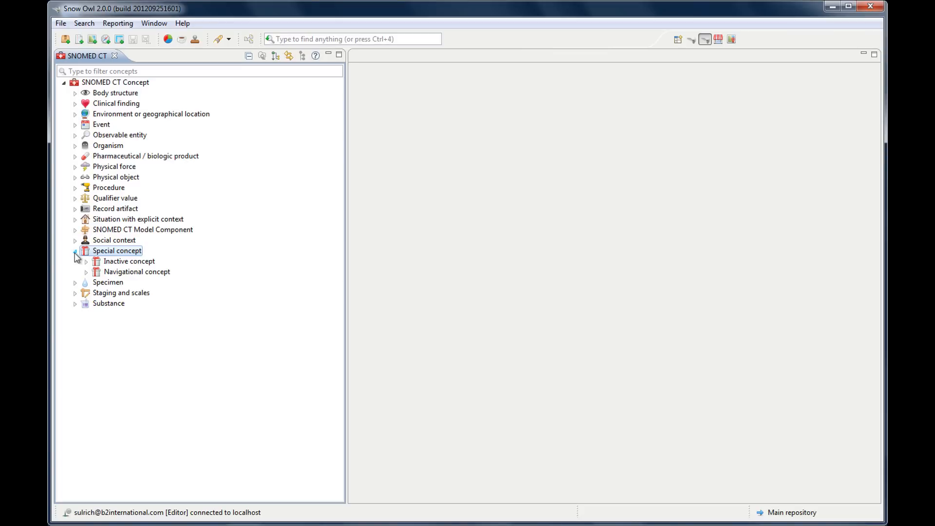
{"action": "left_click", "coordinate": [75, 250]}
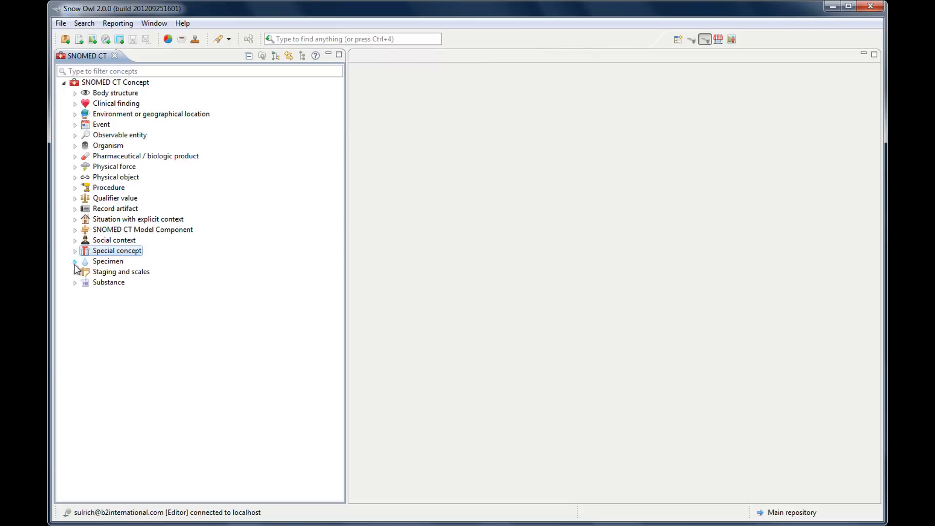
{"action": "left_click", "coordinate": [75, 260]}
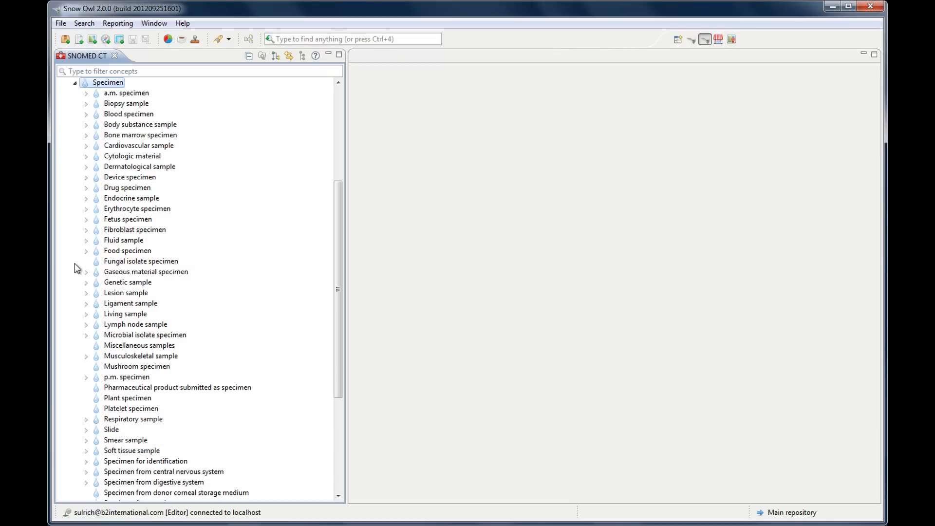
{"action": "scroll", "scroll_direction": "down", "scroll_amount": 3}
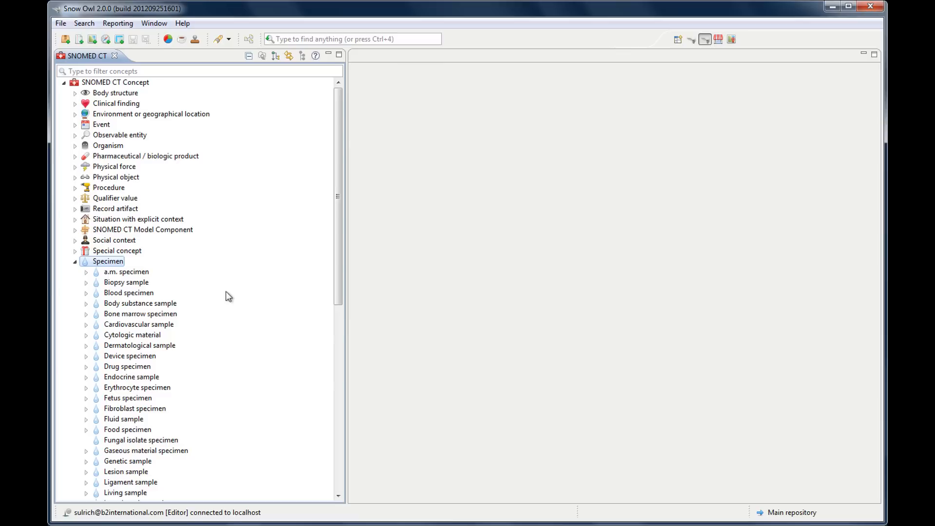
{"action": "left_click", "coordinate": [75, 261]}
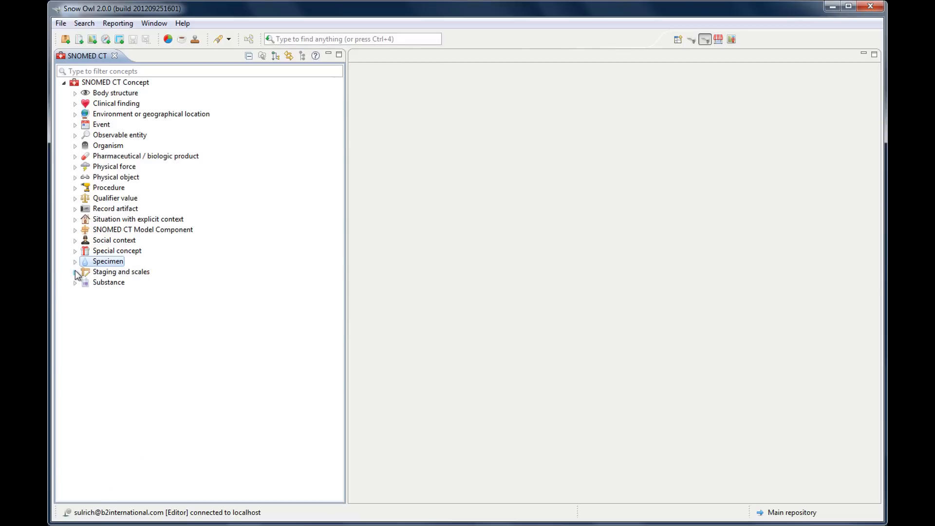
{"action": "left_click", "coordinate": [75, 272]}
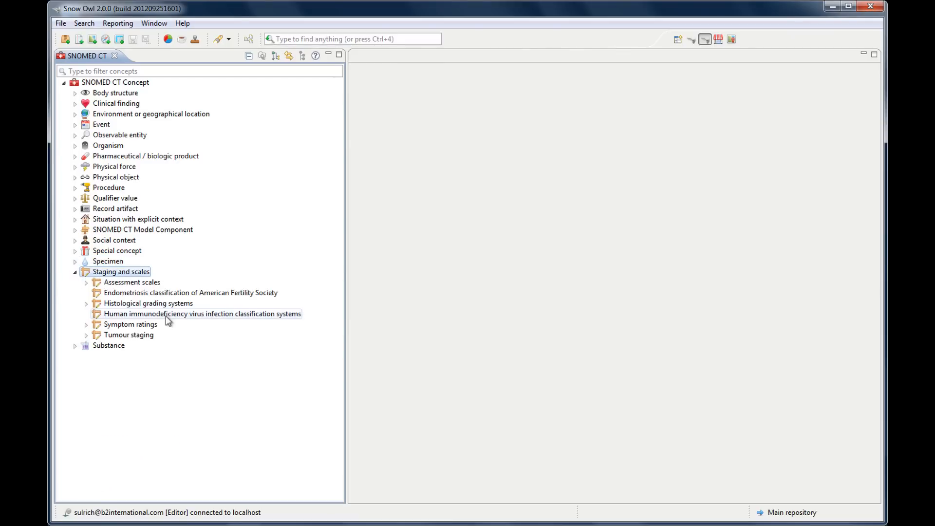
{"action": "mouse_move", "coordinate": [245, 366]}
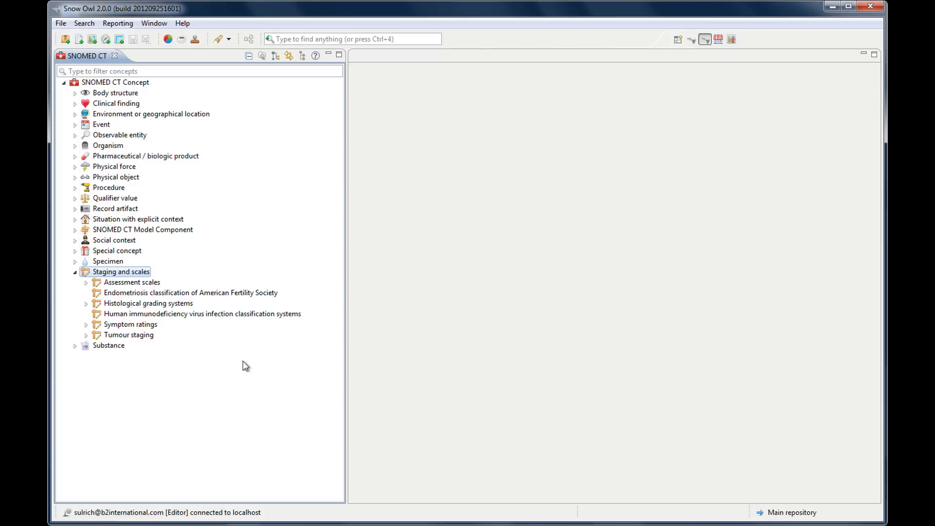
{"action": "mouse_move", "coordinate": [213, 350]}
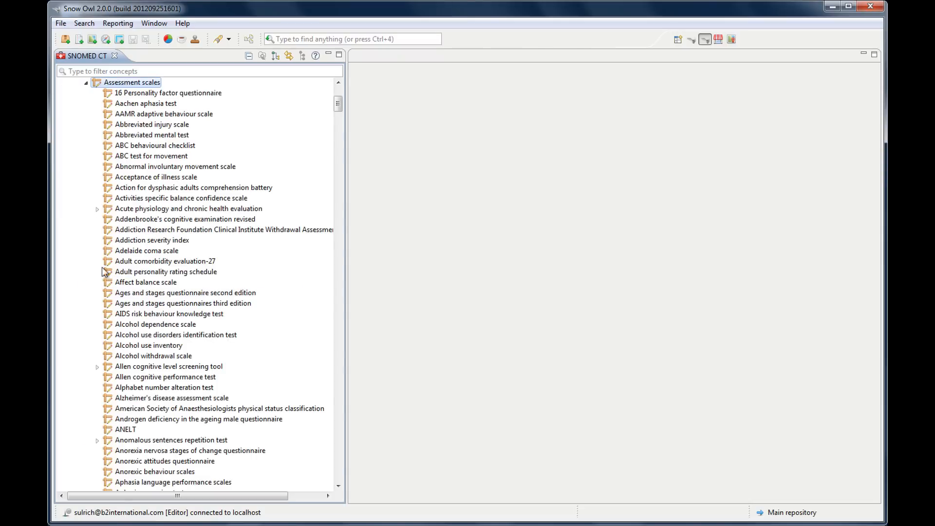
{"action": "mouse_move", "coordinate": [276, 469]}
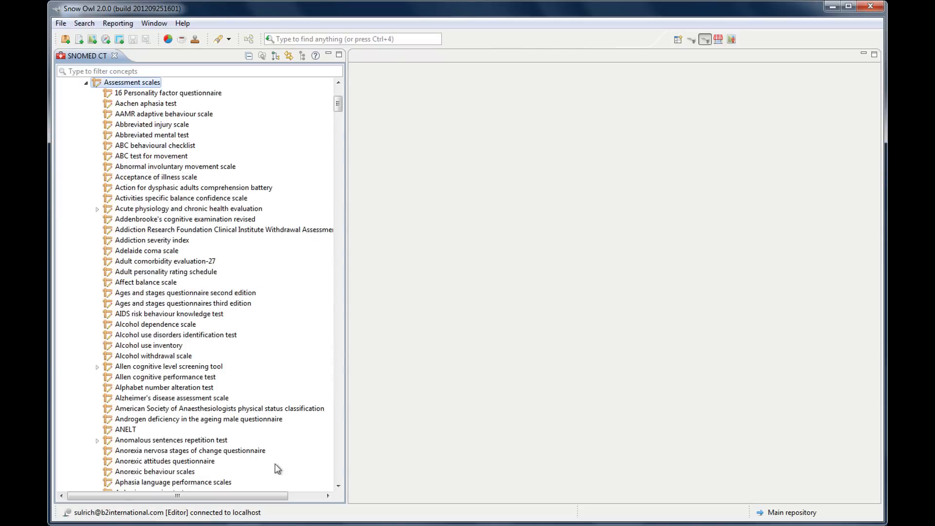
{"action": "scroll", "scroll_direction": "up", "scroll_amount": 3}
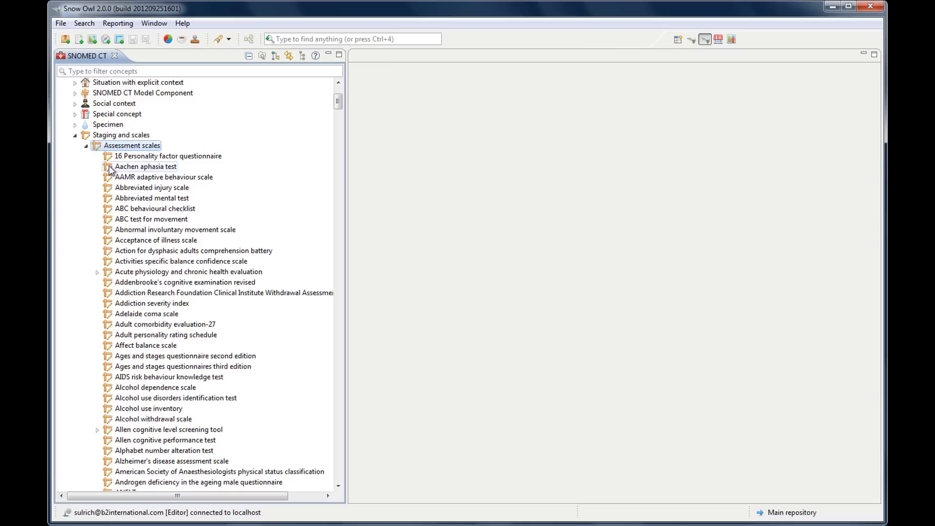
{"action": "mouse_move", "coordinate": [76, 139]}
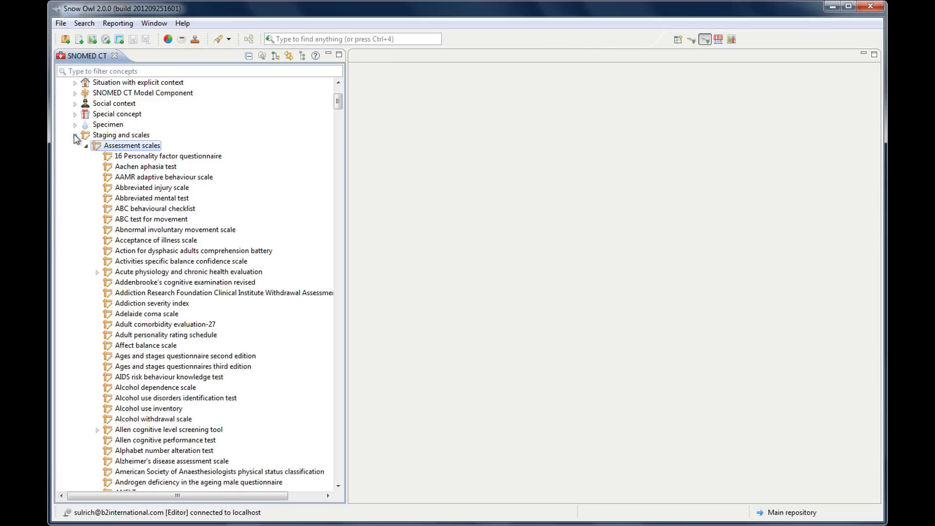
{"action": "left_click", "coordinate": [75, 146]}
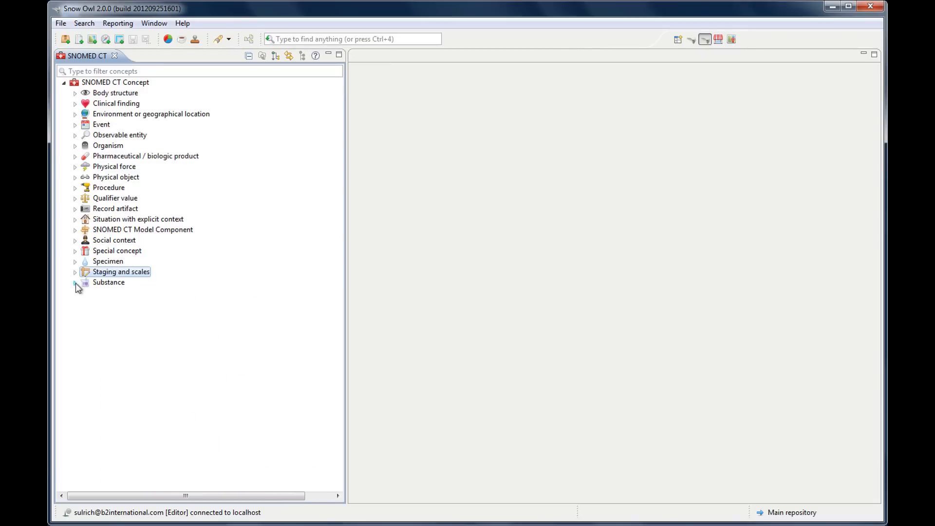
{"action": "left_click", "coordinate": [75, 282]}
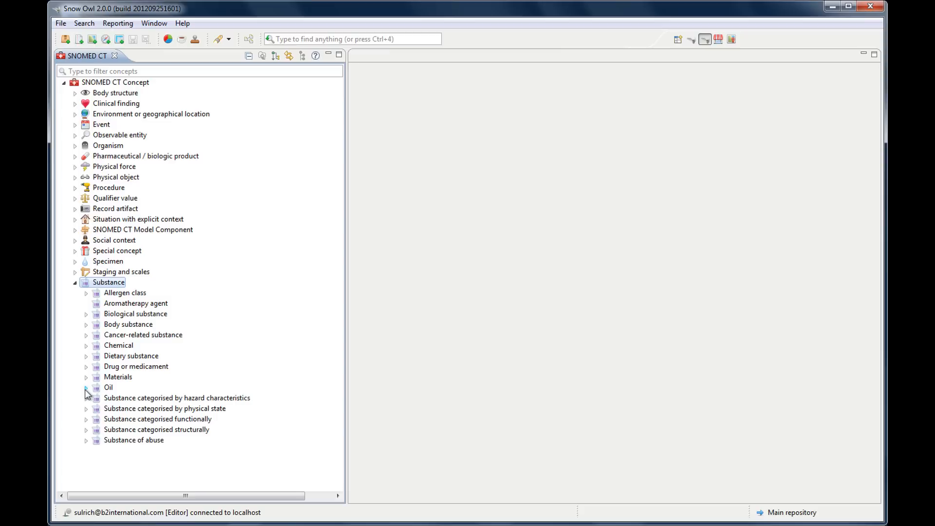
{"action": "left_click", "coordinate": [85, 387]}
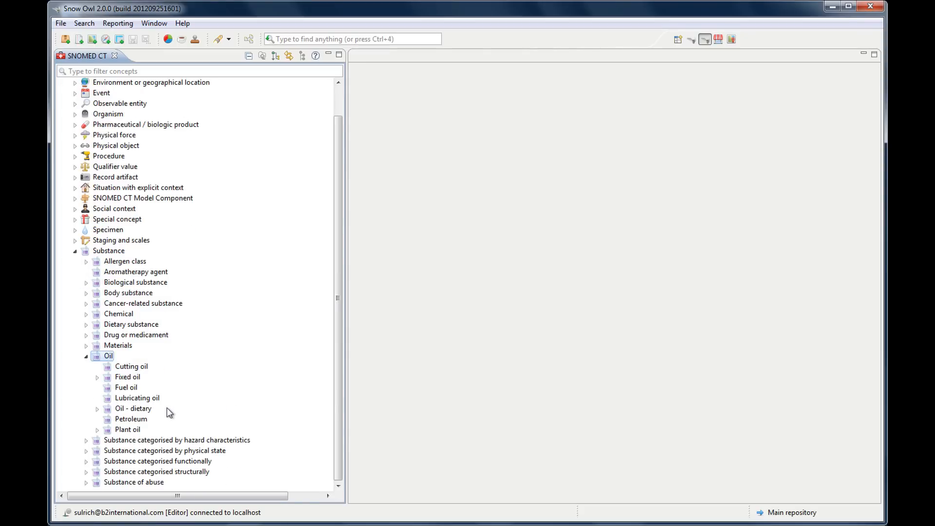
{"action": "mouse_move", "coordinate": [149, 372]}
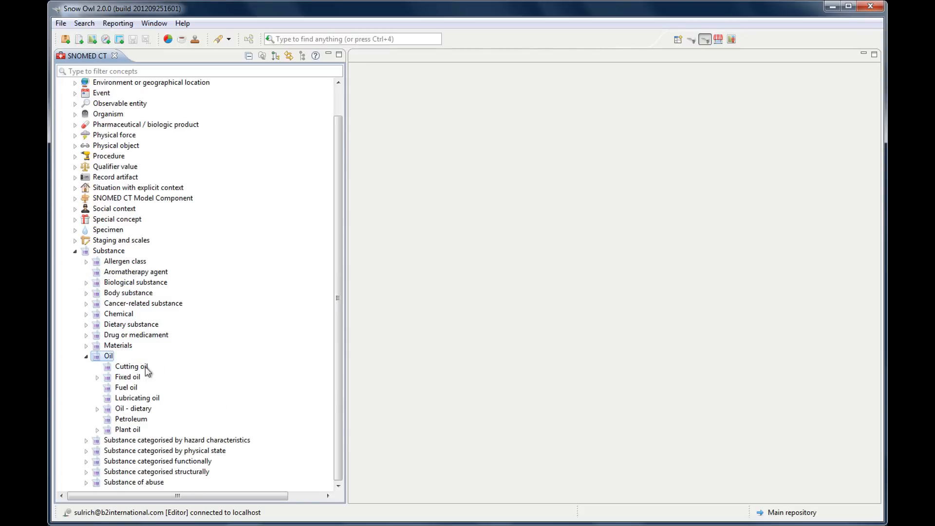
{"action": "left_click", "coordinate": [75, 250]}
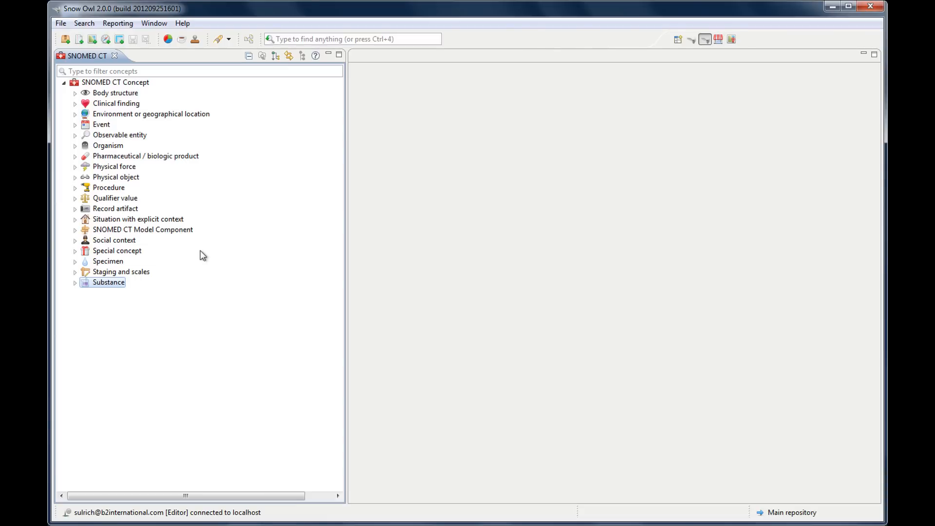
{"action": "mouse_move", "coordinate": [677, 80]}
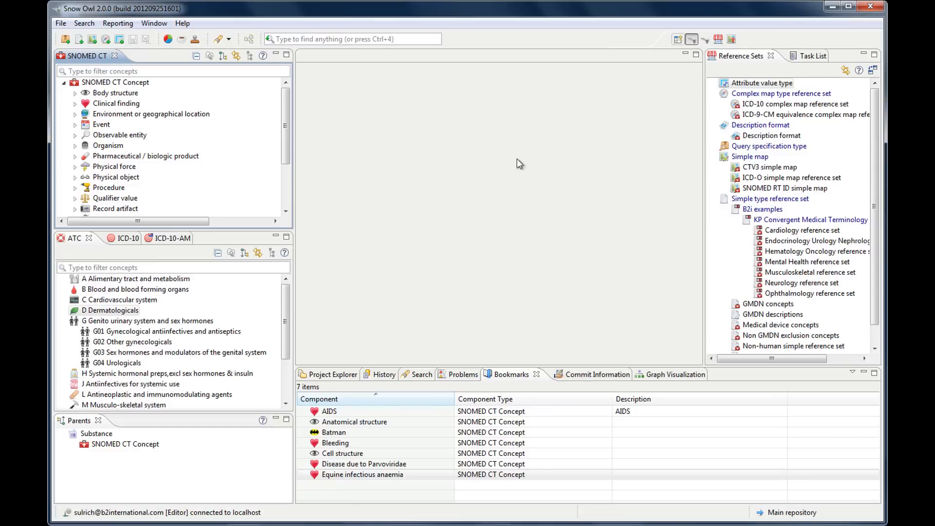
{"action": "mouse_move", "coordinate": [157, 313]}
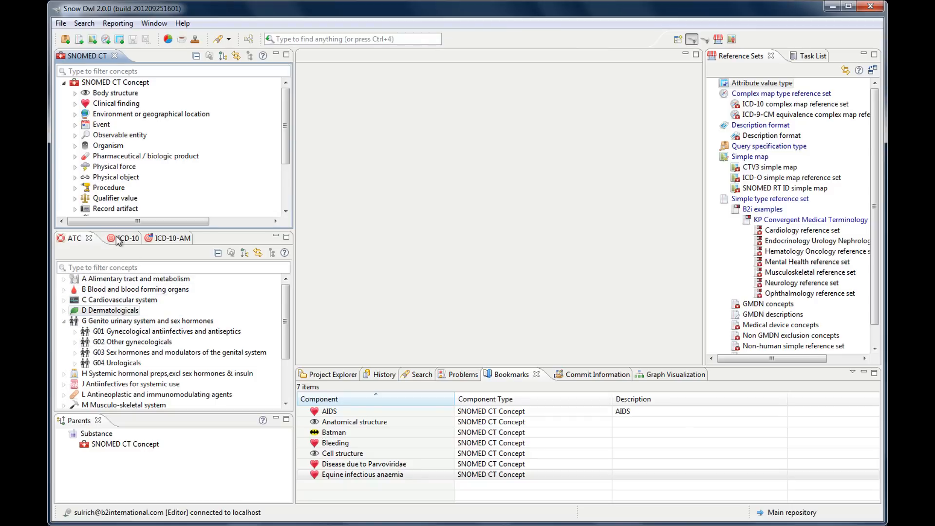
Open the ICD-10 classification tree showing chapters I through XXII.
{"action": "left_click", "coordinate": [125, 239]}
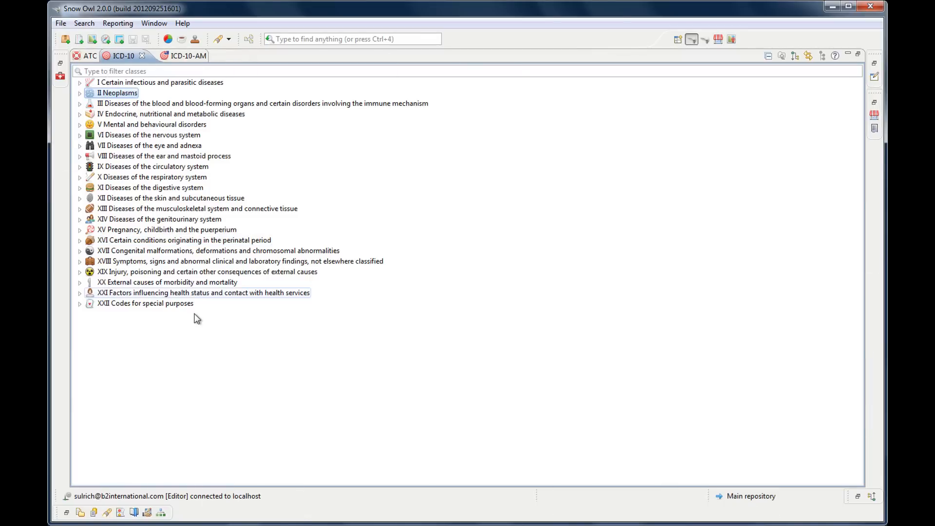
{"action": "mouse_move", "coordinate": [166, 198]}
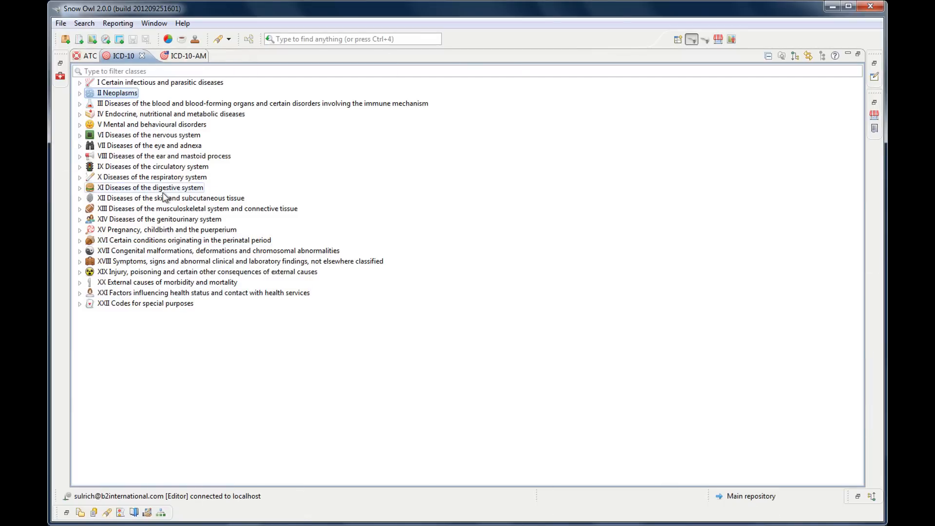
{"action": "mouse_move", "coordinate": [90, 195]}
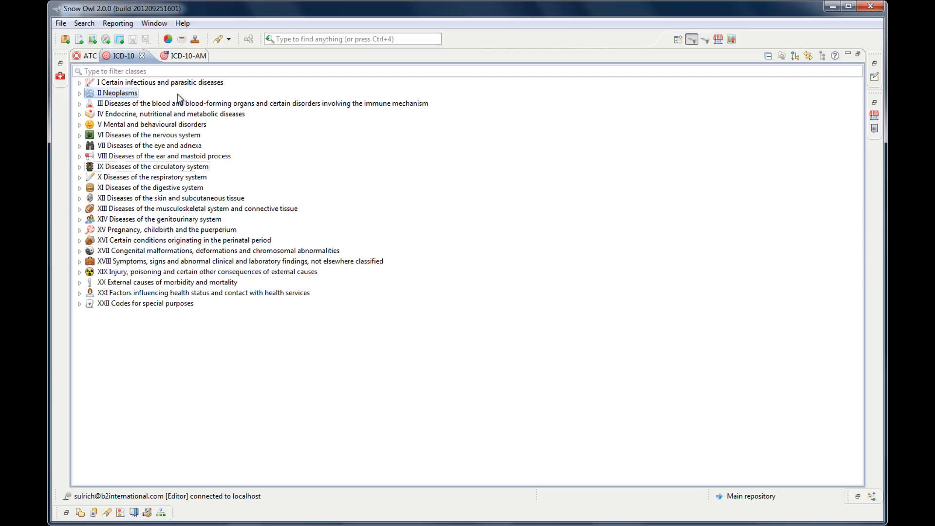
{"action": "mouse_move", "coordinate": [243, 306]}
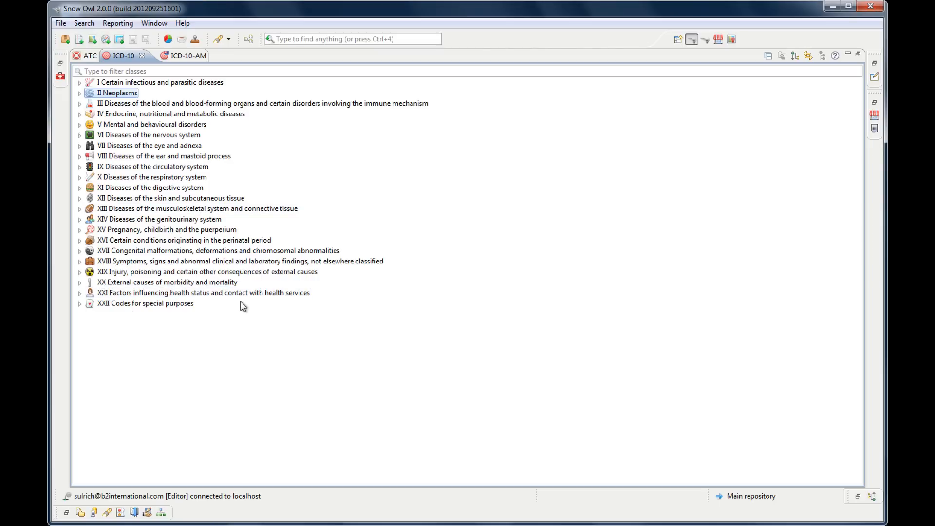